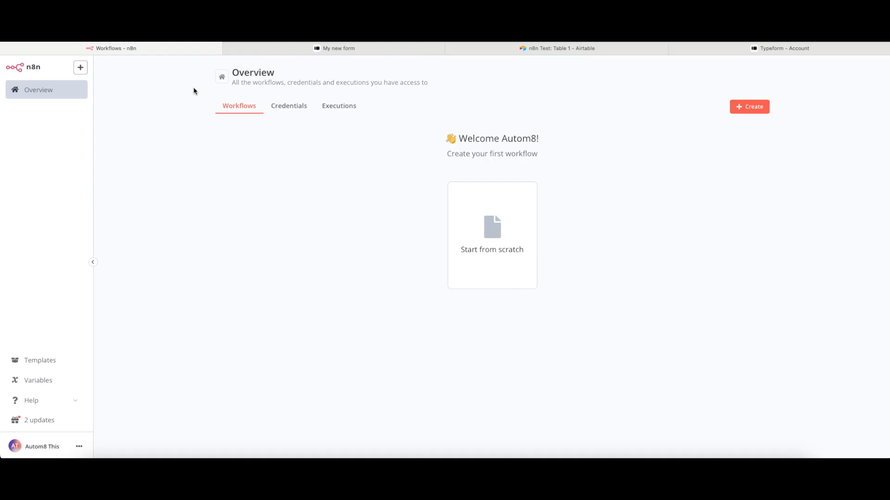
mouse_move(239, 113)
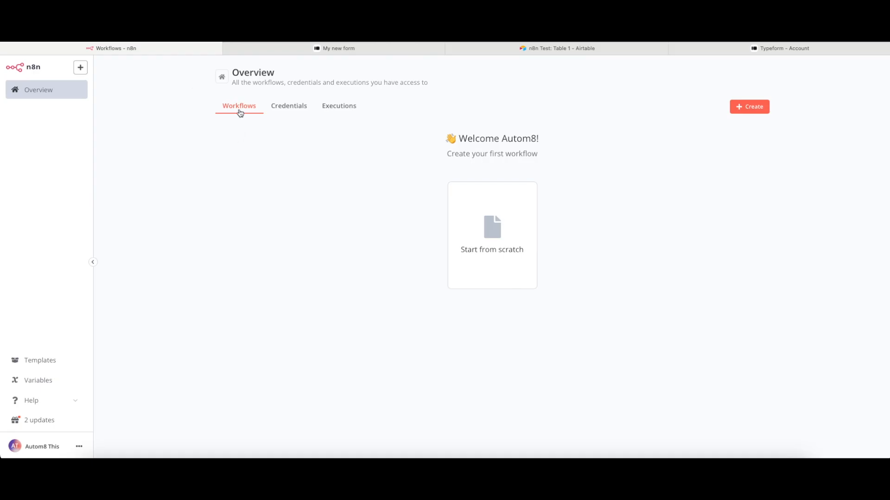
mouse_move(345, 126)
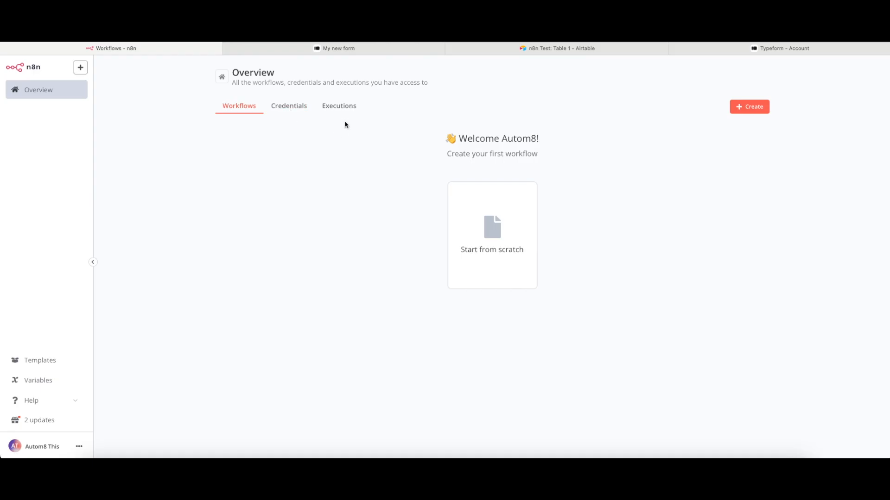
mouse_move(323, 193)
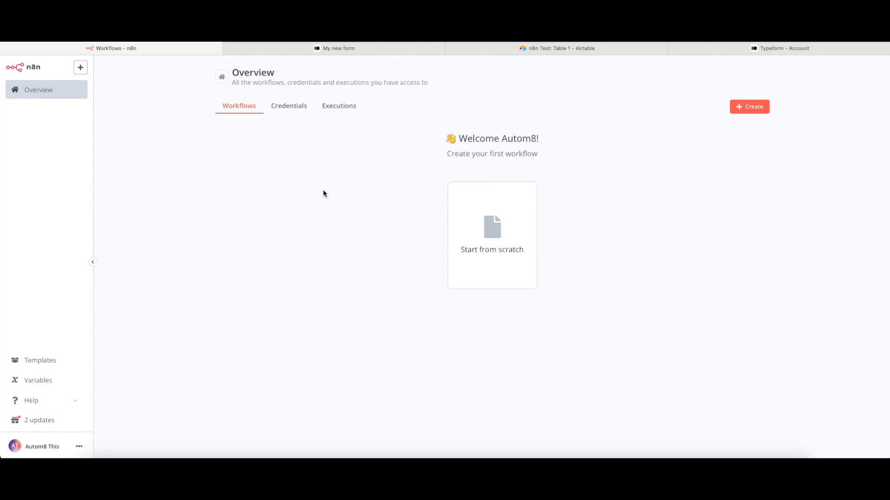
Browse the overview's Credentials list and then its empty Executions list
left_click(289, 106)
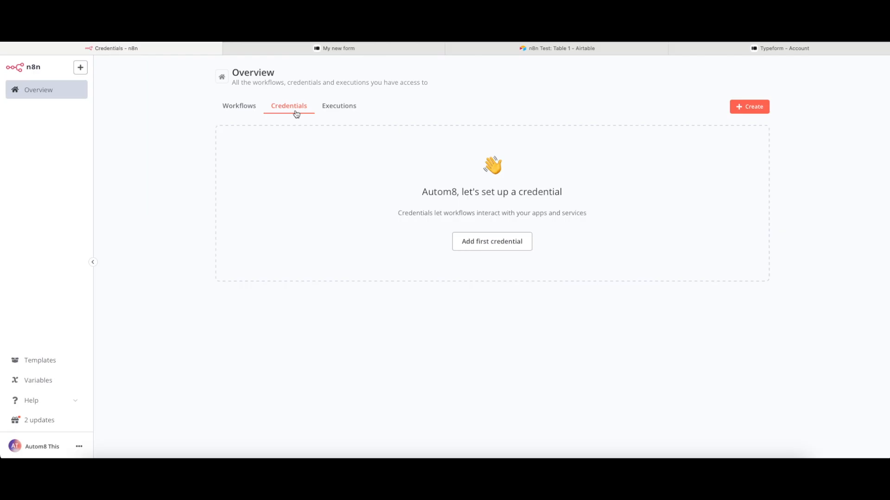
mouse_move(339, 106)
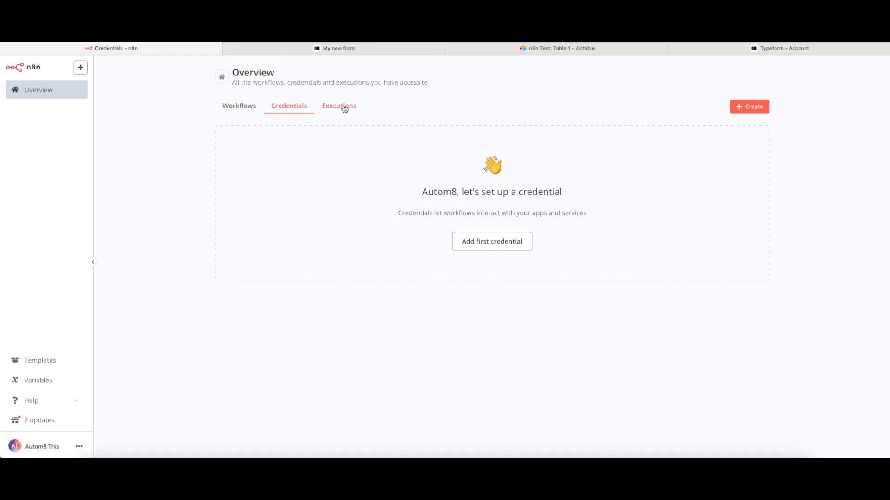
left_click(339, 106)
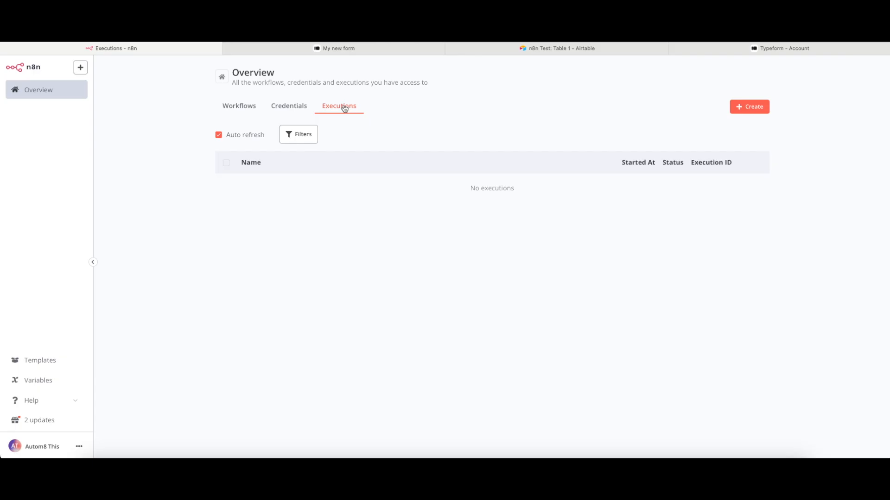
mouse_move(325, 118)
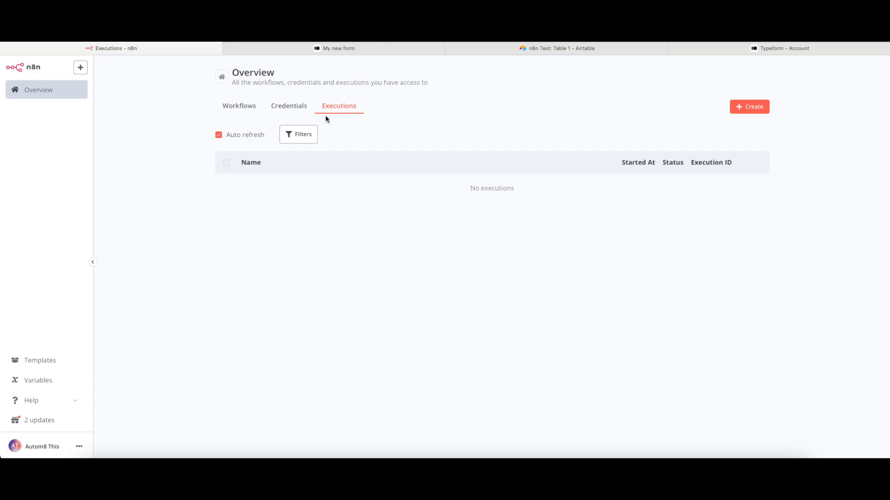
mouse_move(40, 361)
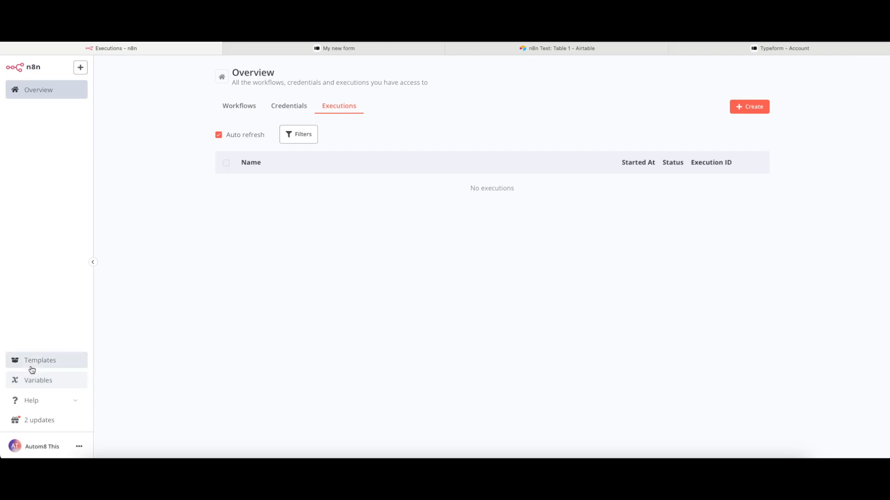
mouse_move(40, 364)
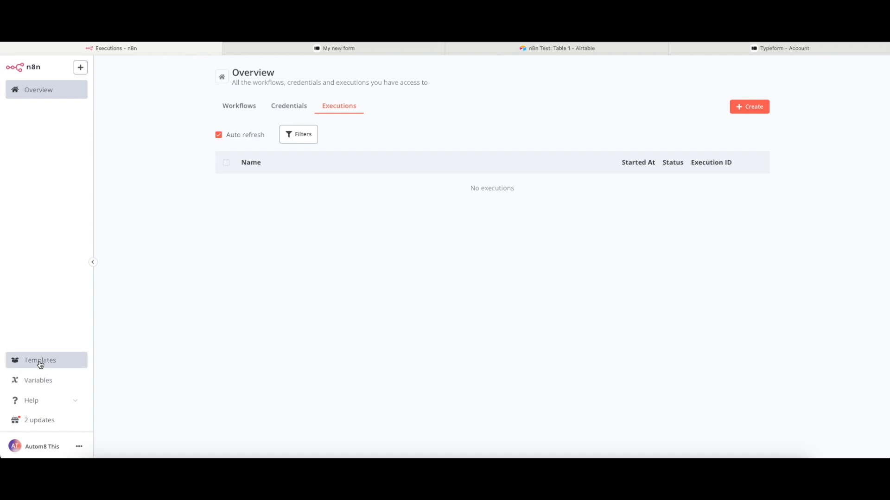
left_click(40, 360)
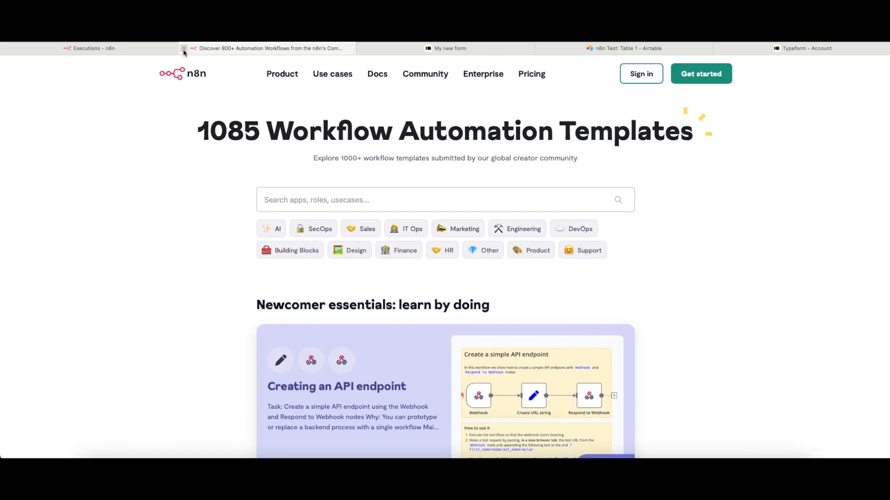
left_click(183, 48)
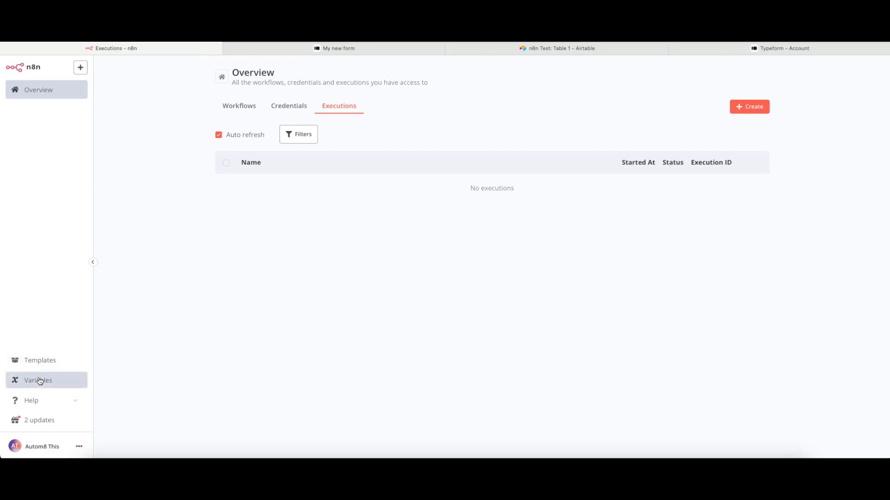
mouse_move(45, 395)
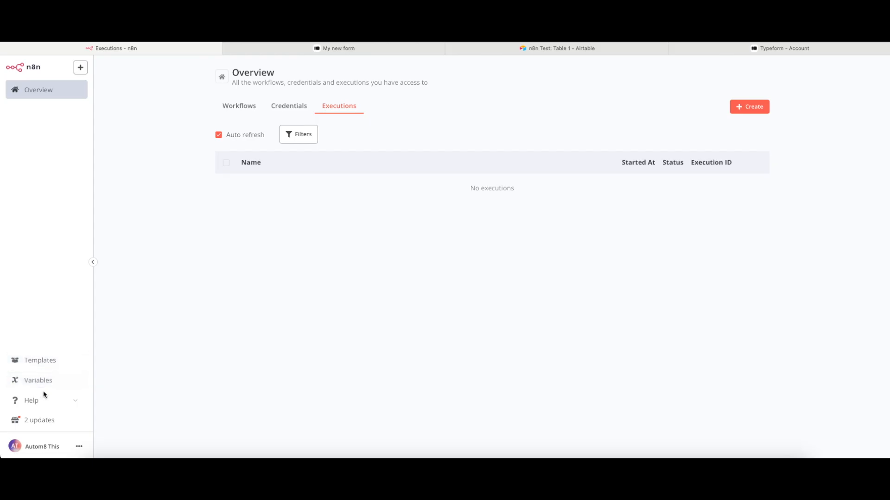
left_click(78, 449)
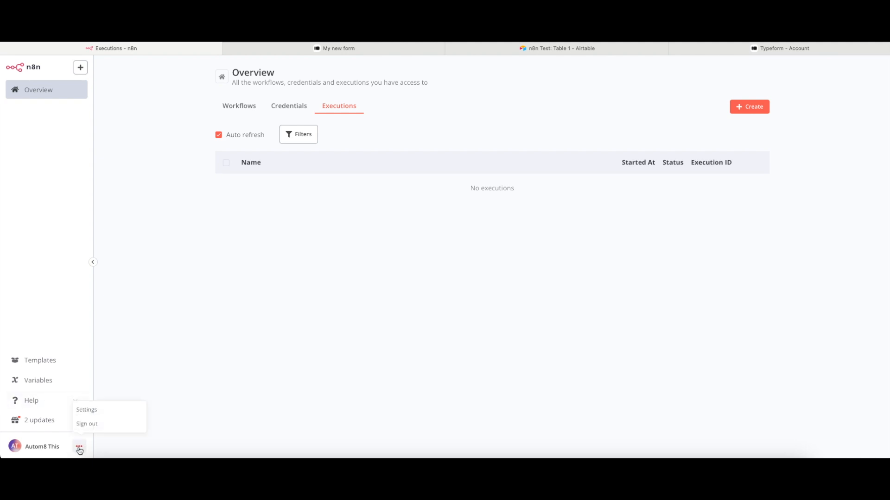
left_click(86, 409)
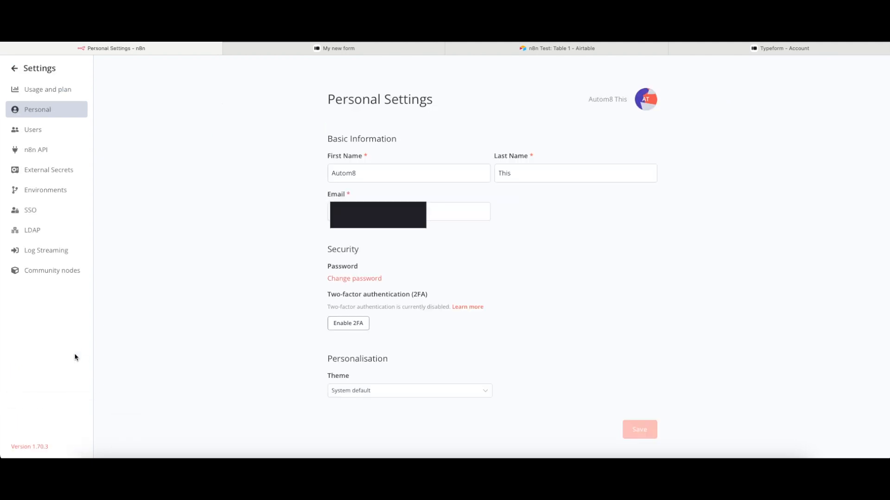
left_click(32, 130)
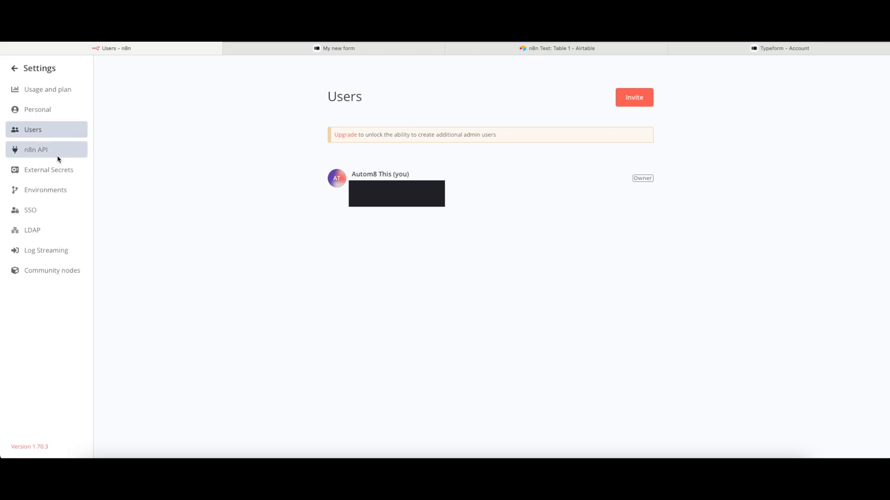
left_click(46, 189)
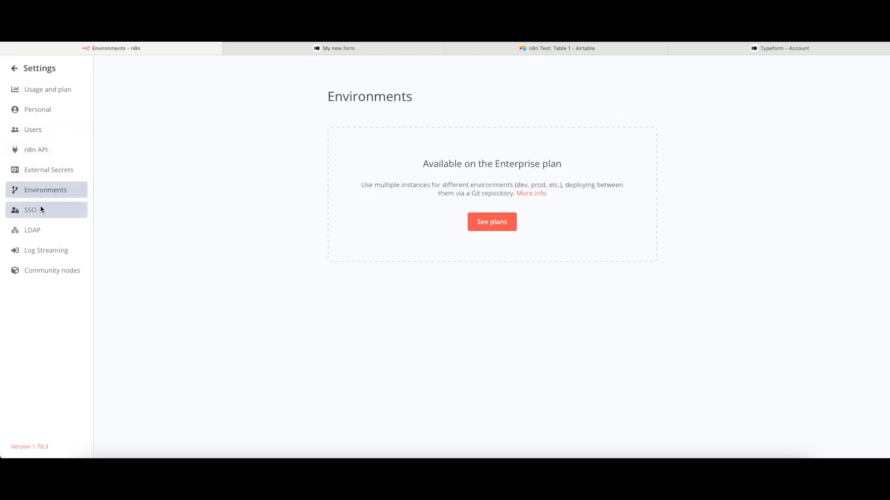
left_click(46, 250)
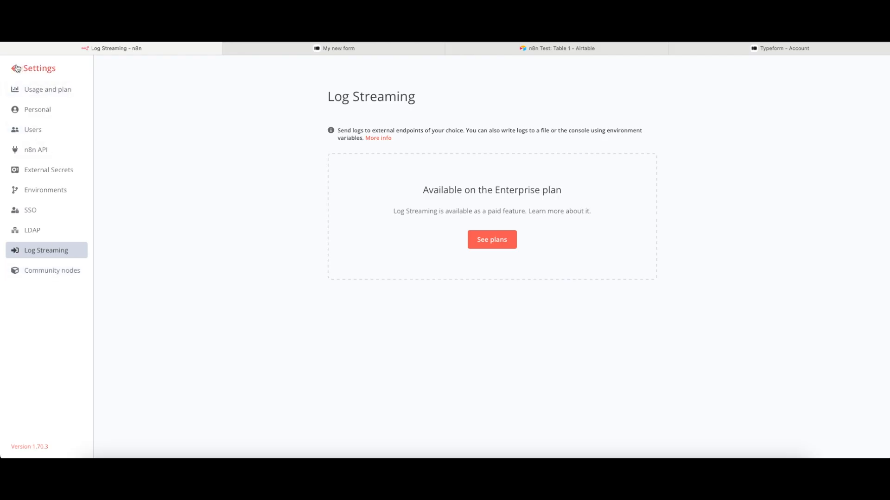
left_click(15, 68)
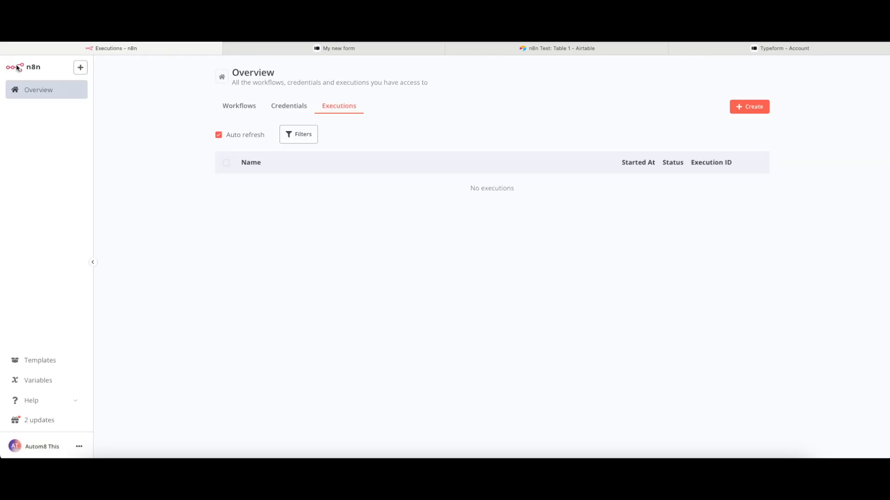
Return to the empty Workflows overview page
left_click(239, 105)
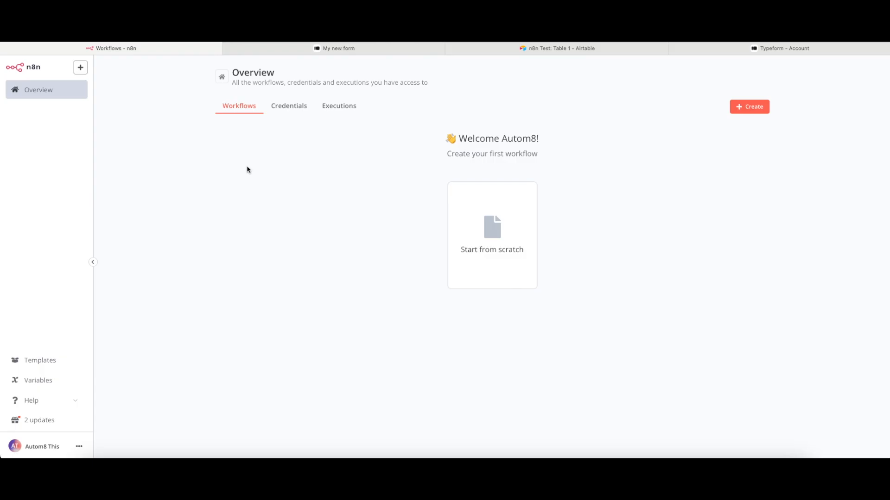
mouse_move(325, 127)
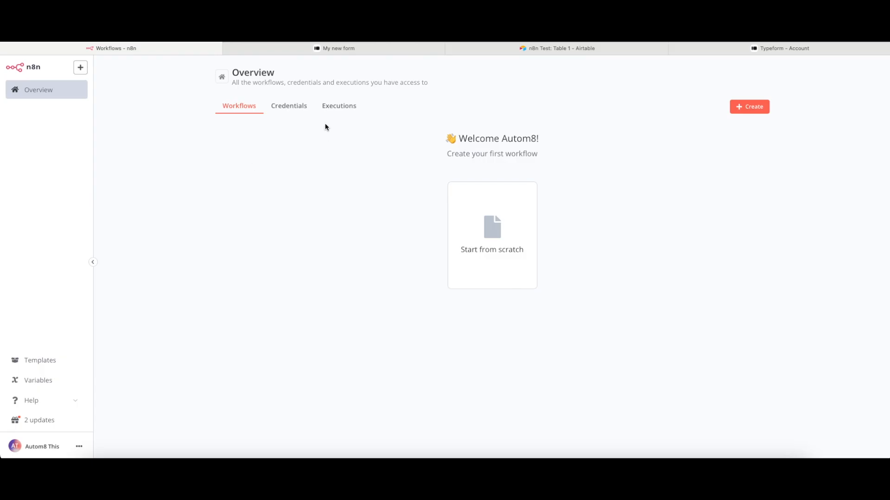
View the Typeform form, the empty Airtable name/email table, then the form again
left_click(338, 48)
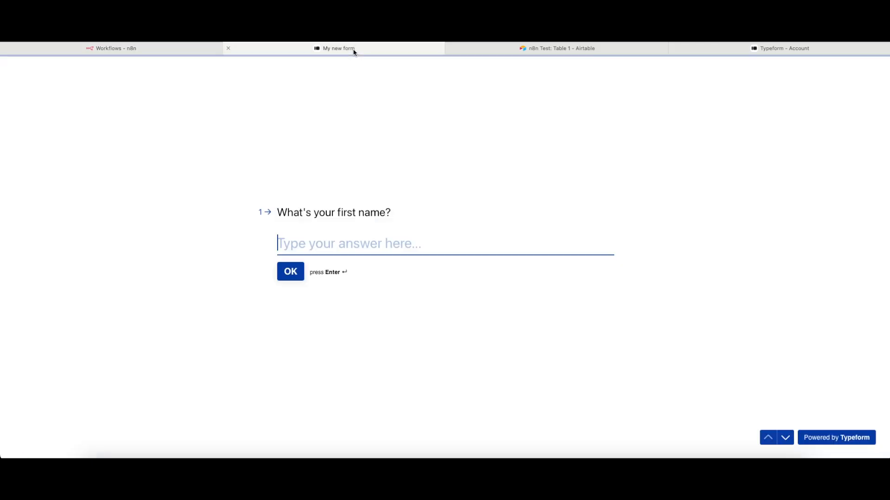
mouse_move(471, 95)
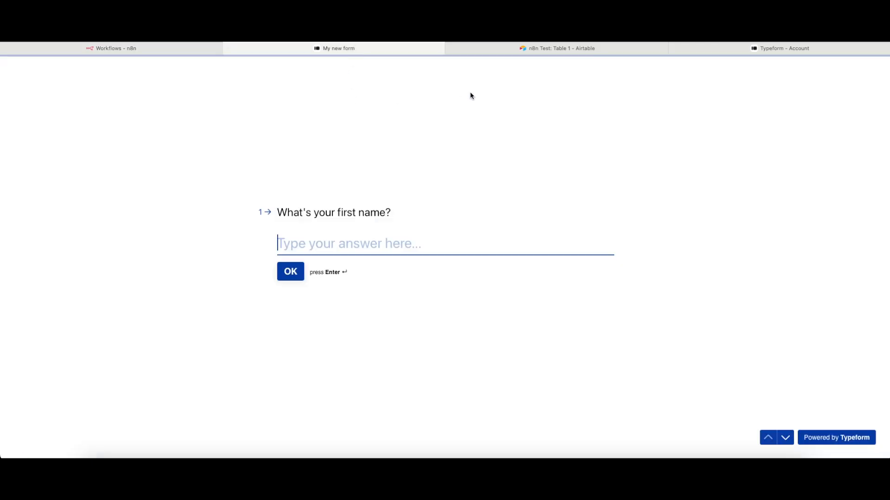
left_click(556, 48)
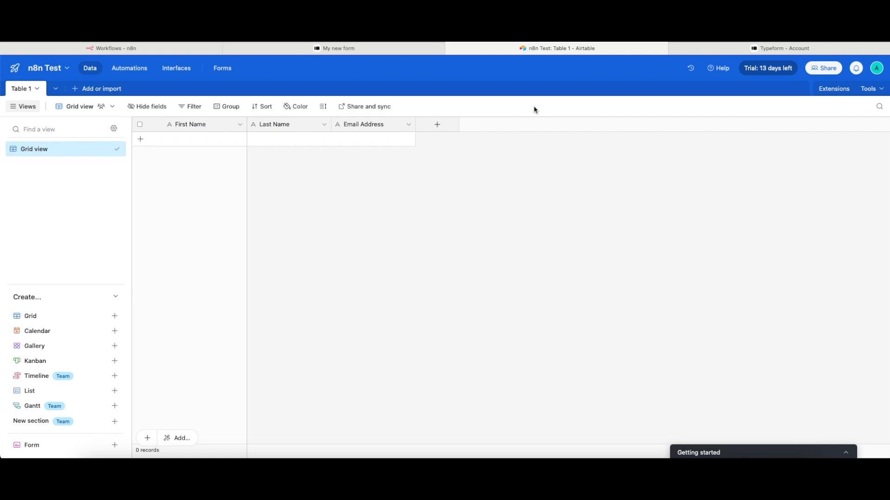
mouse_move(223, 184)
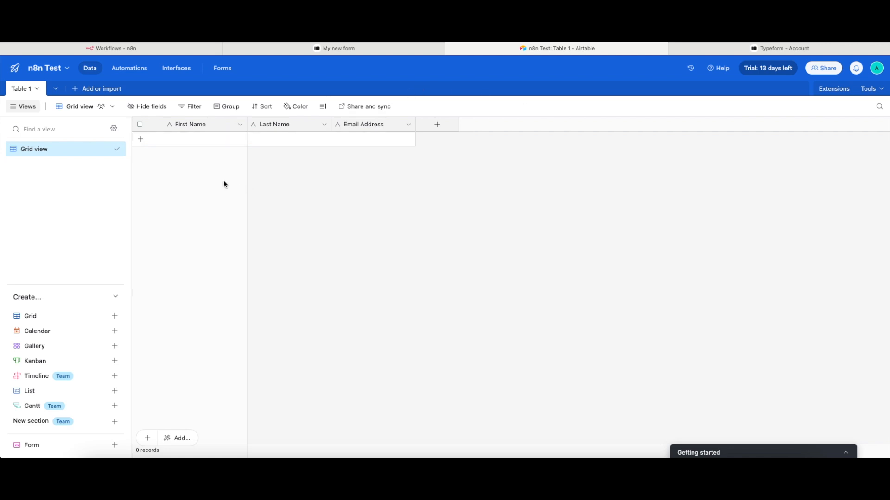
mouse_move(293, 133)
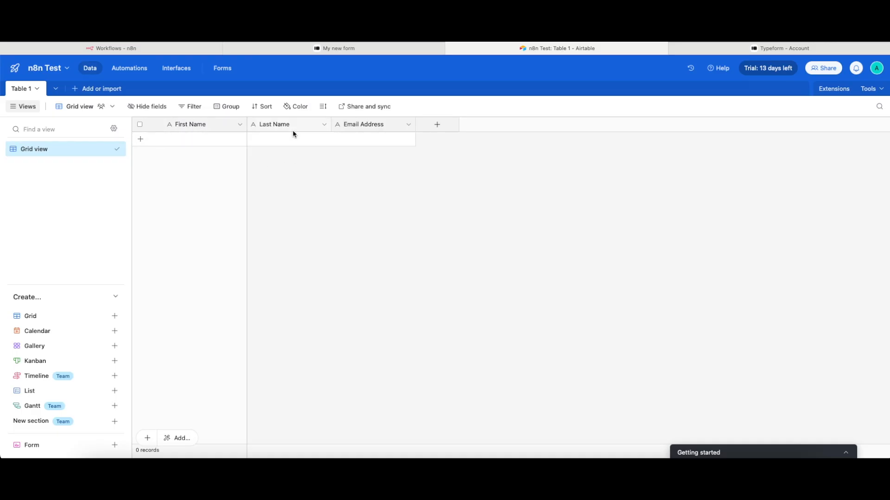
left_click(335, 49)
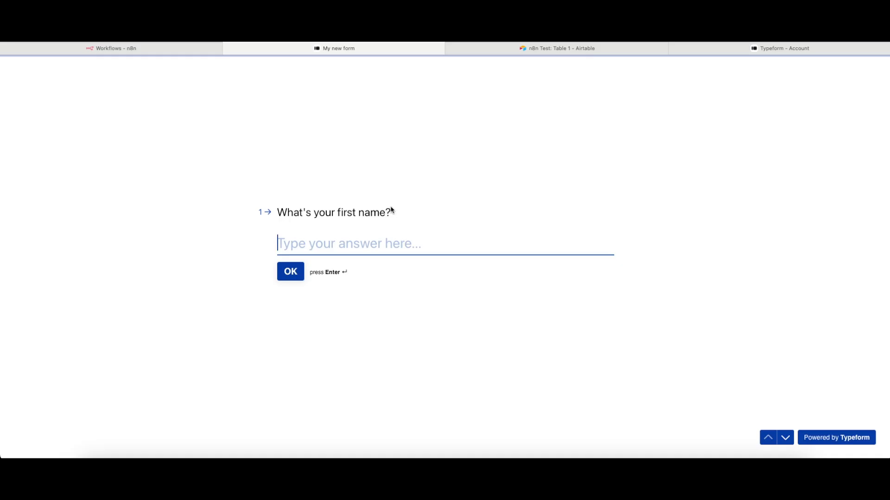
mouse_move(280, 145)
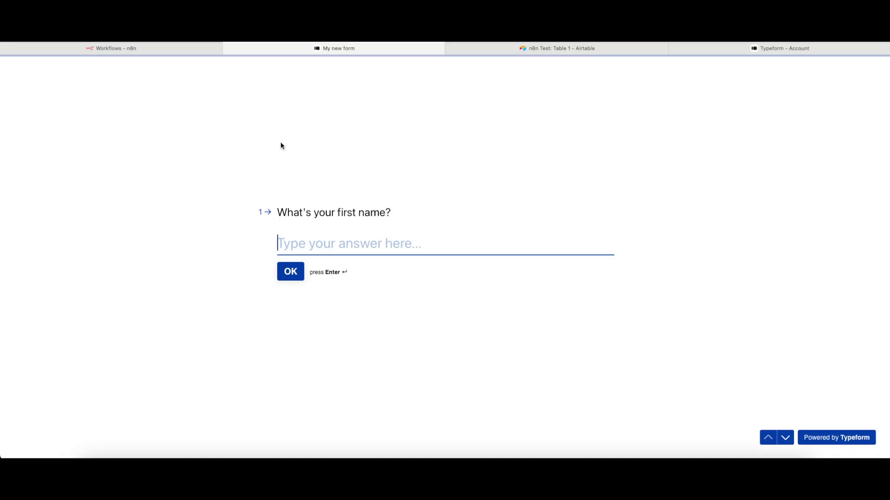
mouse_move(151, 83)
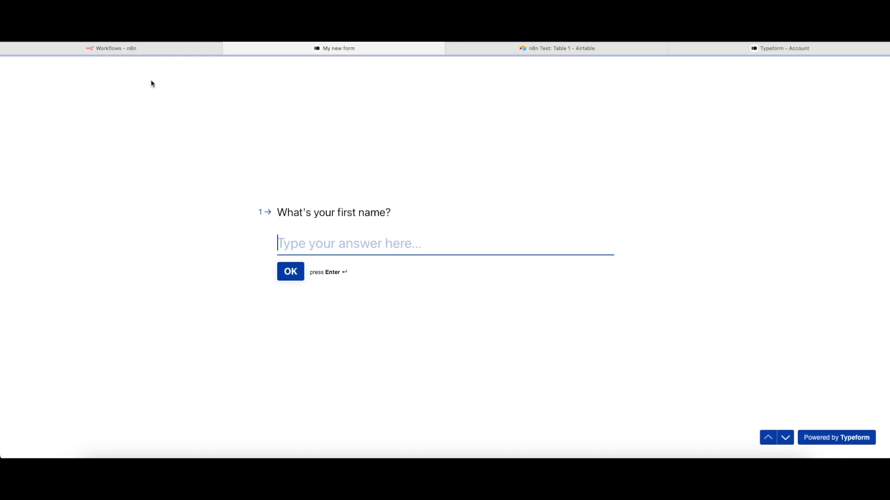
Switch back to the n8n workflows overview tab
left_click(111, 49)
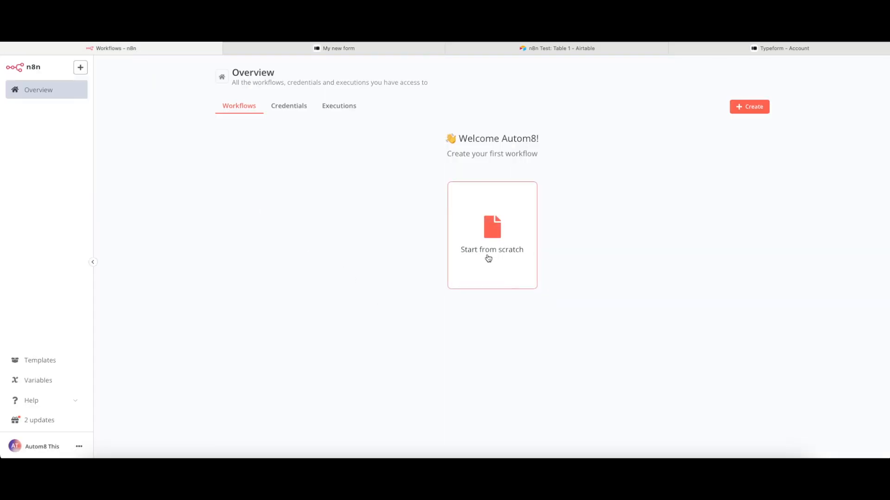
mouse_move(601, 221)
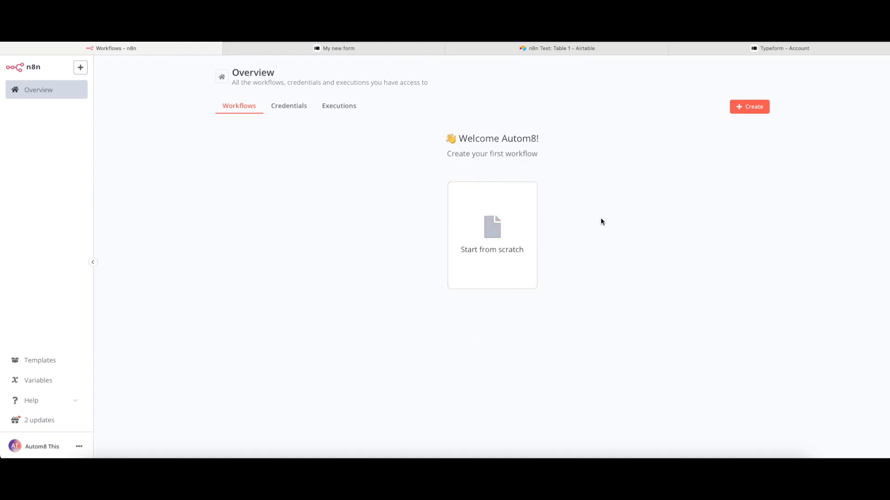
mouse_move(579, 279)
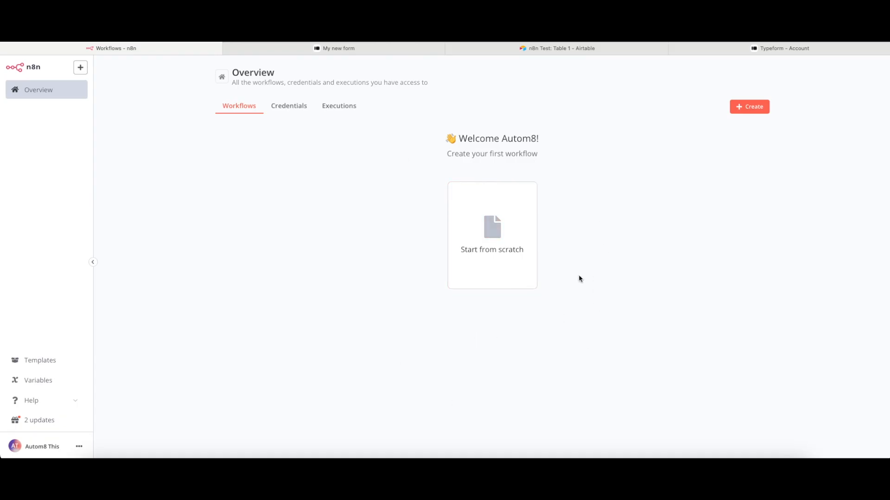
mouse_move(491, 242)
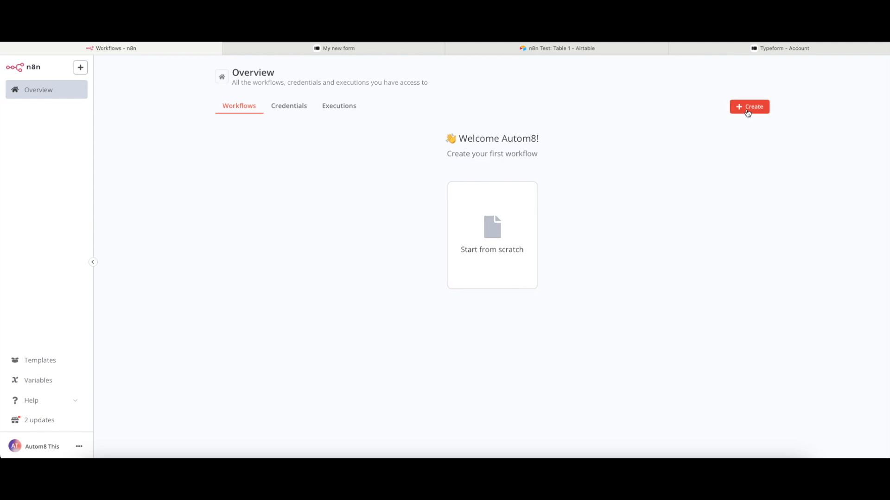
mouse_move(99, 75)
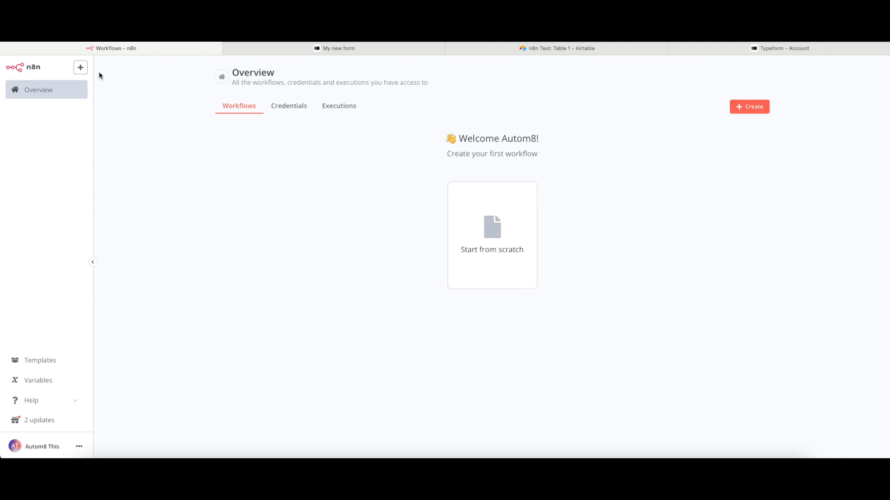
mouse_move(438, 261)
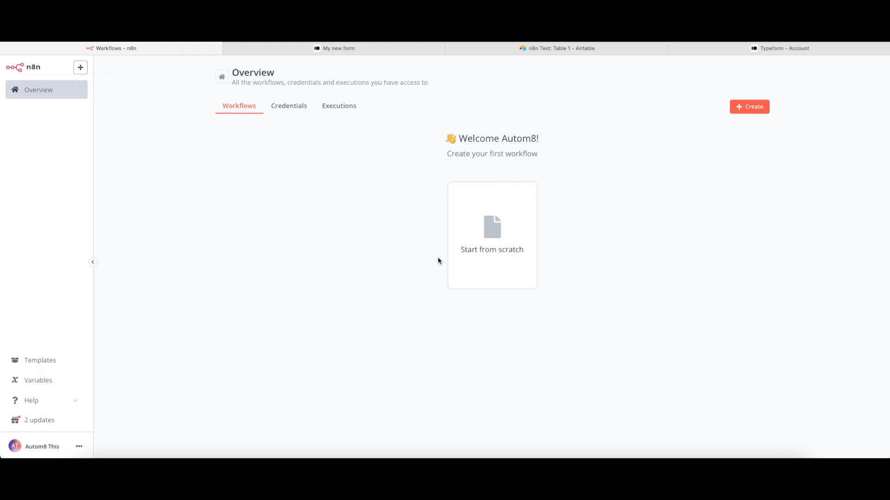
mouse_move(492, 250)
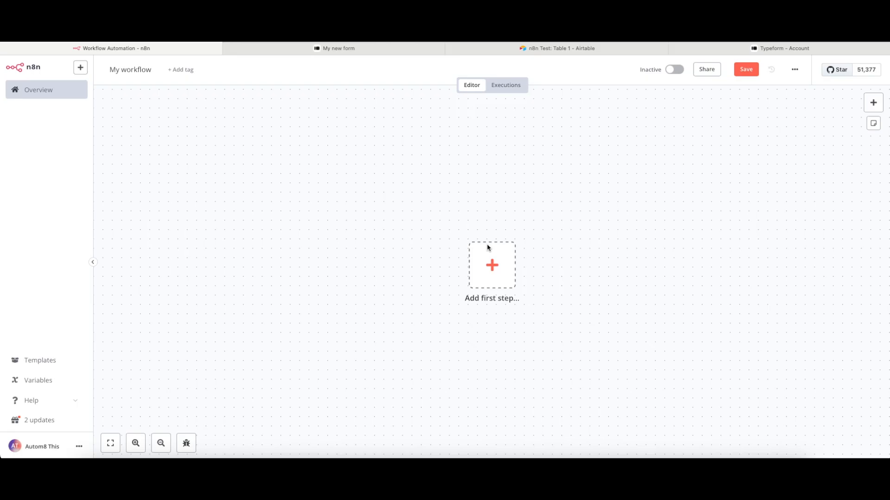
mouse_move(482, 237)
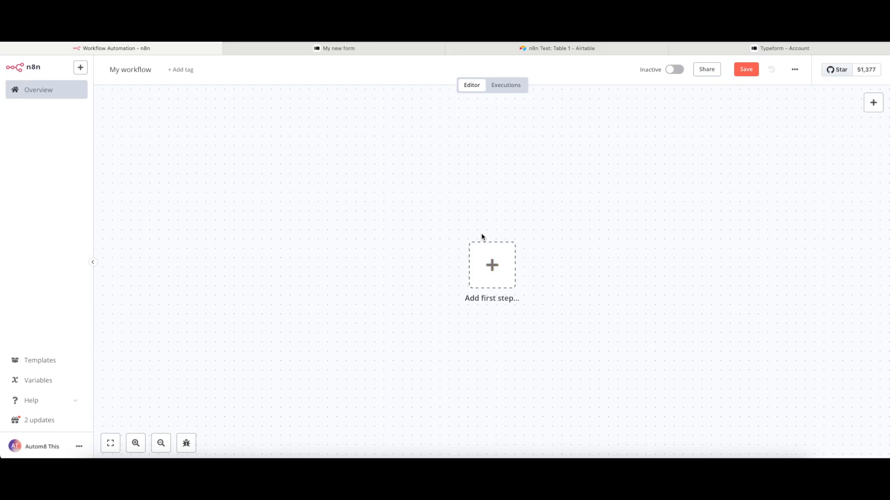
mouse_move(491, 266)
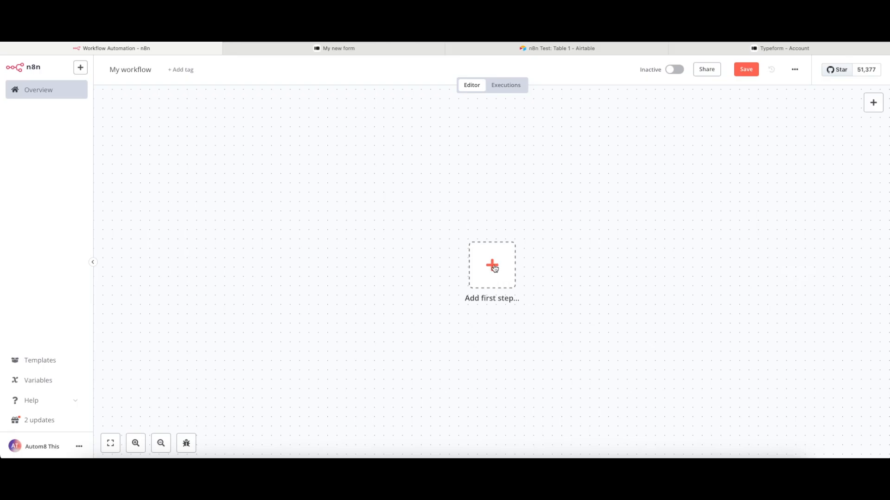
Add the first step to bring up the 'What triggers this workflow?' chooser
left_click(492, 265)
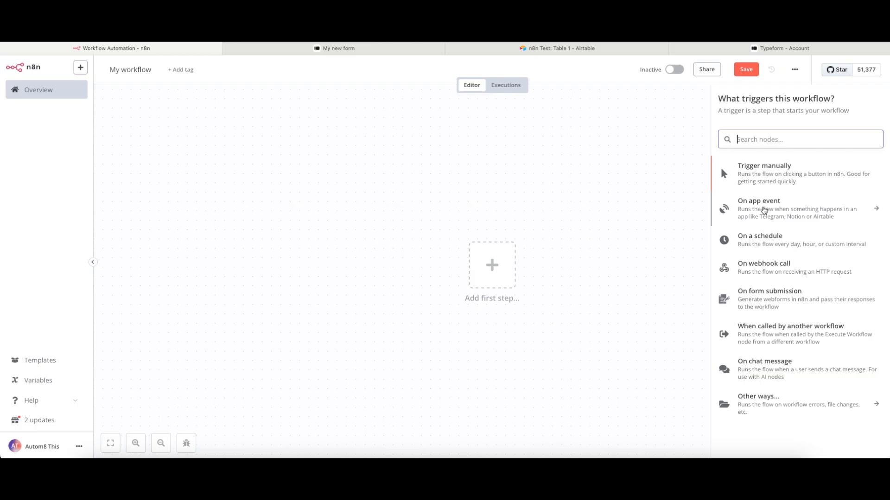
mouse_move(756, 247)
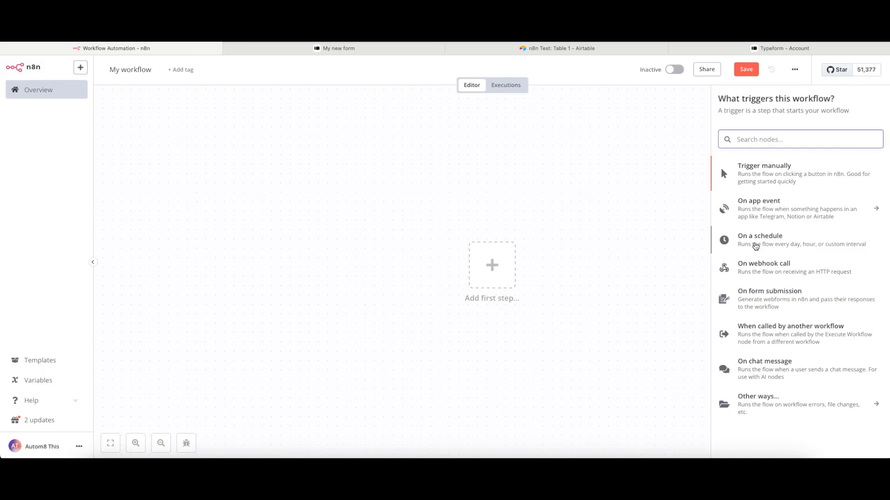
mouse_move(752, 267)
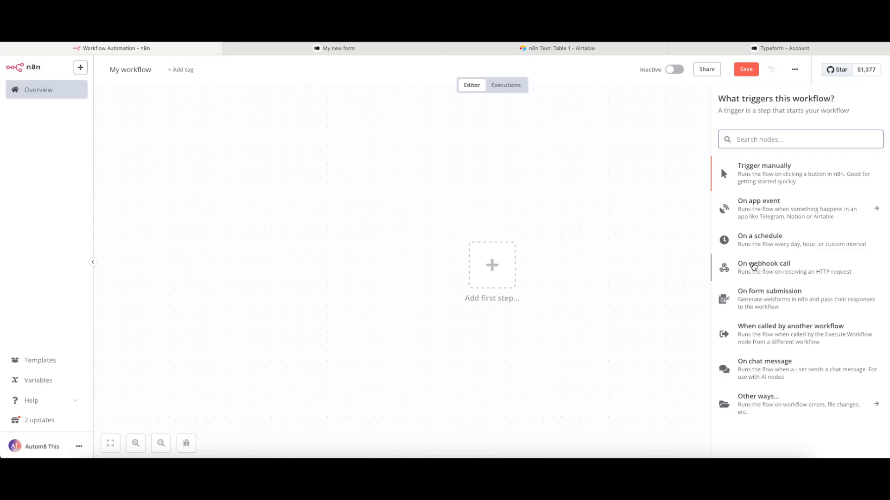
mouse_move(755, 307)
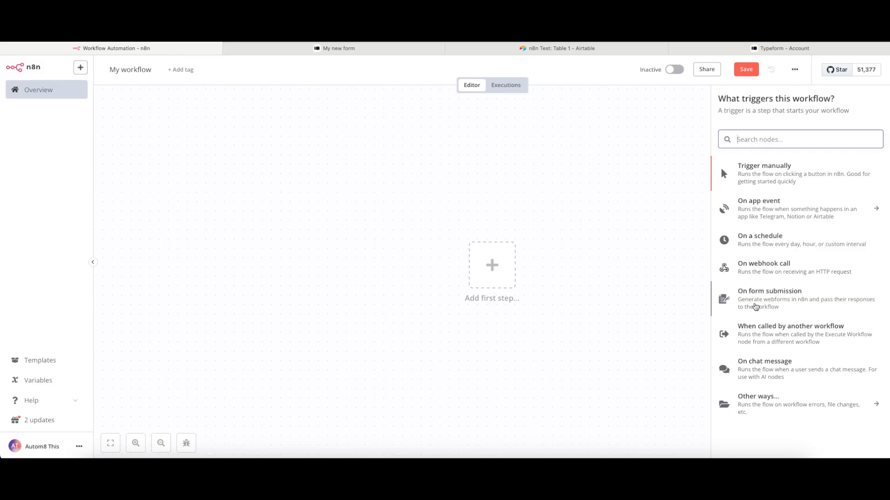
mouse_move(754, 364)
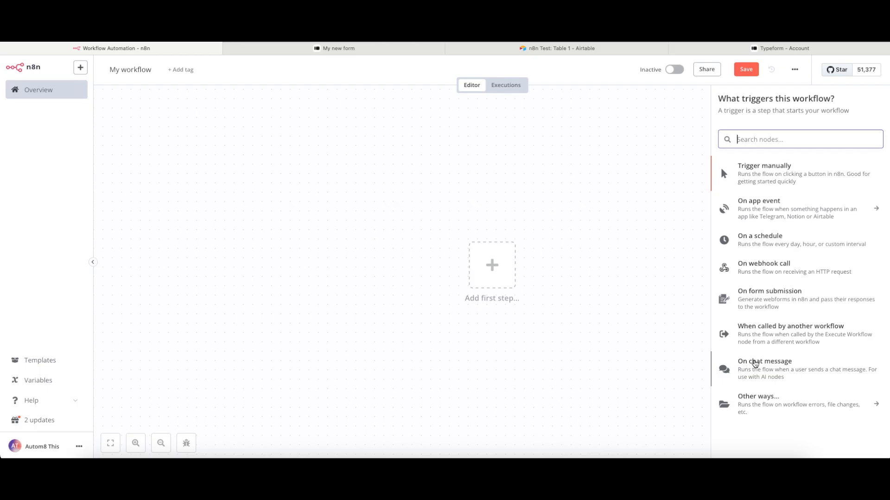
mouse_move(759, 320)
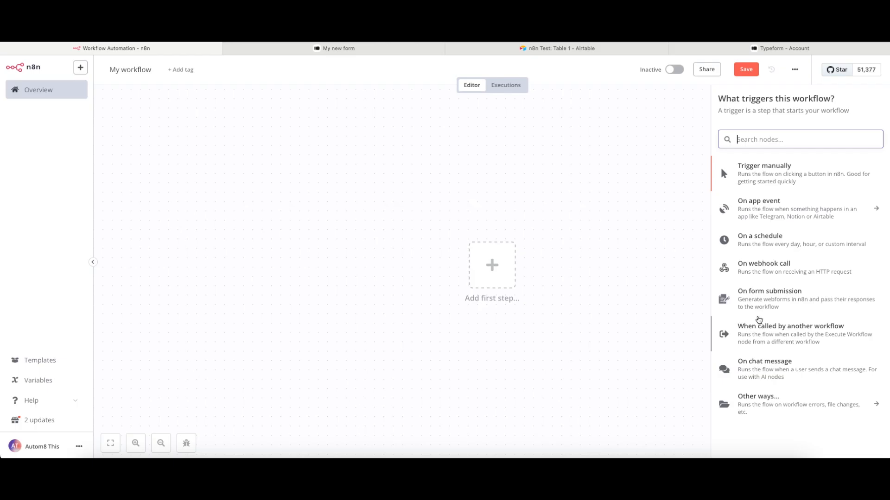
mouse_move(759, 214)
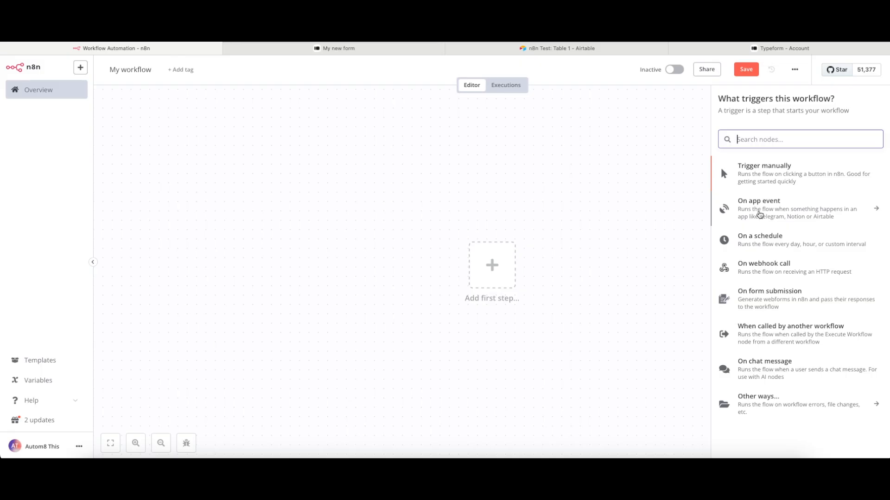
Search the app-event triggers for 'type' to find the Typeform Trigger
left_click(759, 200)
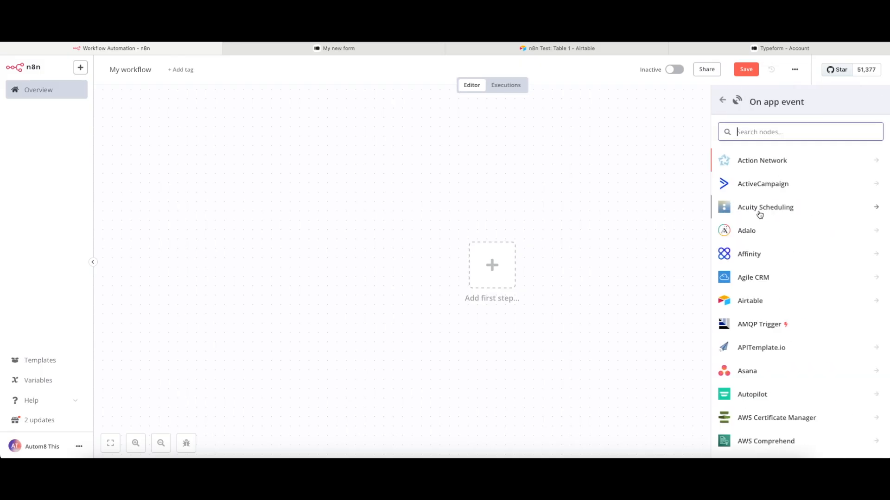
scroll("down", 3)
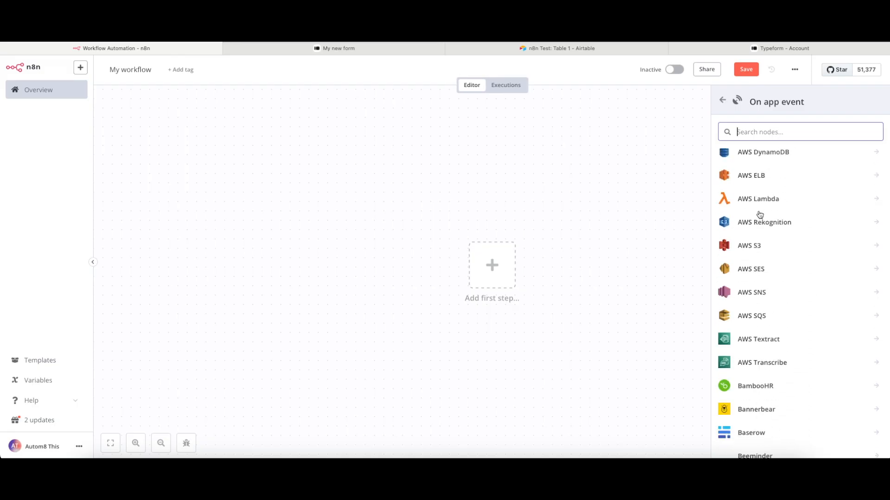
scroll("down", 3)
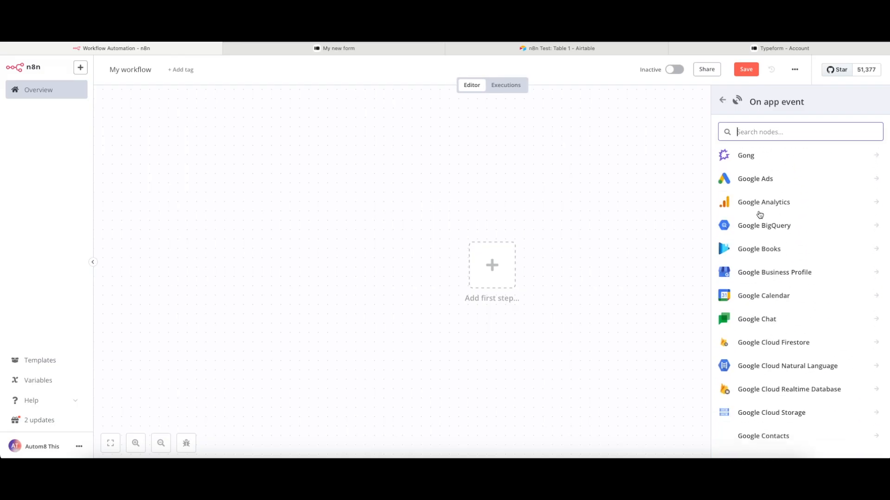
scroll("down", 3)
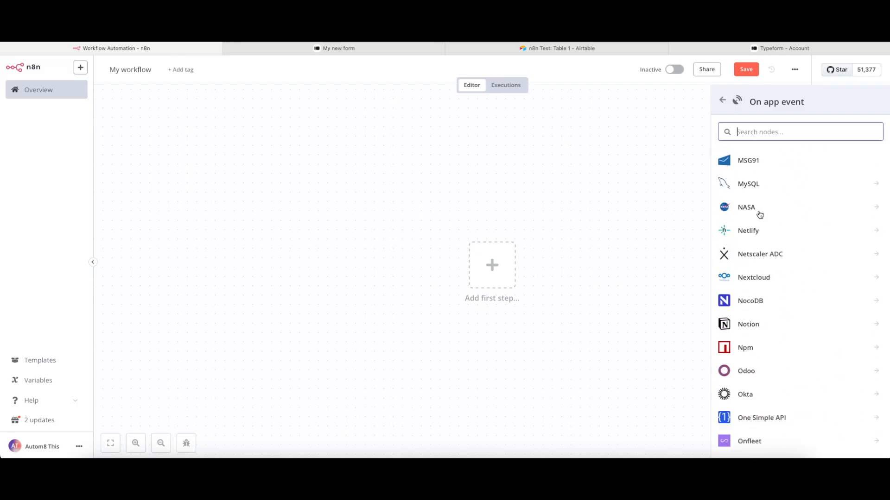
scroll("up", 3)
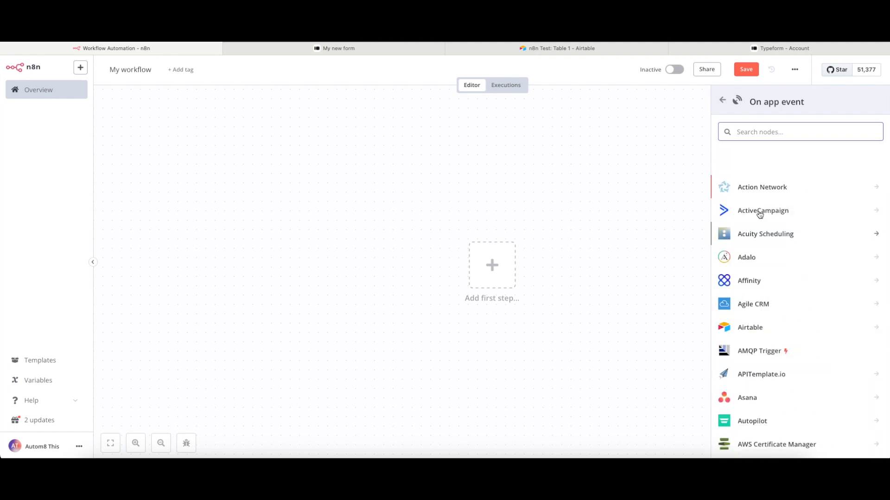
scroll("up", 3)
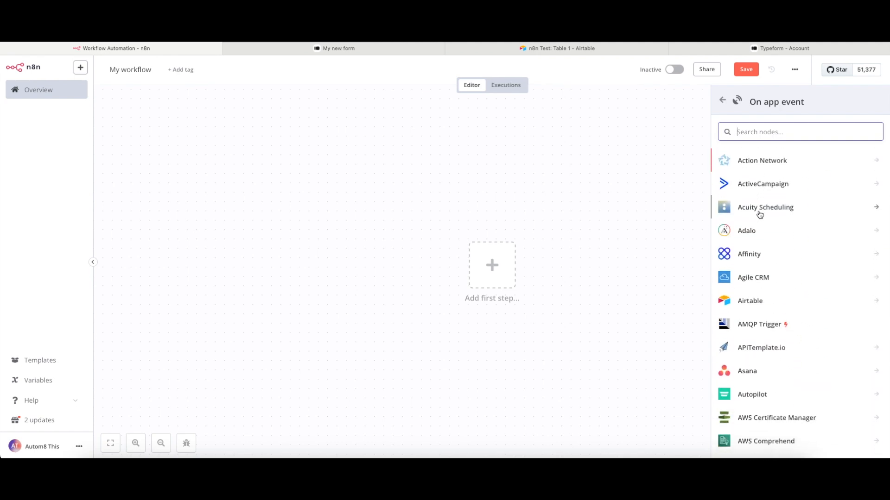
type("typ")
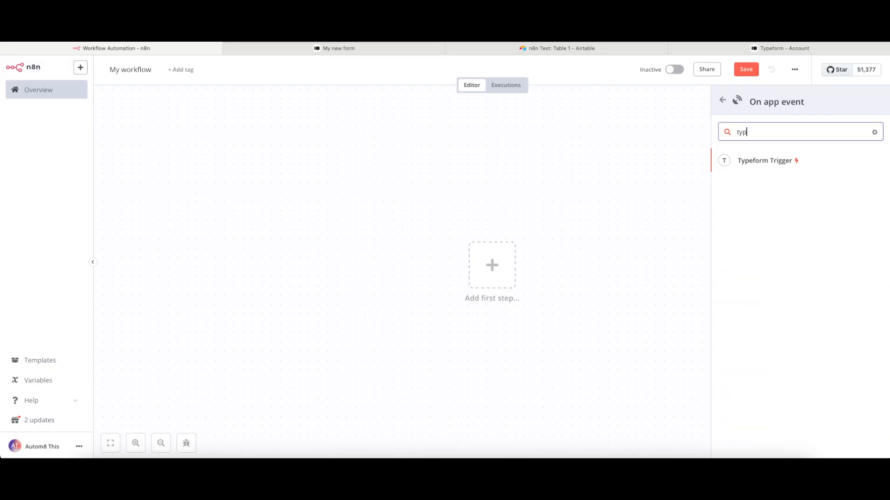
type("e")
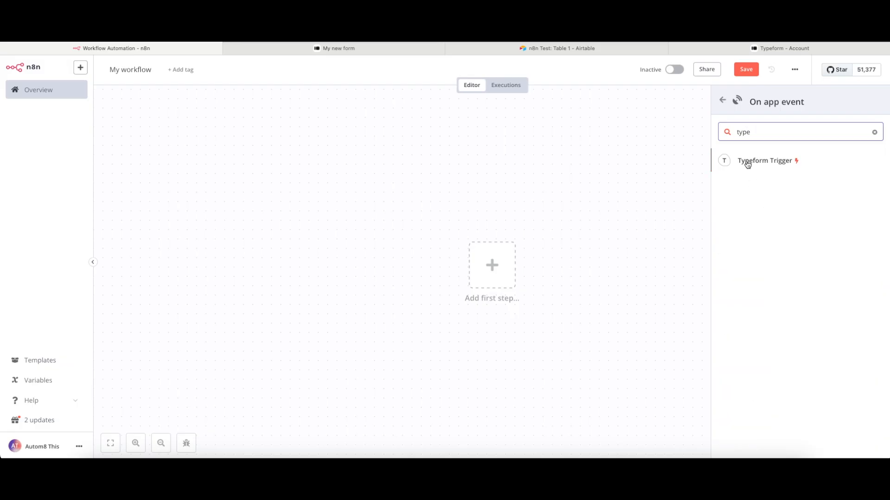
Add the Typeform Trigger node and list its 'Credential to connect with' choices
left_click(765, 160)
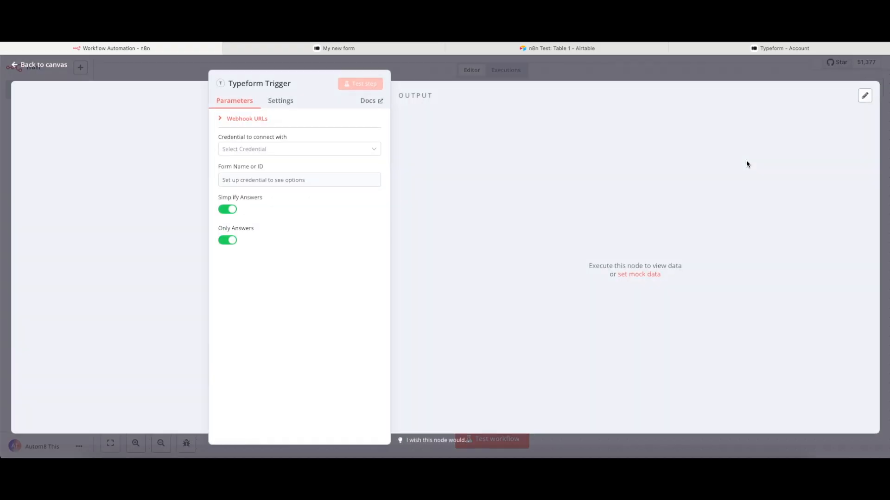
mouse_move(255, 95)
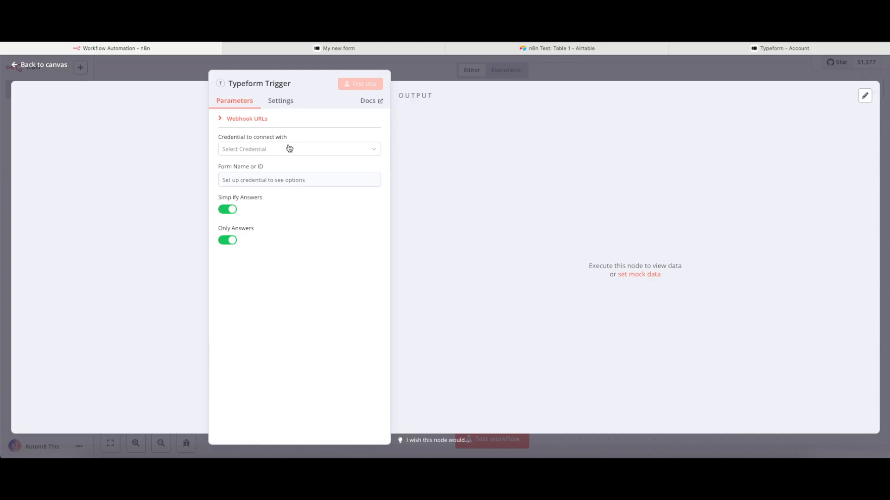
mouse_move(353, 154)
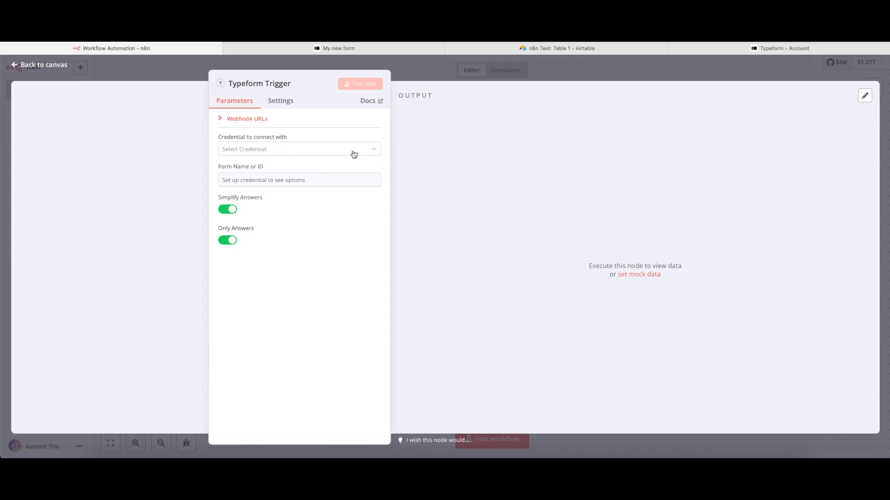
mouse_move(334, 152)
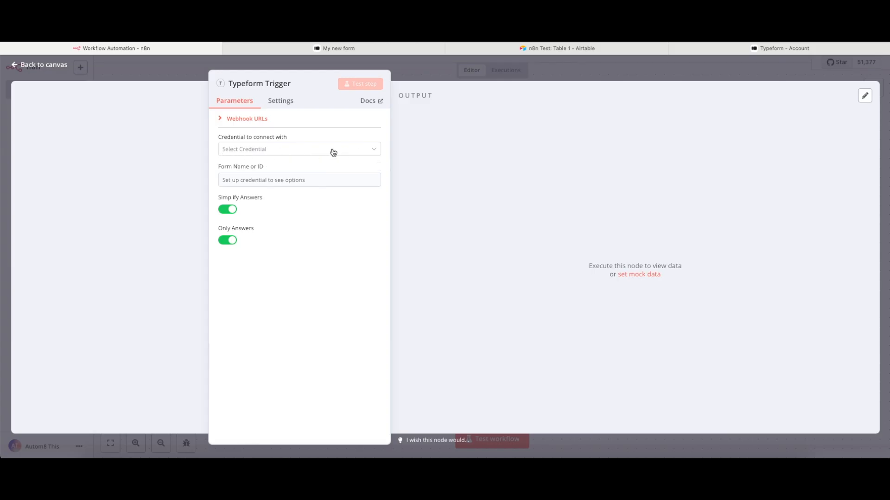
left_click(300, 149)
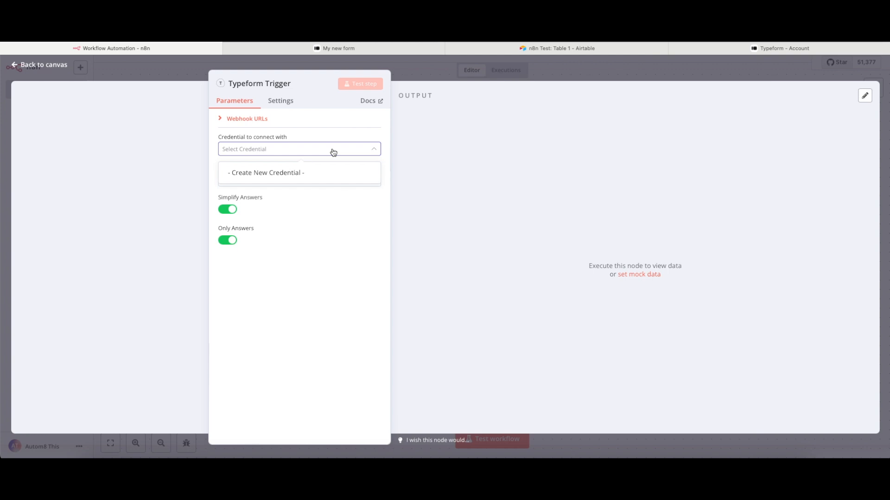
mouse_move(272, 175)
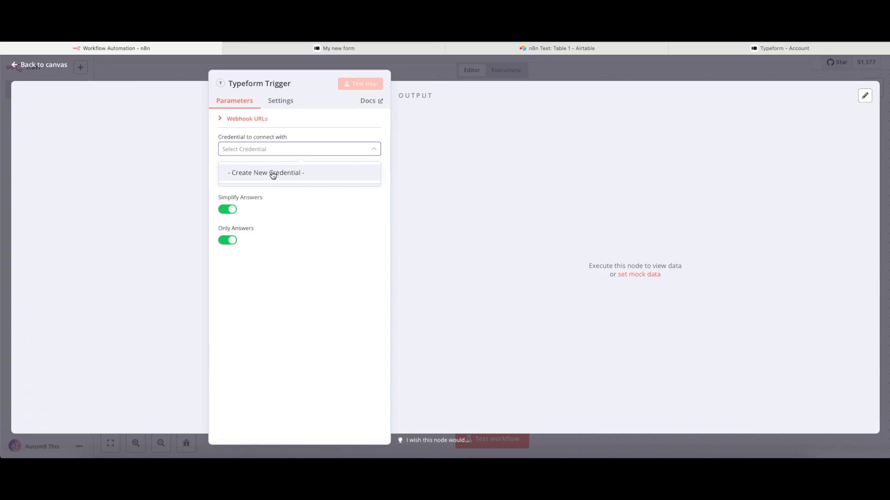
Start a new Typeform account credential using an access token
left_click(265, 172)
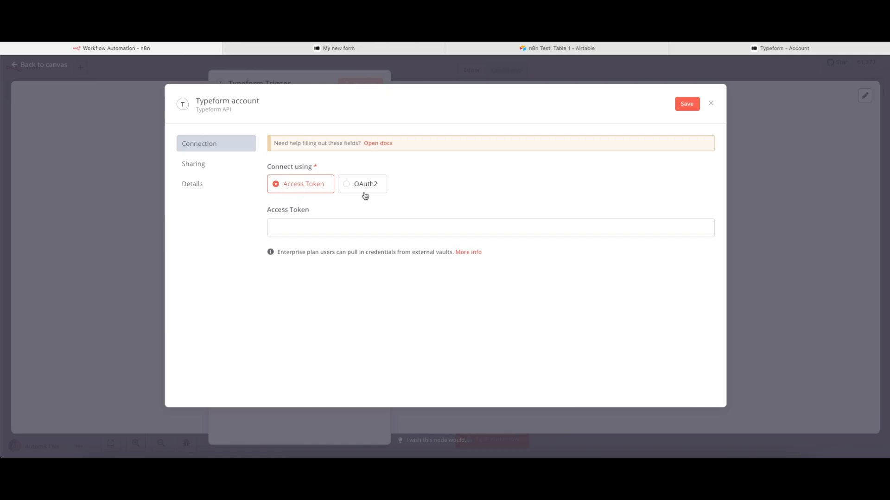
mouse_move(338, 214)
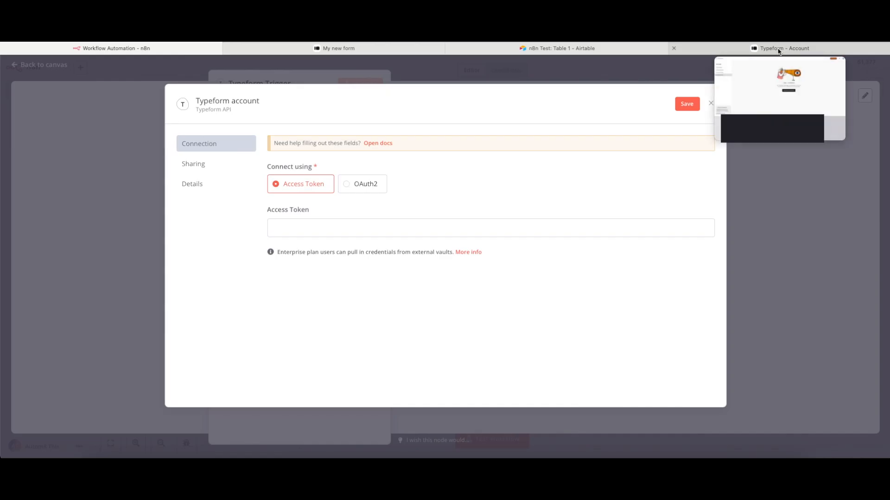
Start a new Typeform personal token named testn8n with all scopes
left_click(783, 49)
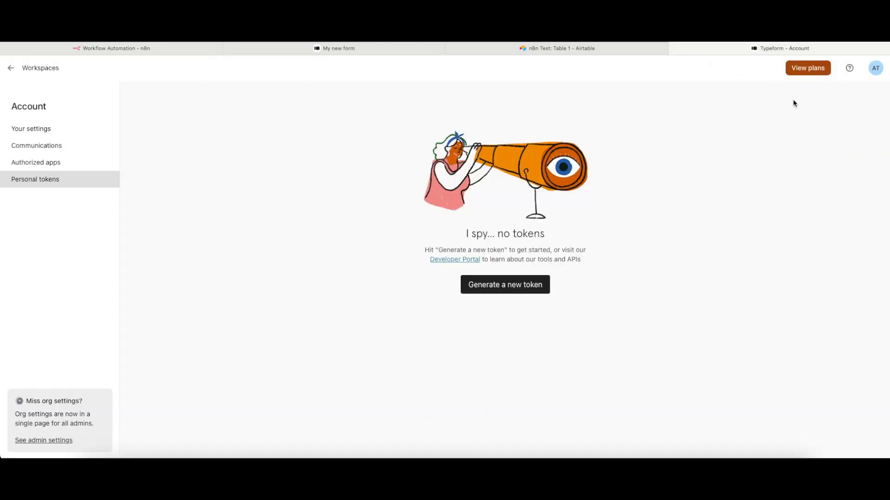
mouse_move(876, 68)
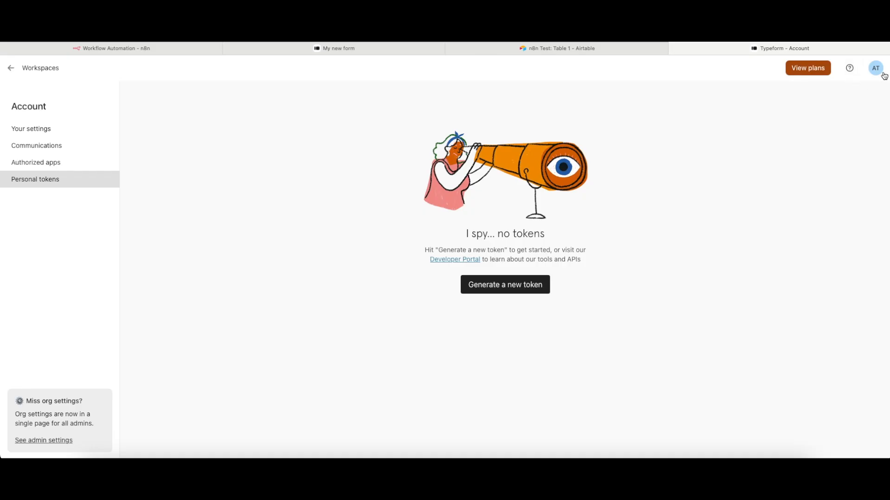
mouse_move(859, 73)
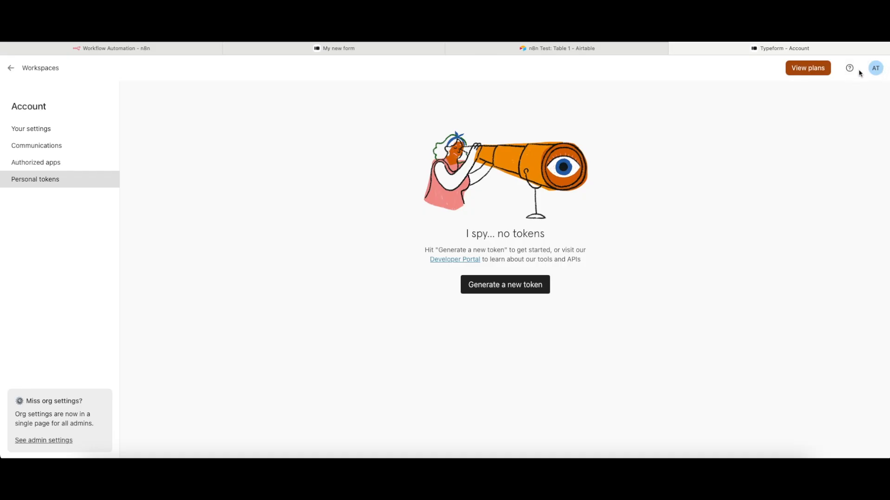
mouse_move(102, 221)
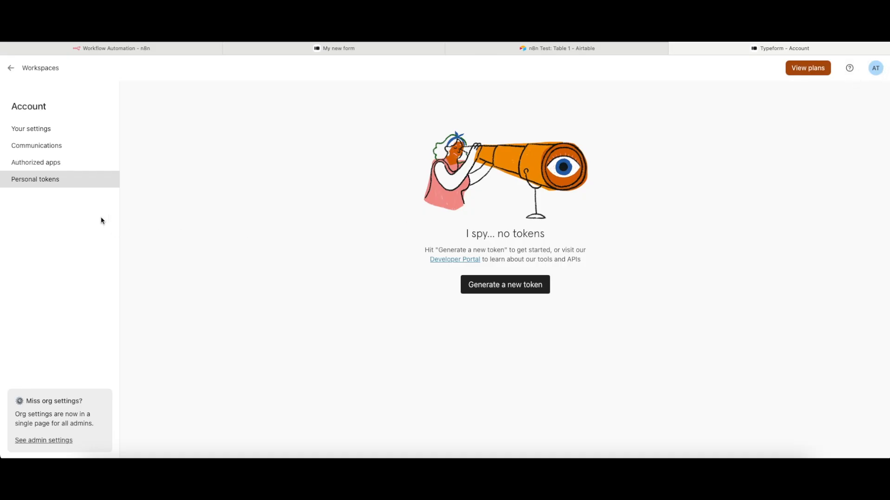
mouse_move(24, 215)
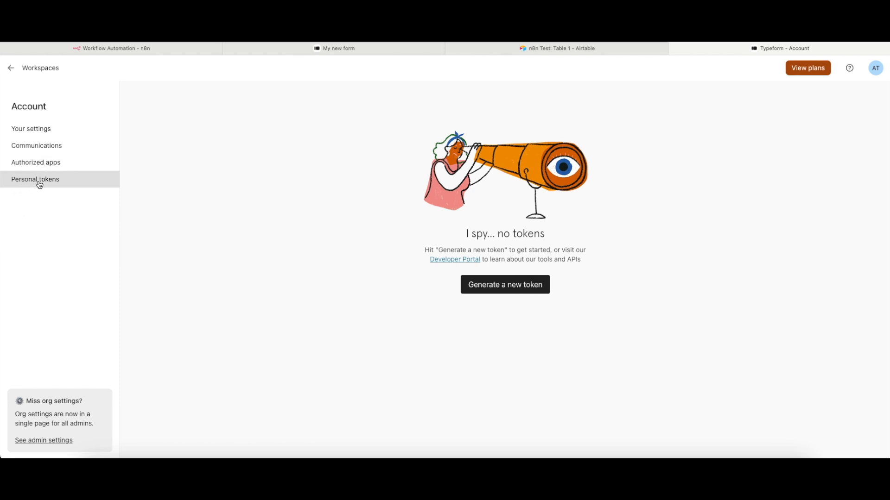
mouse_move(530, 382)
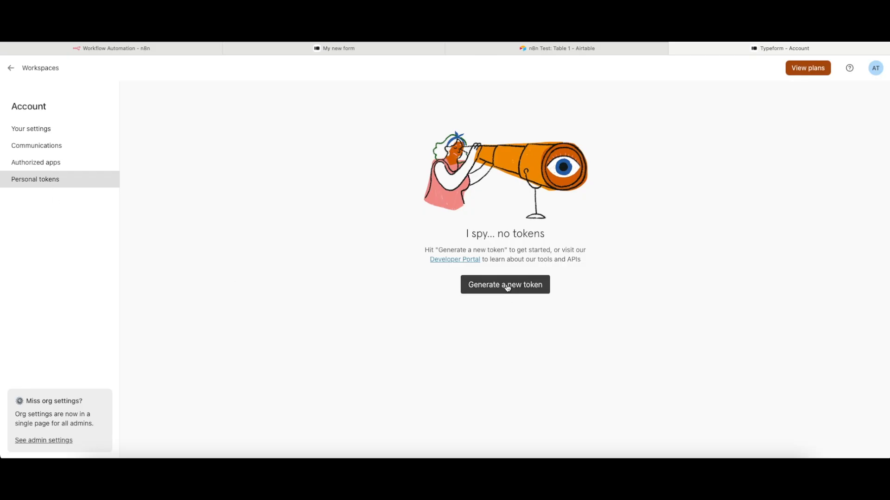
left_click(505, 284)
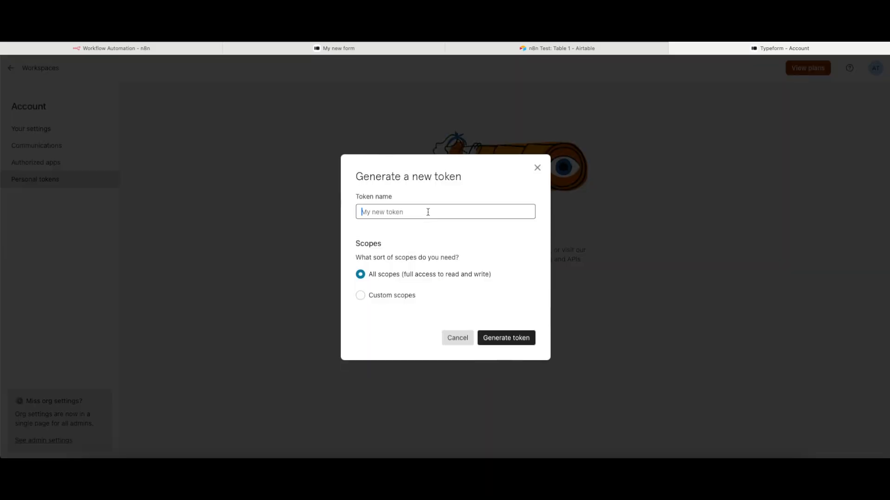
type("test")
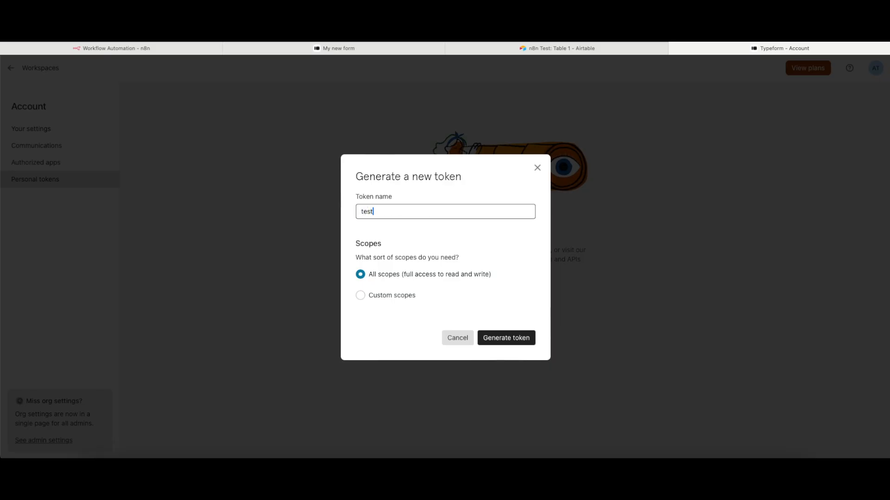
type("n8n")
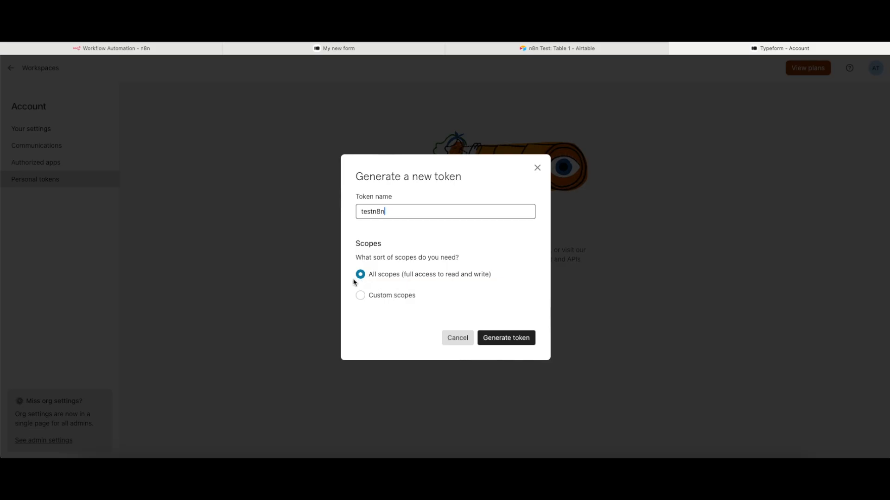
mouse_move(417, 284)
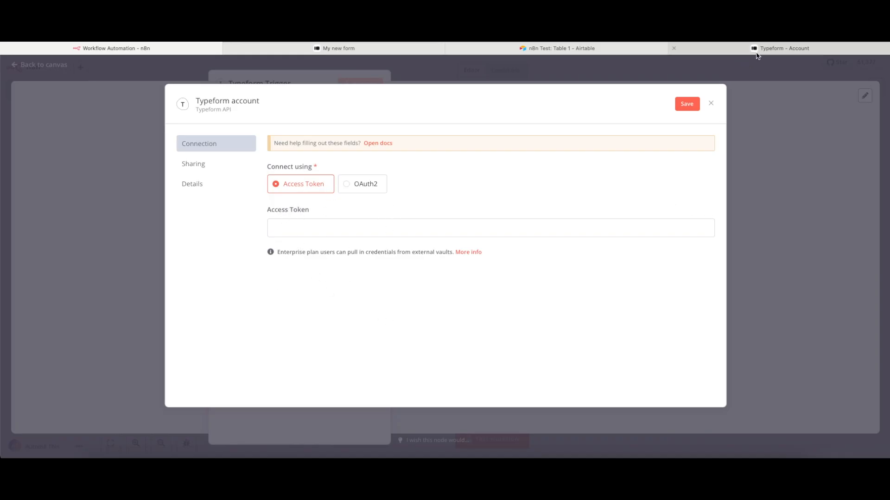
Generate the testn8n token, copy it and bring it to the n8n credential
left_click(784, 48)
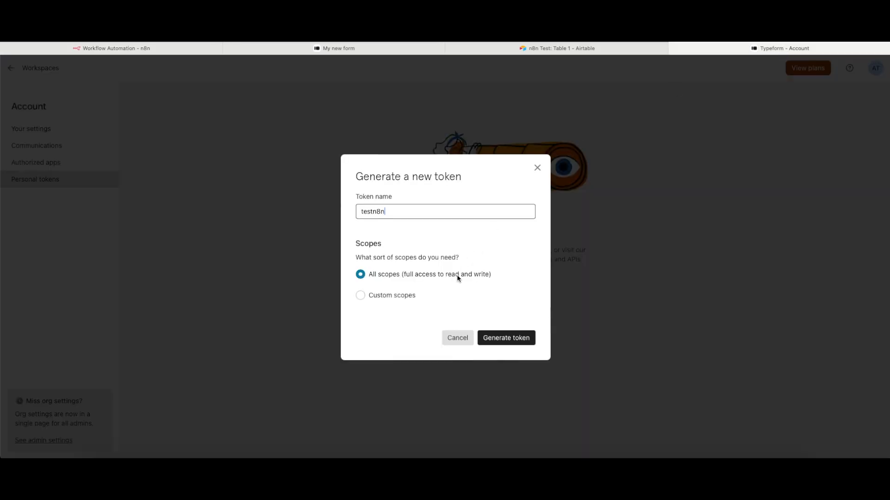
mouse_move(504, 337)
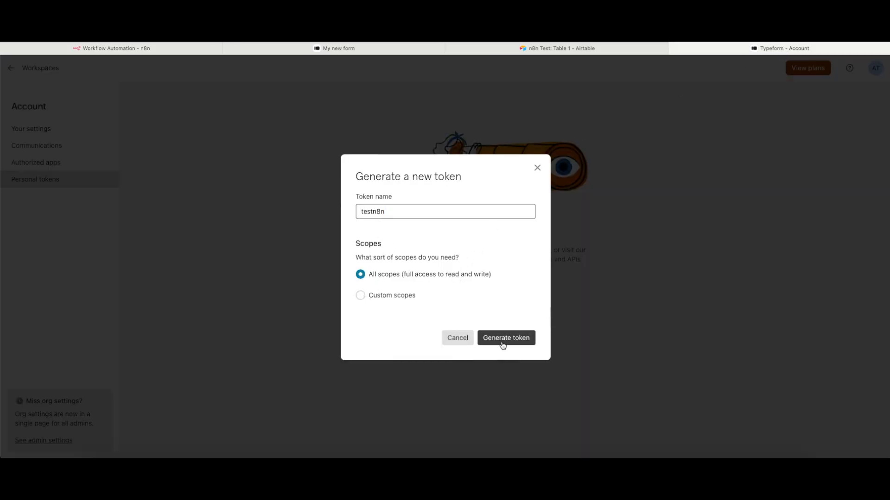
left_click(505, 337)
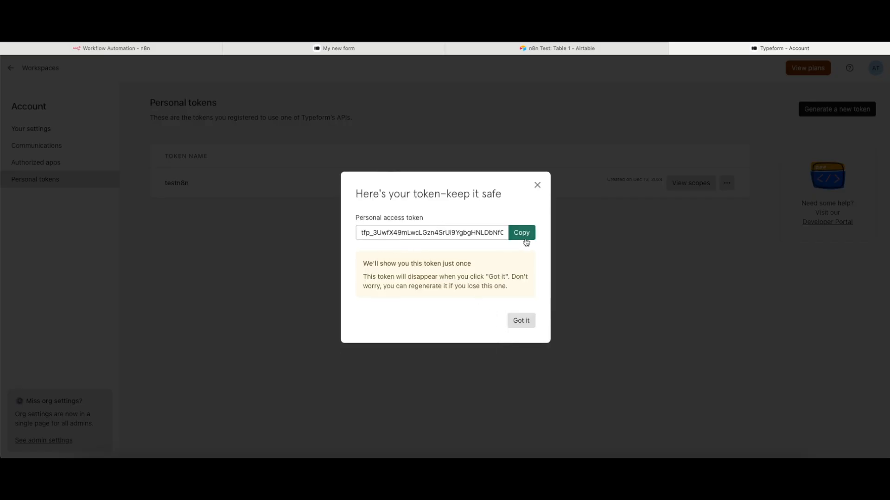
left_click(520, 233)
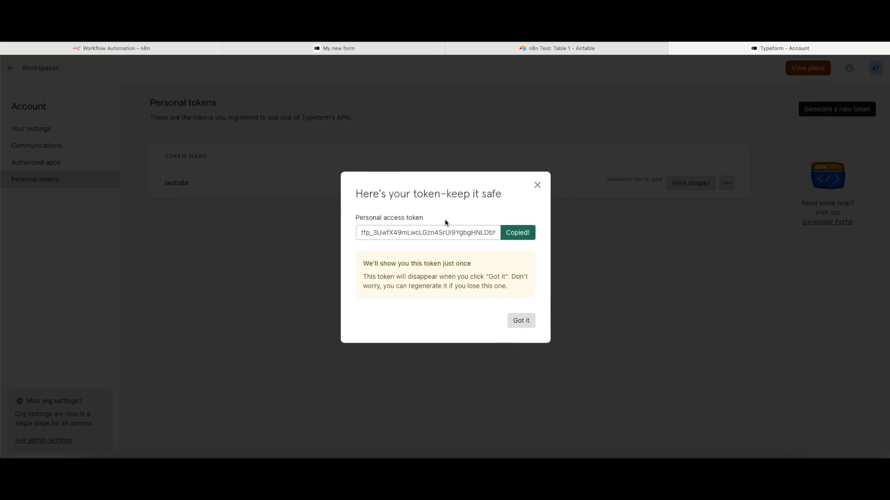
left_click(111, 49)
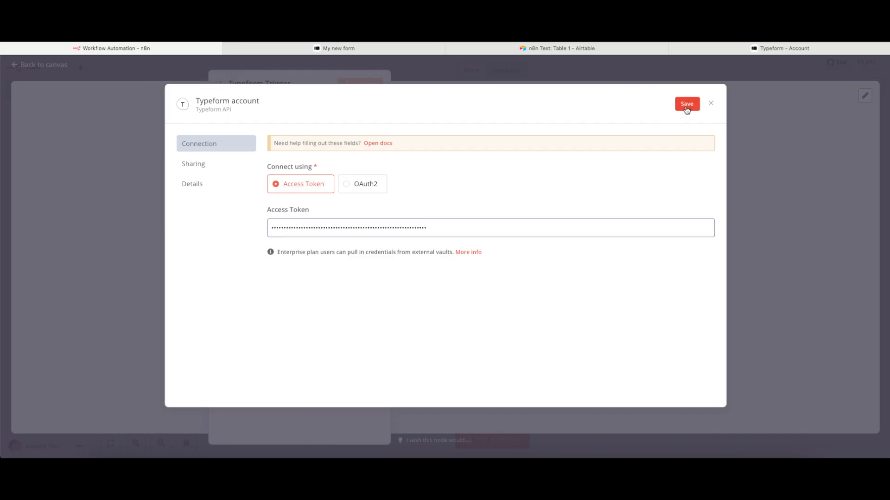
Save the Typeform credential, confirm the connection tests successfully, and return to the trigger node
left_click(685, 104)
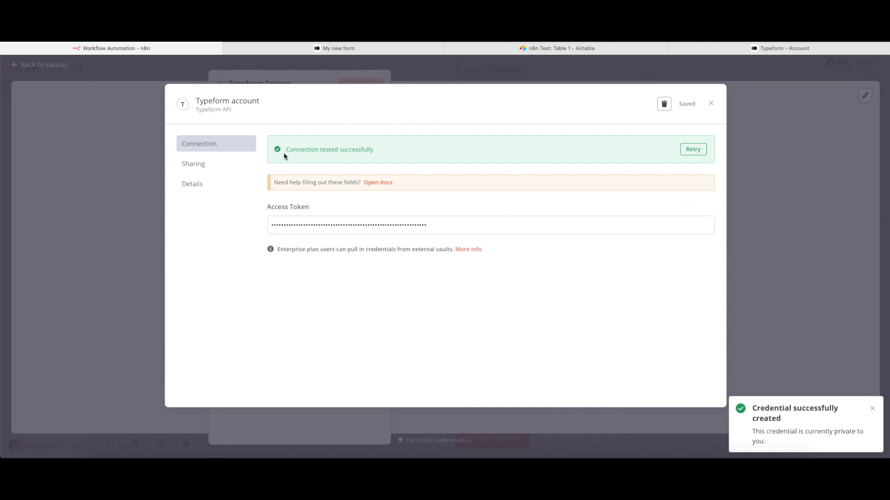
mouse_move(364, 151)
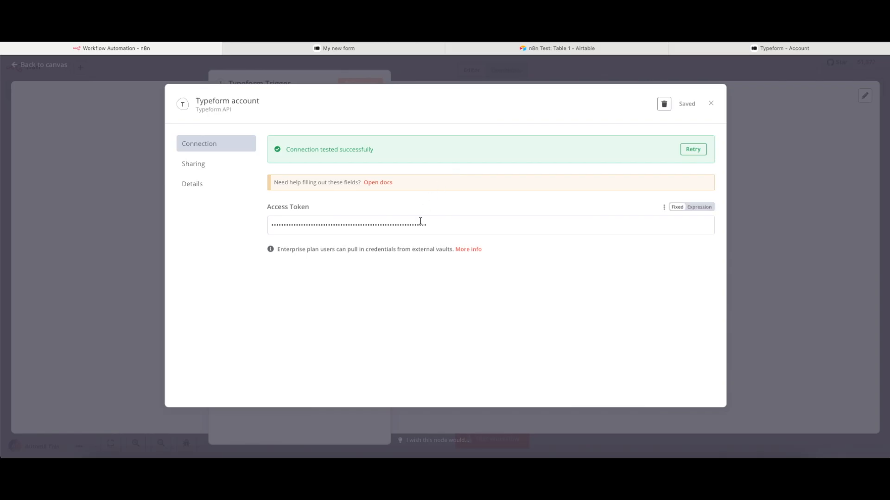
mouse_move(420, 225)
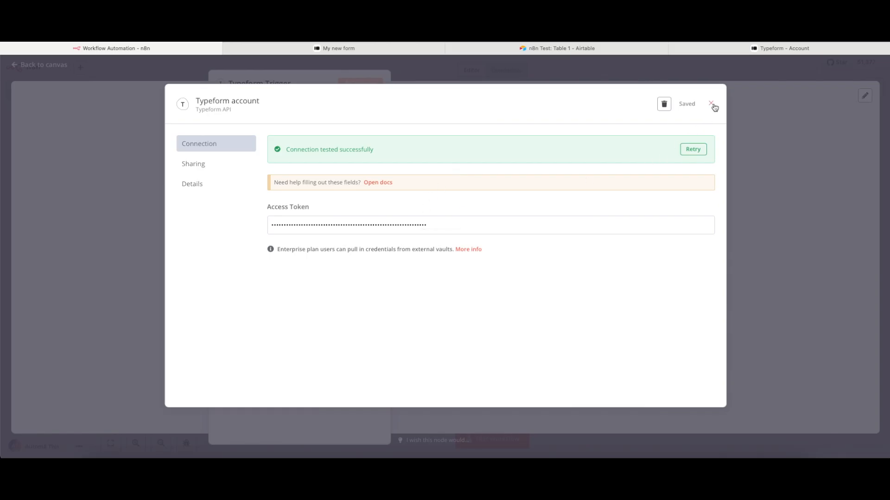
left_click(711, 103)
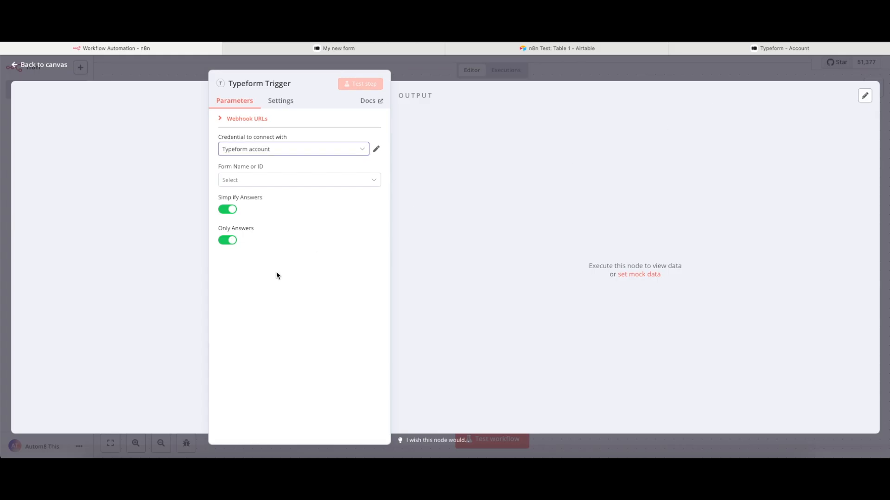
mouse_move(250, 197)
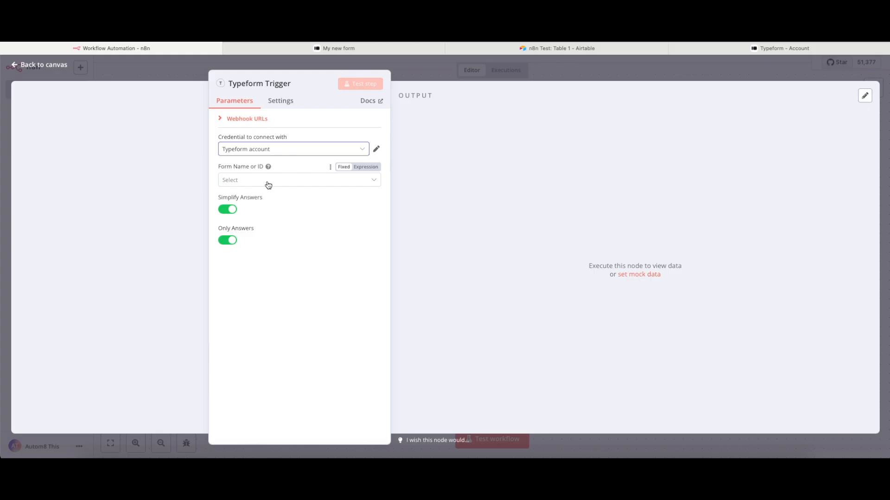
mouse_move(269, 184)
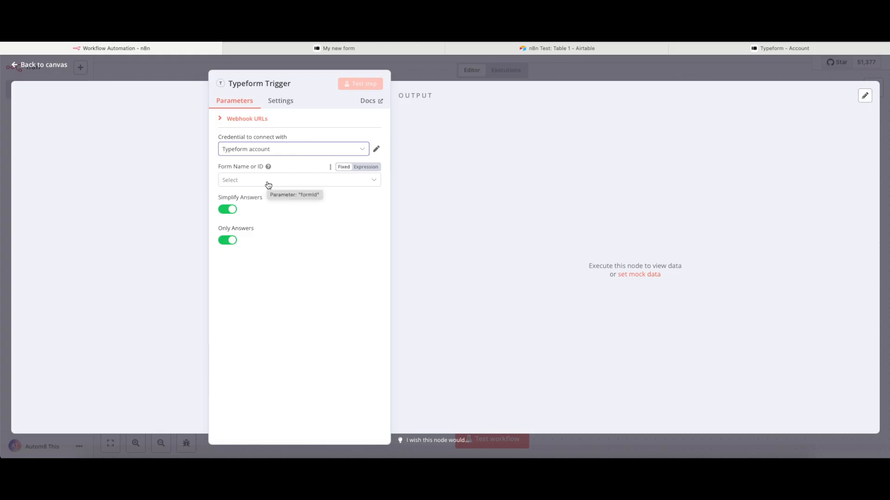
Choose 'My new form' as the form the Typeform Trigger watches
left_click(299, 180)
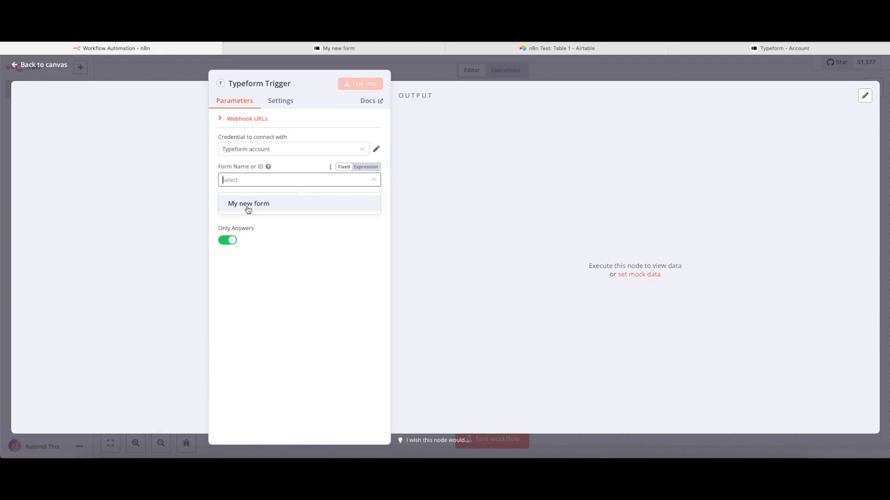
left_click(249, 203)
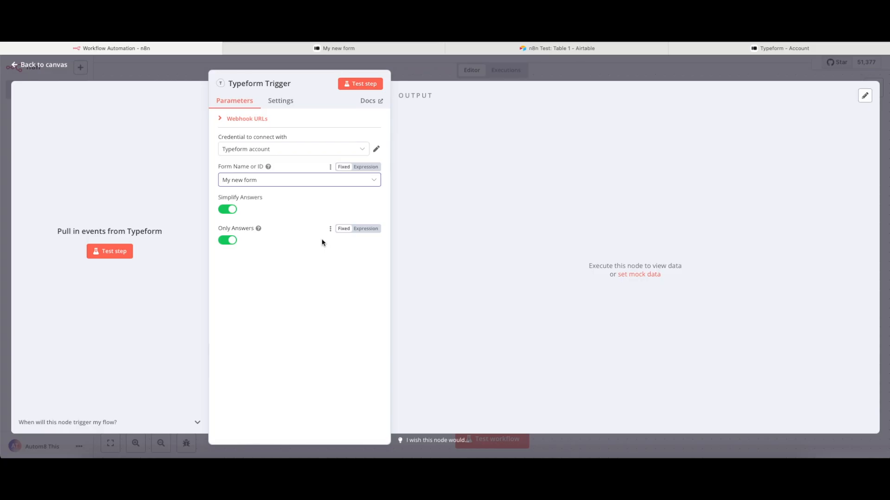
mouse_move(295, 231)
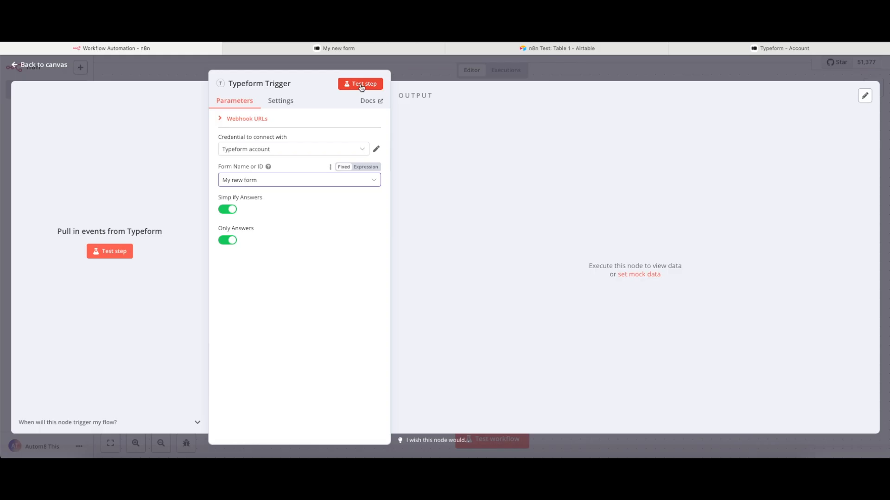
Start the Typeform Trigger listening for a test event and bring up the live 'My new form' page
left_click(360, 83)
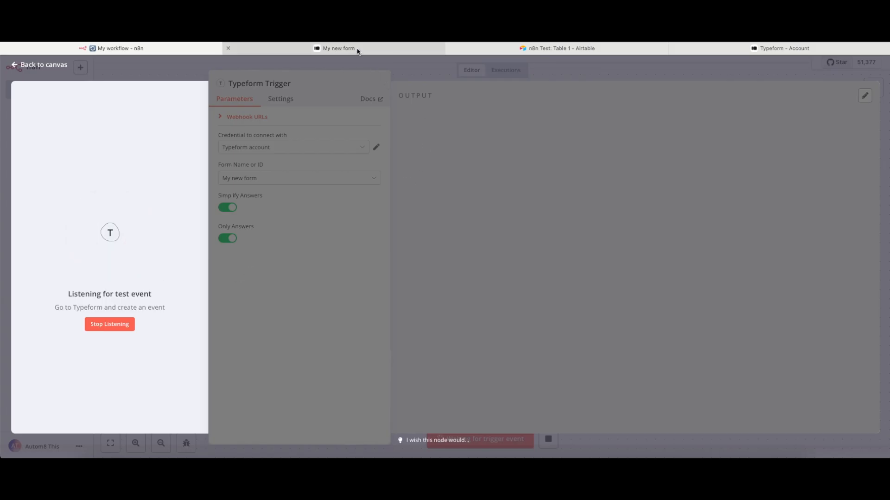
left_click(338, 48)
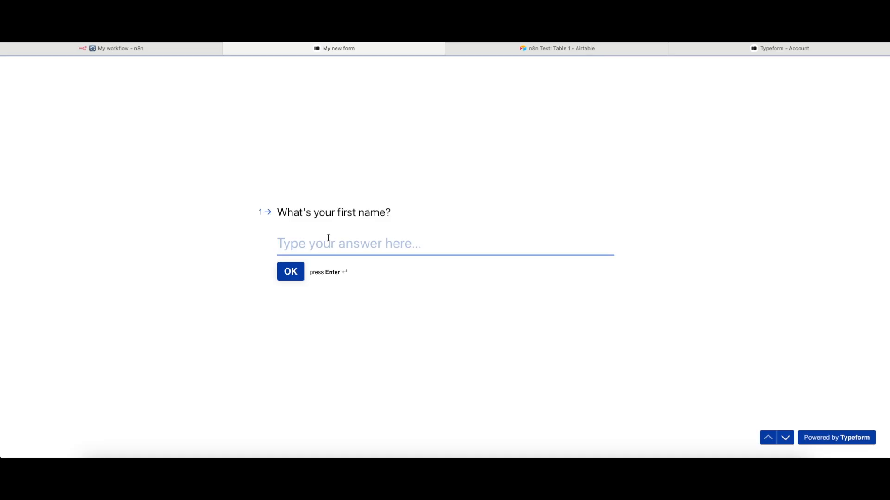
Answer the form with first name Admin and last name Test
type("A")
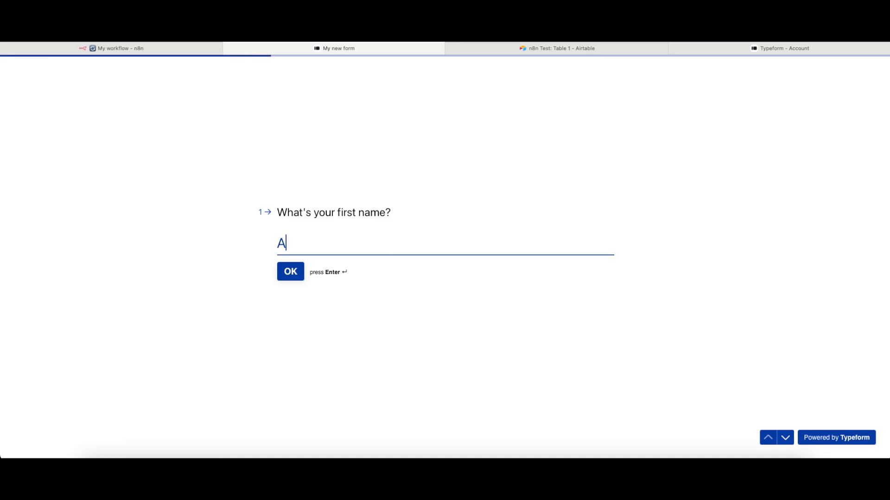
type("d")
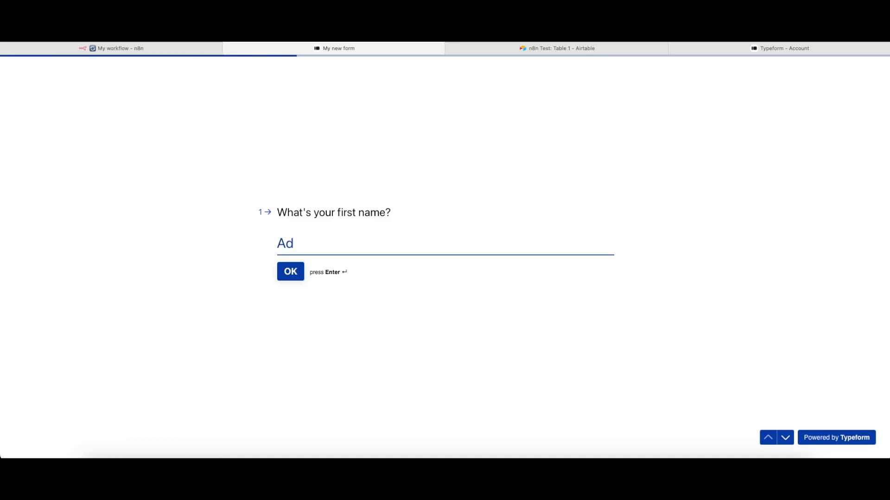
type("min")
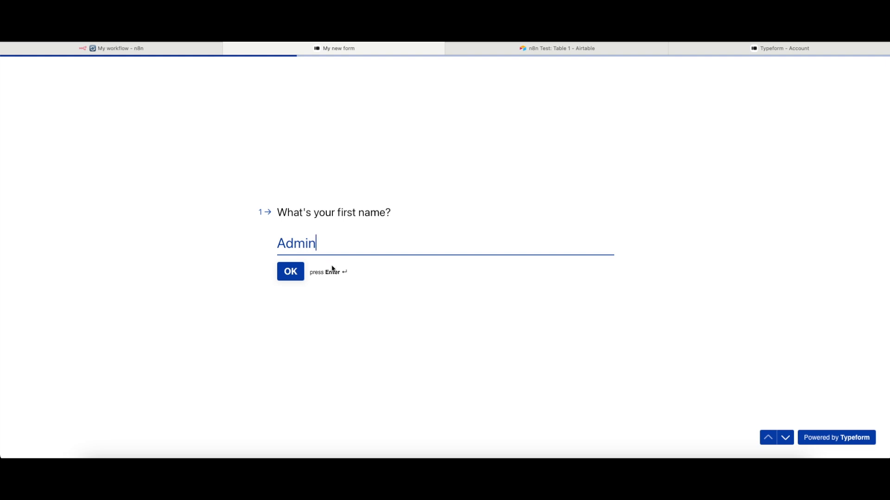
left_click(290, 271)
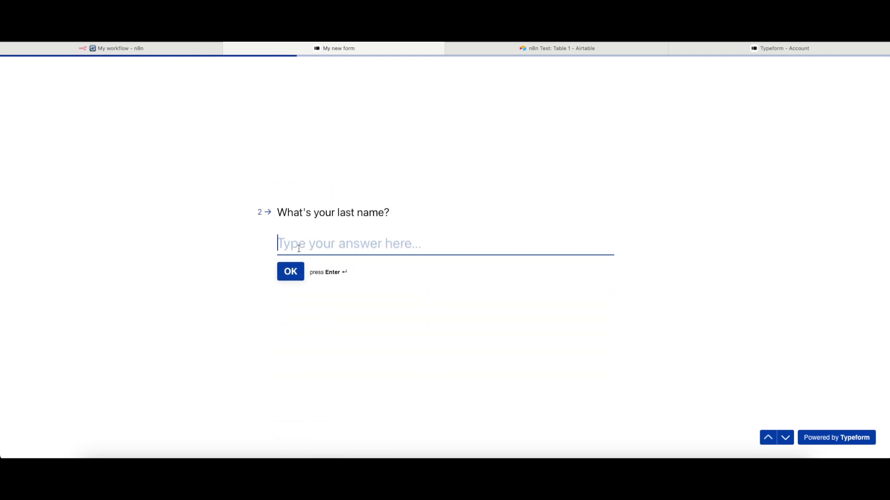
type("Test")
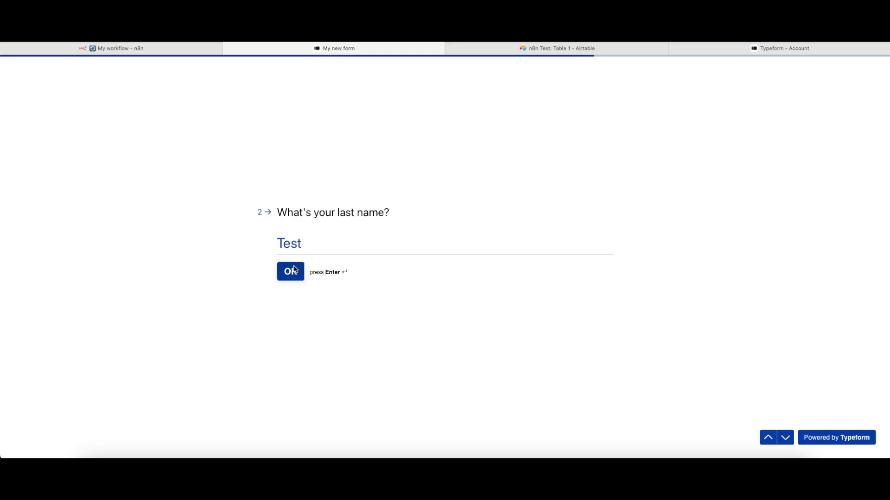
left_click(290, 272)
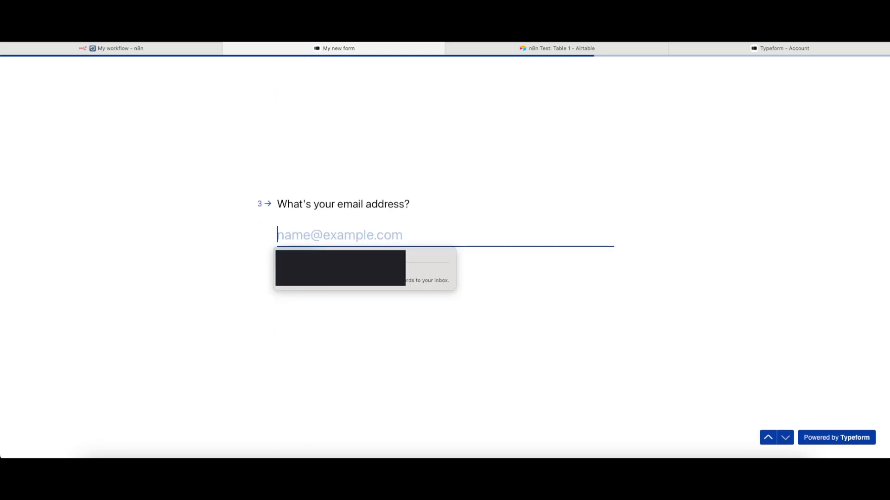
type("demo")
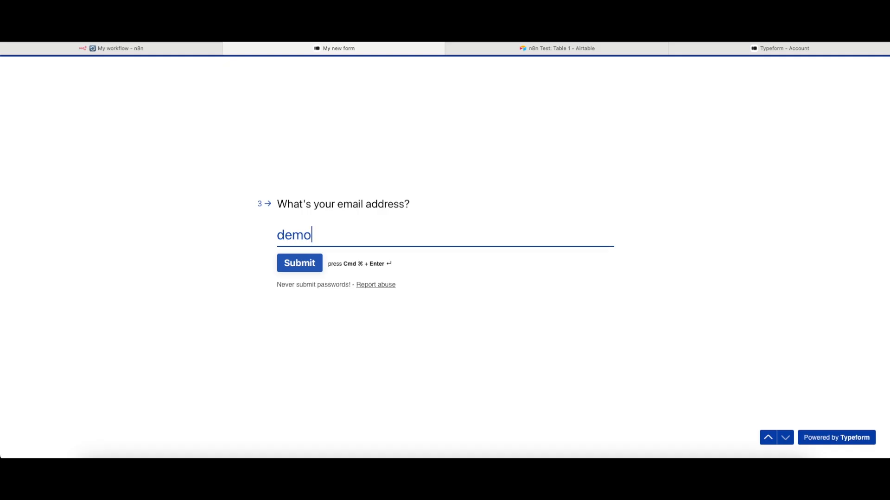
type("@test.")
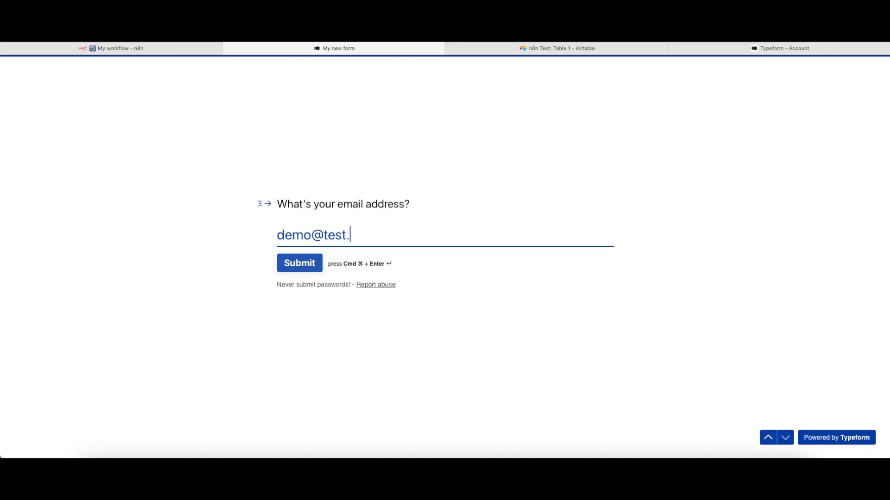
type("com")
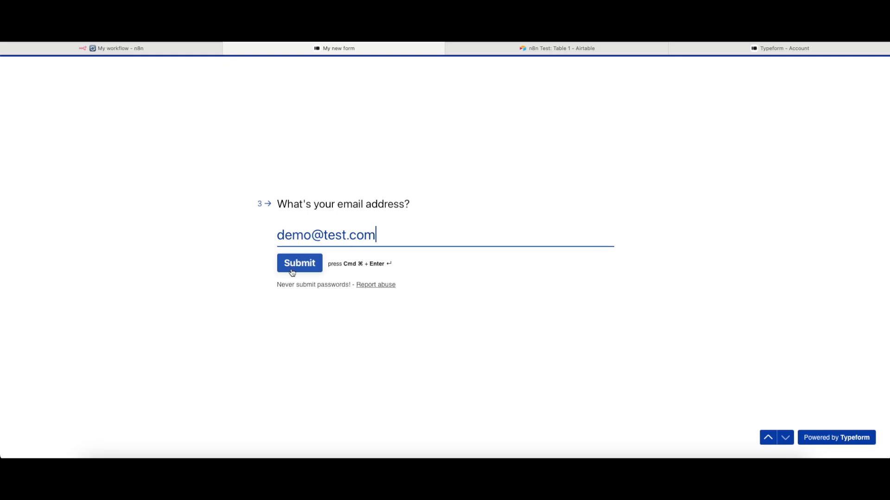
left_click(300, 264)
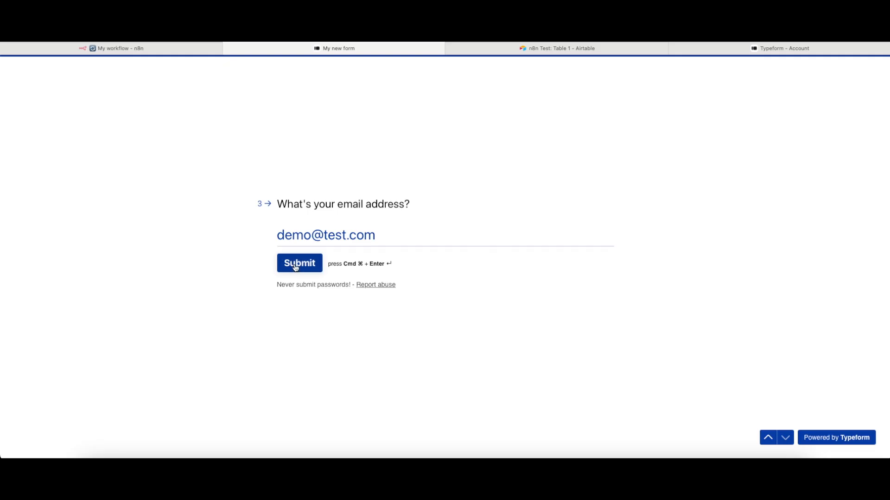
left_click(300, 262)
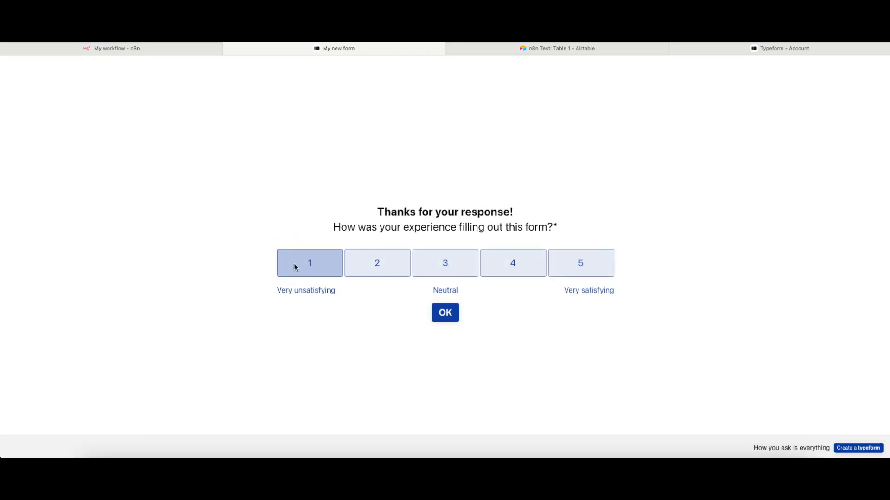
mouse_move(151, 52)
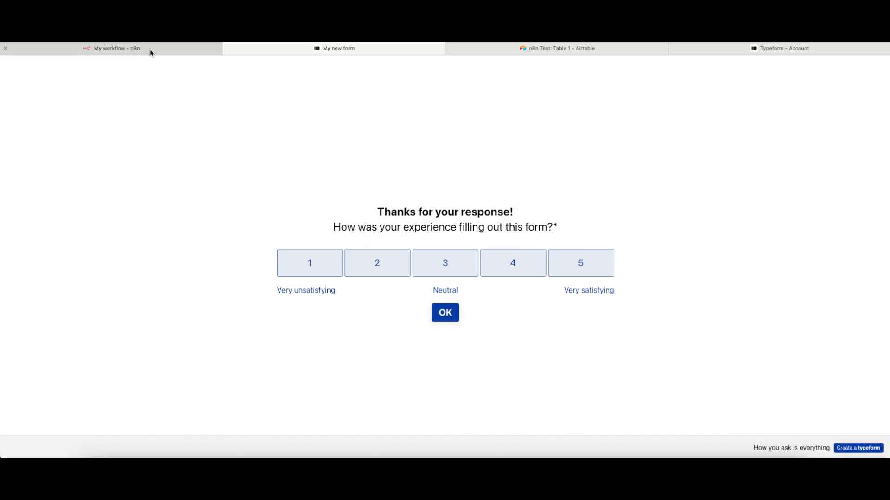
left_click(116, 48)
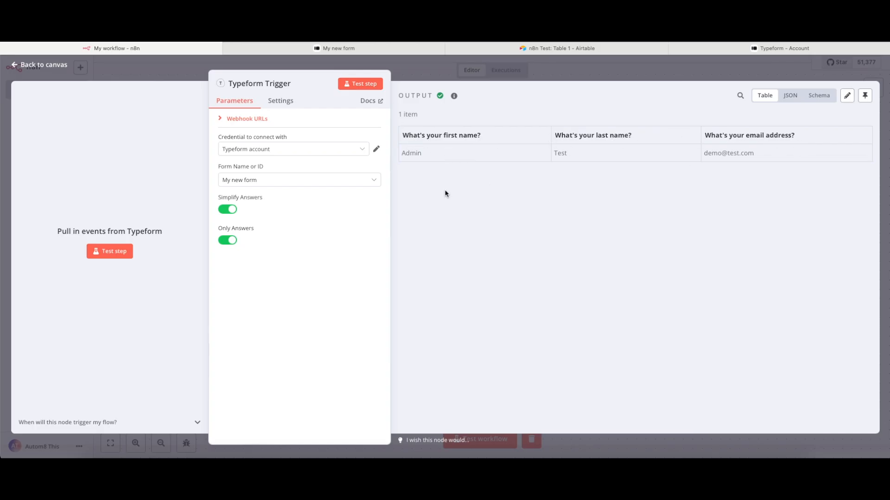
mouse_move(241, 234)
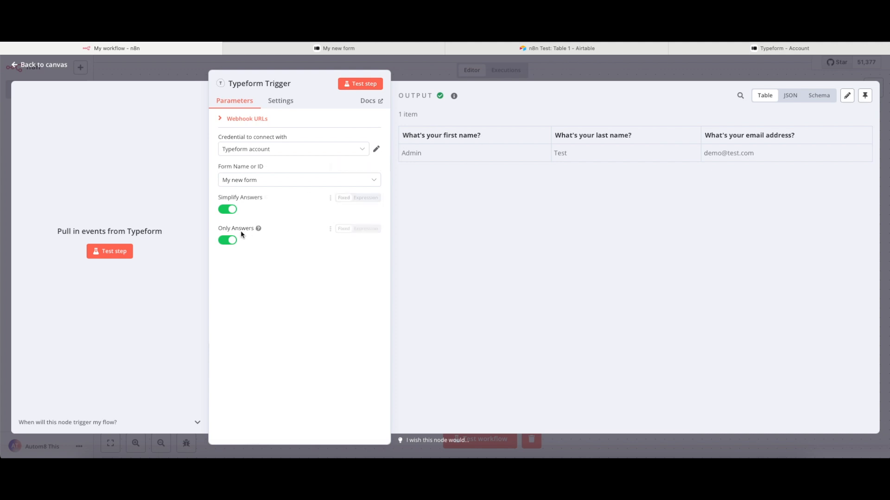
mouse_move(549, 77)
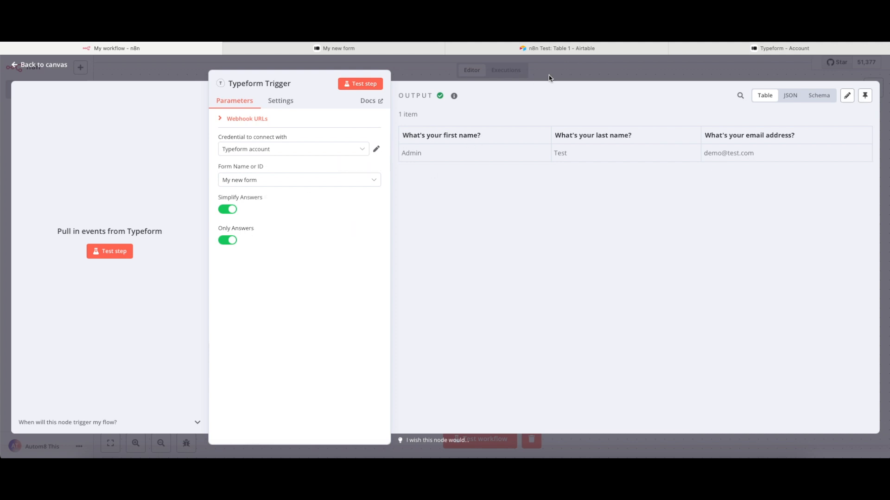
mouse_move(573, 100)
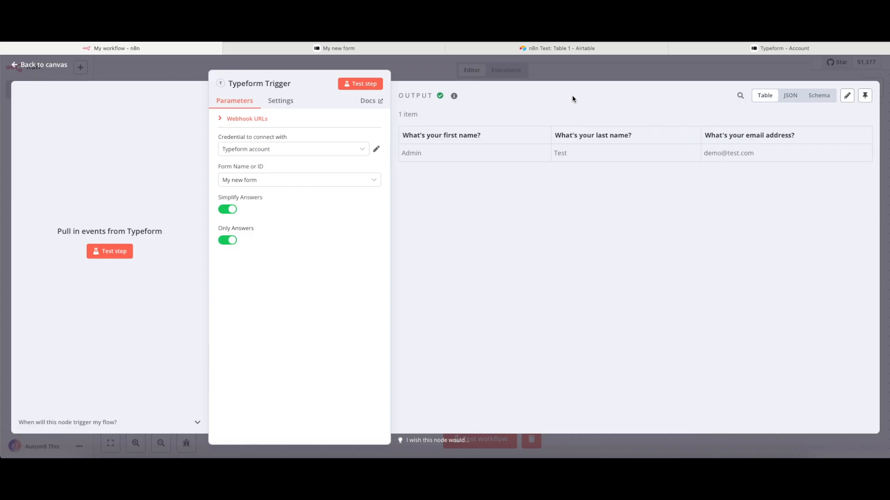
mouse_move(563, 76)
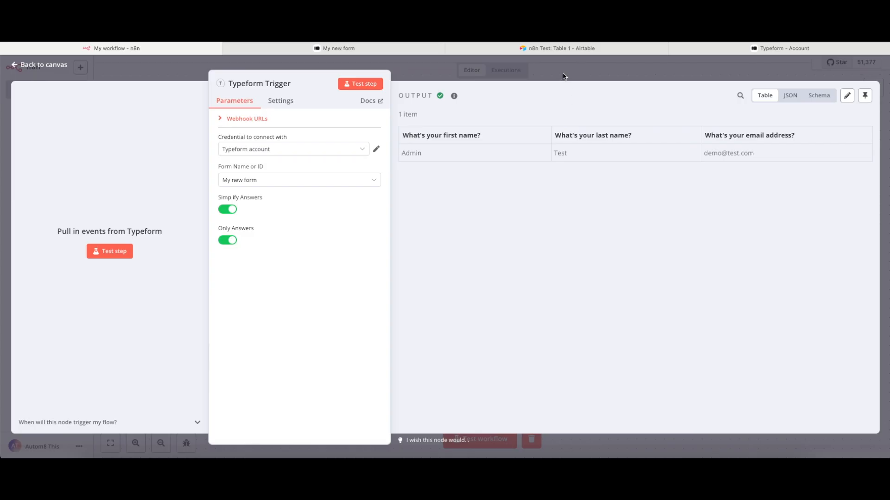
left_click(38, 64)
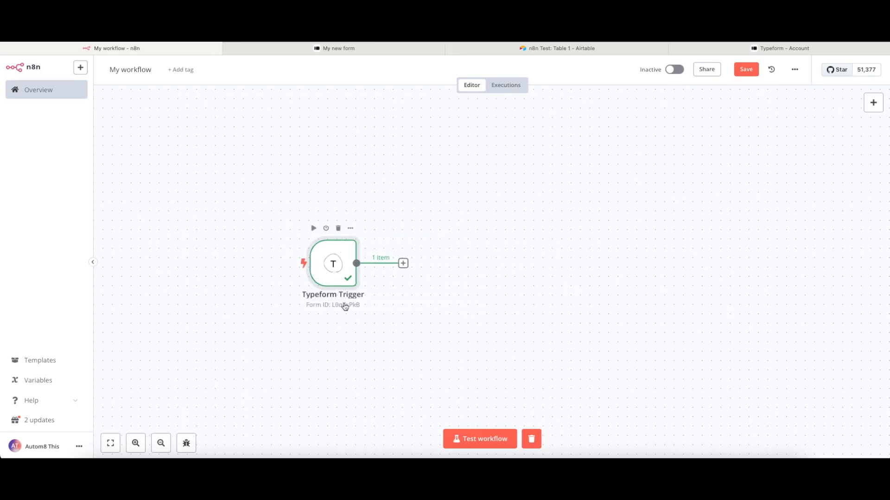
mouse_move(327, 251)
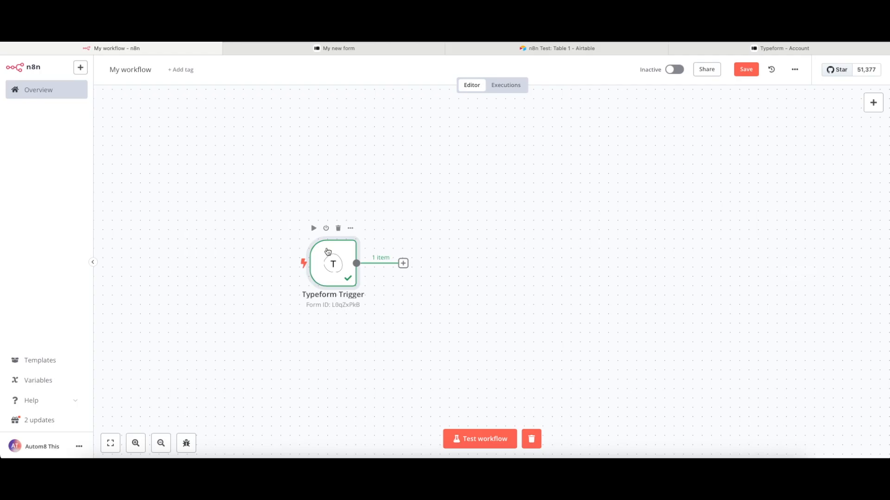
mouse_move(474, 260)
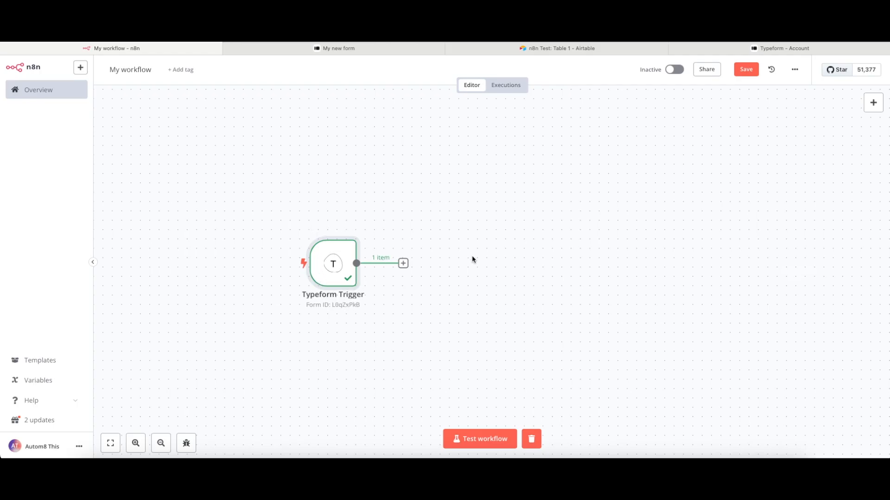
mouse_move(467, 262)
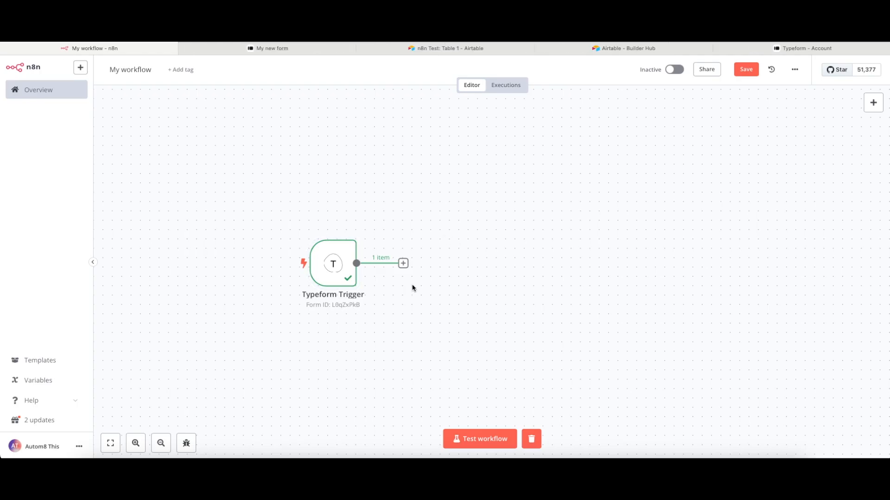
mouse_move(403, 265)
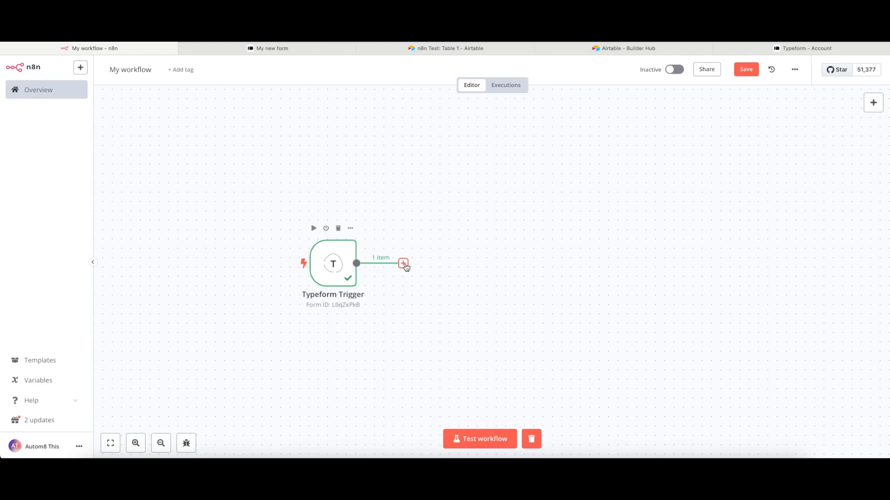
Add a next step after the Typeform Trigger to bring up the node chooser
left_click(403, 263)
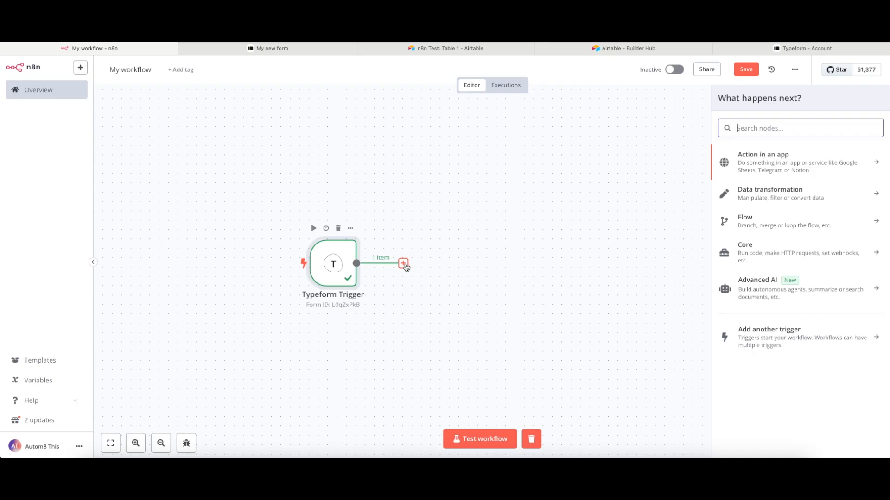
Search 'air' and add an Airtable 'Create a record' node after the Typeform Trigger
type("a")
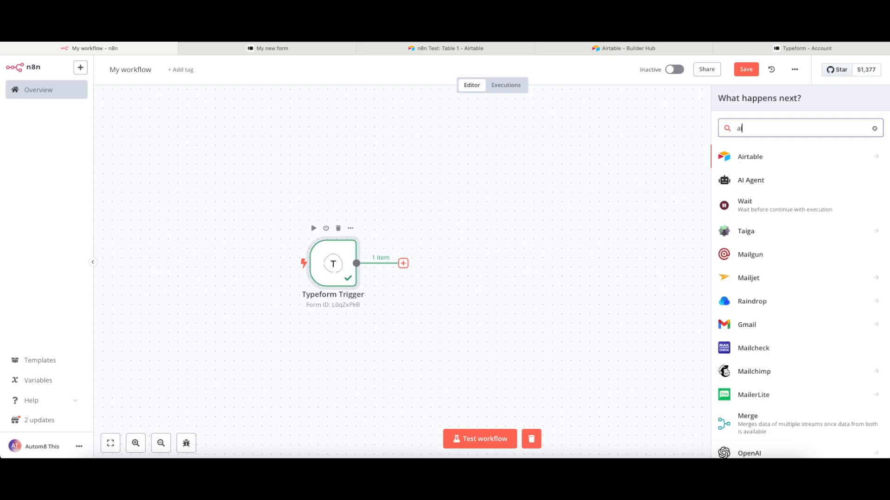
type("ir")
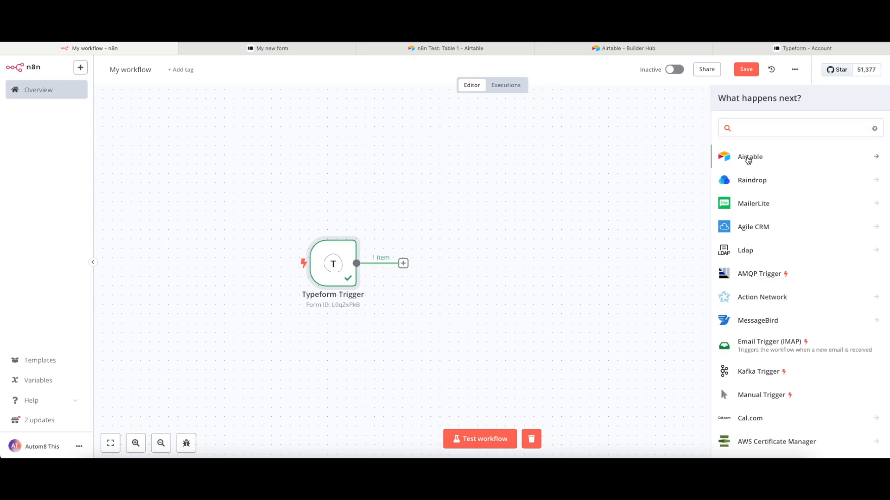
left_click(750, 156)
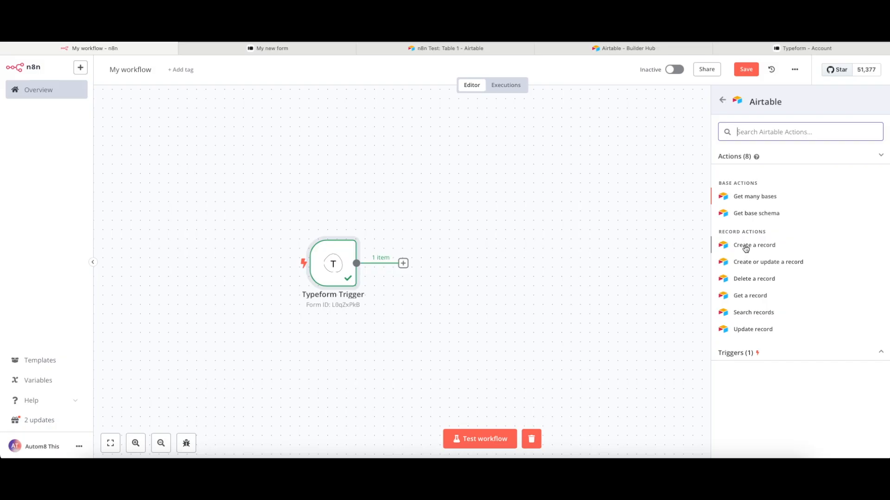
left_click(754, 245)
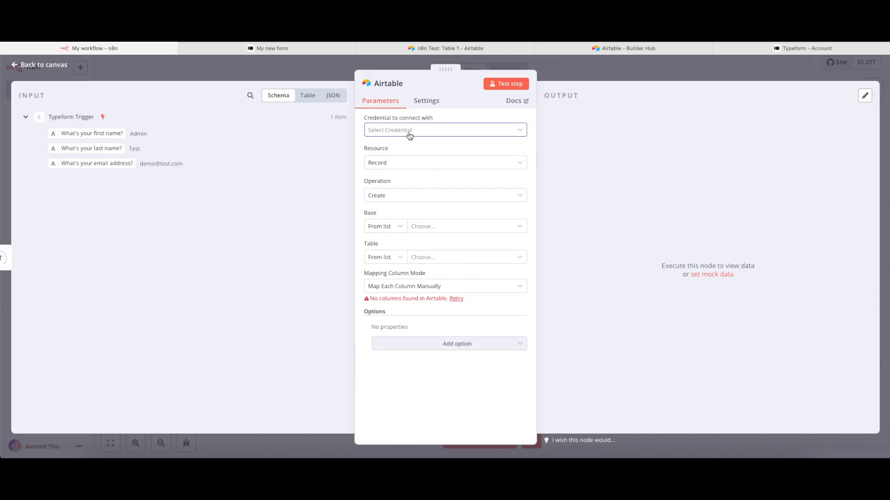
Create and save a new Airtable access-token credential for the Airtable node
left_click(444, 130)
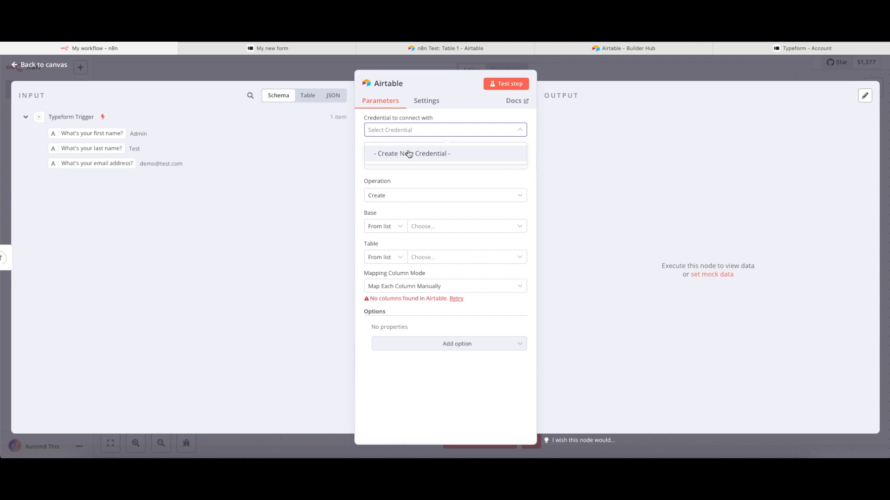
left_click(411, 153)
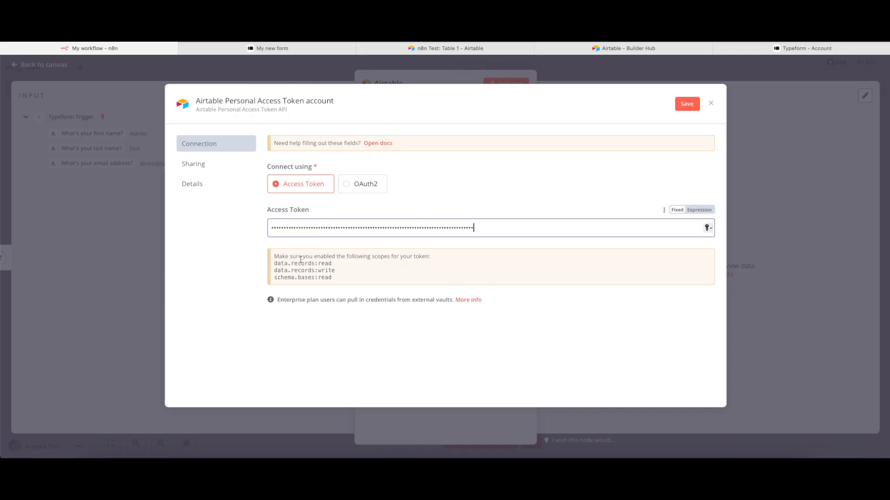
mouse_move(275, 254)
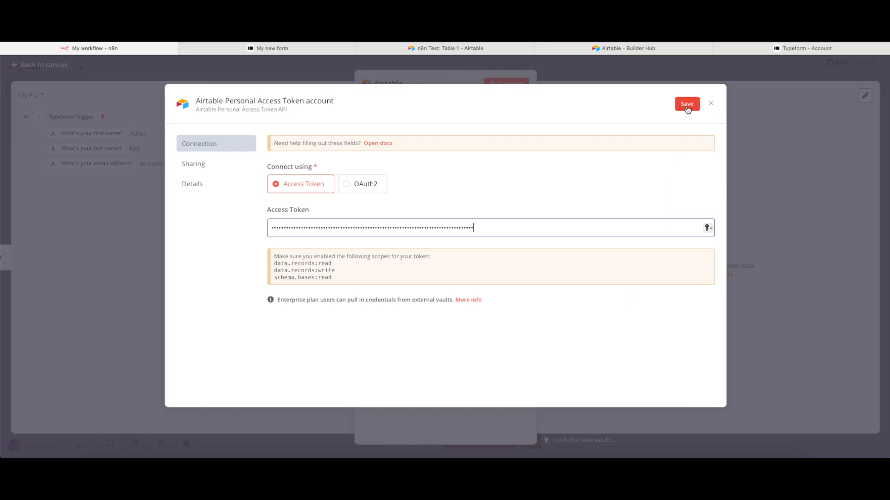
left_click(687, 104)
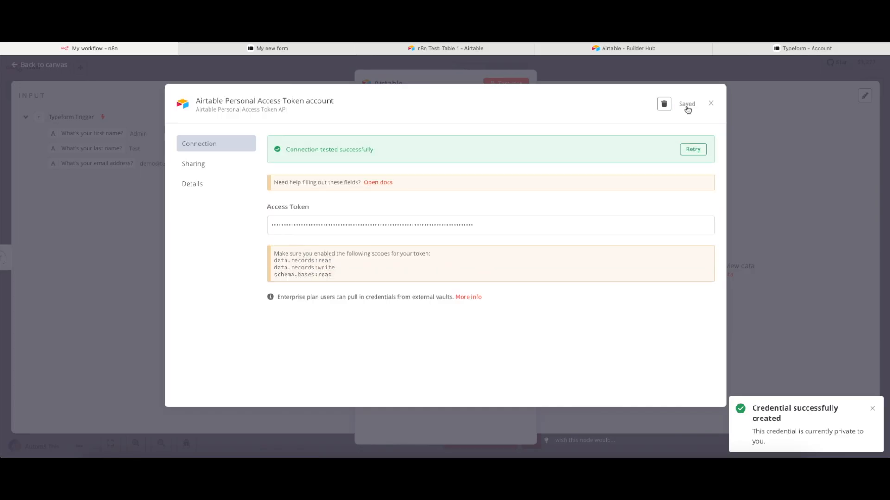
mouse_move(695, 125)
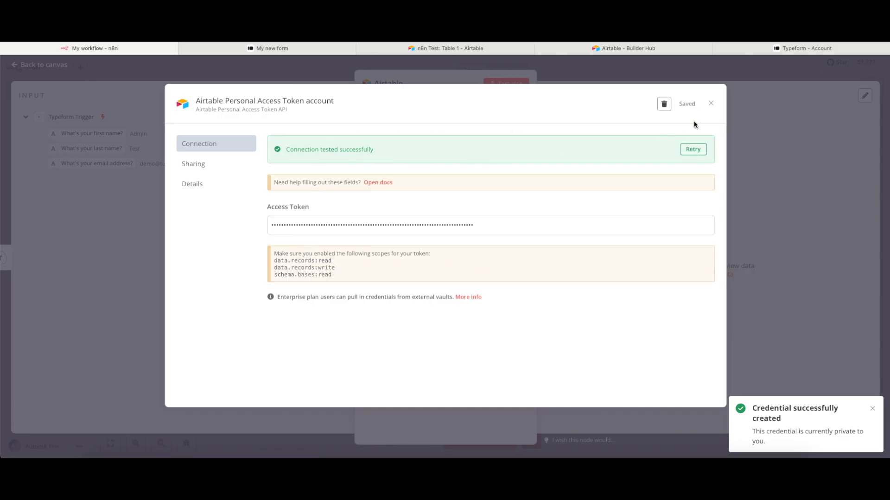
left_click(711, 103)
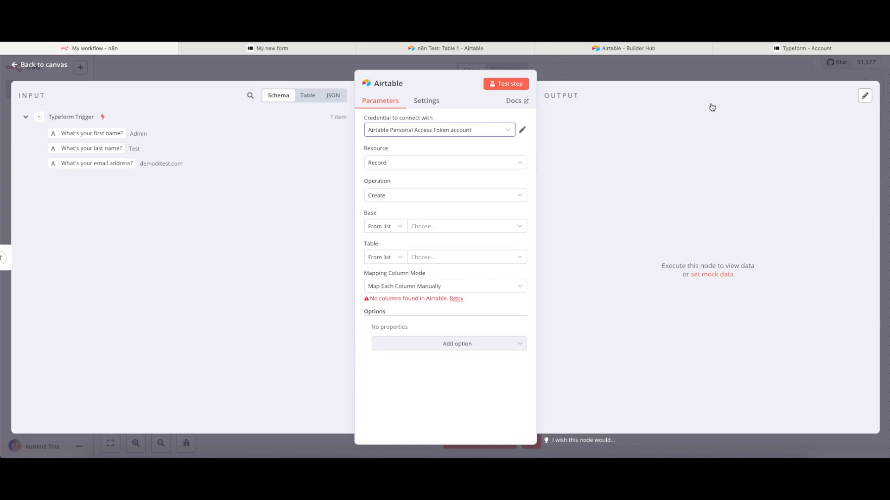
mouse_move(497, 213)
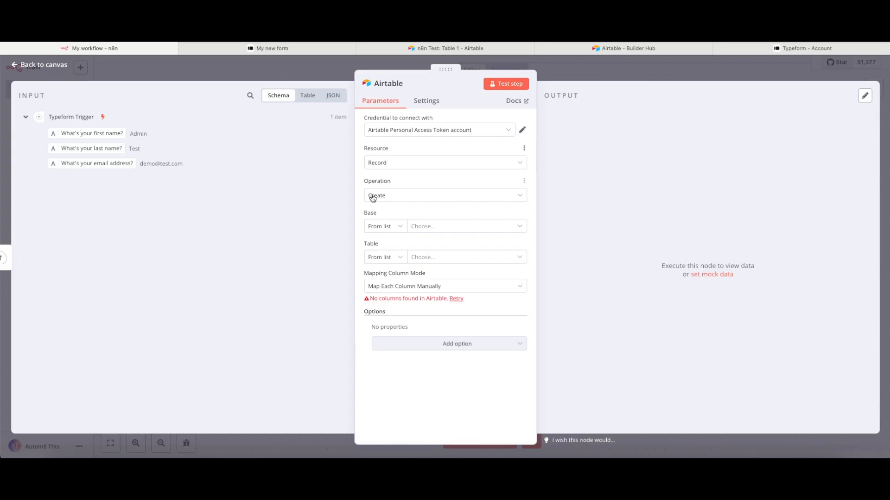
mouse_move(380, 172)
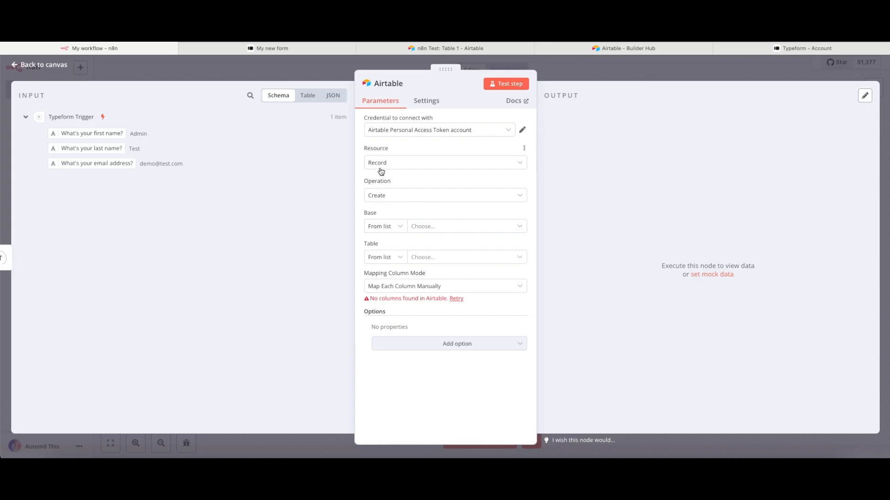
mouse_move(390, 239)
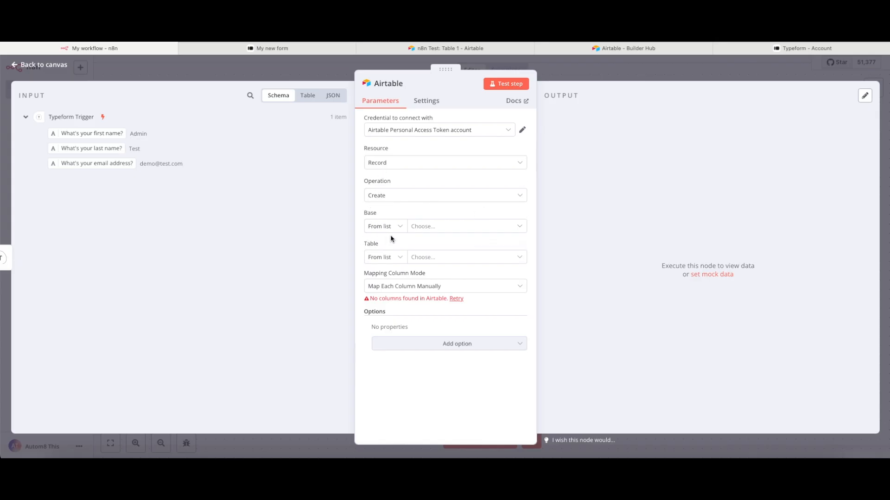
mouse_move(444, 233)
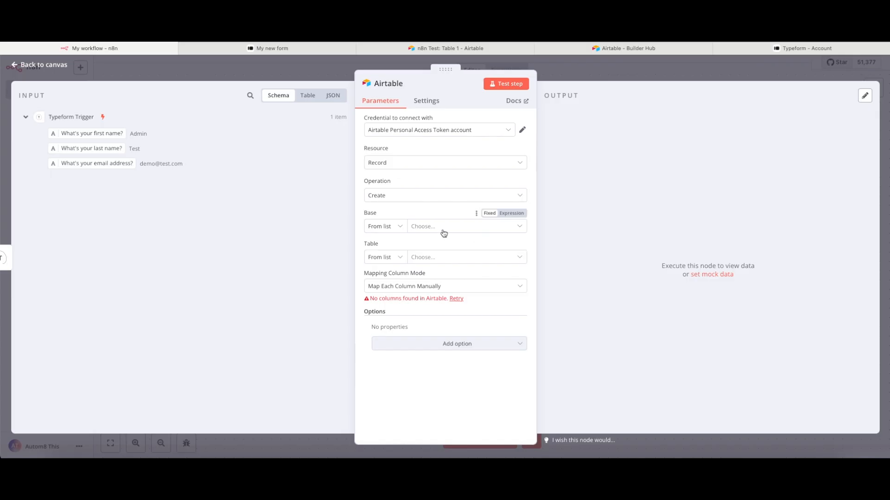
Target base 'n8n Test' and 'Table 1' in the Airtable node, then view that table in Airtable
left_click(459, 226)
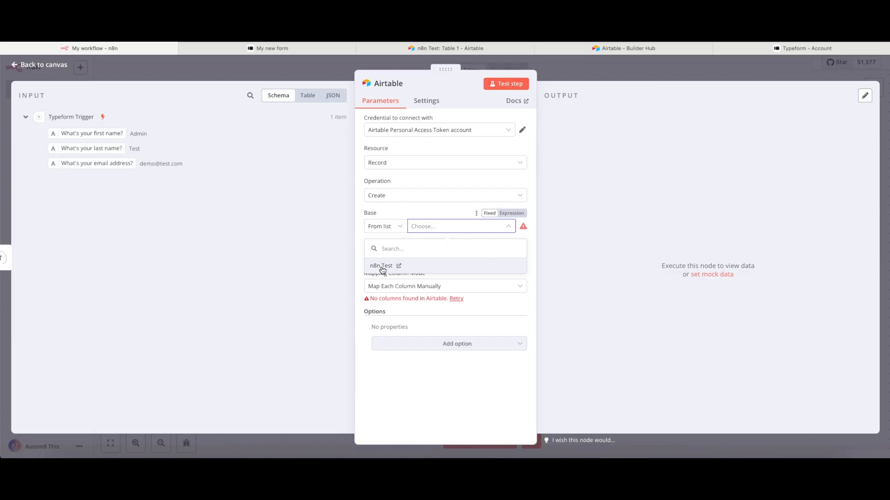
left_click(381, 266)
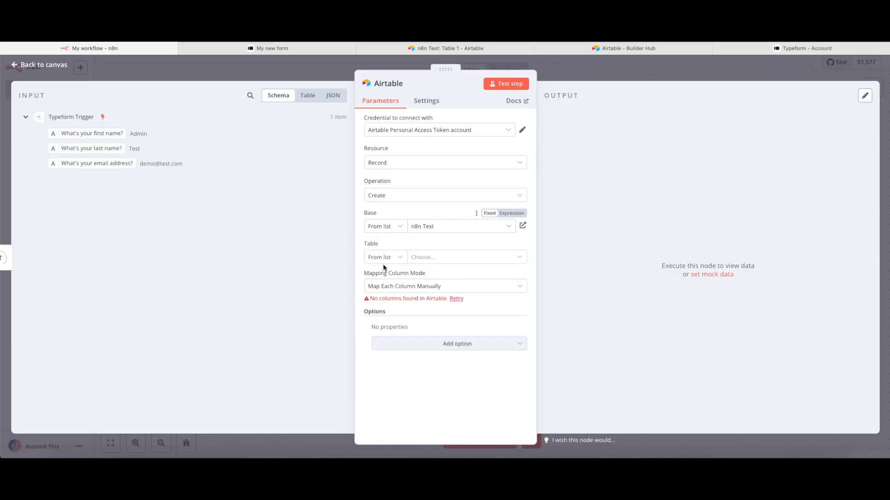
left_click(459, 257)
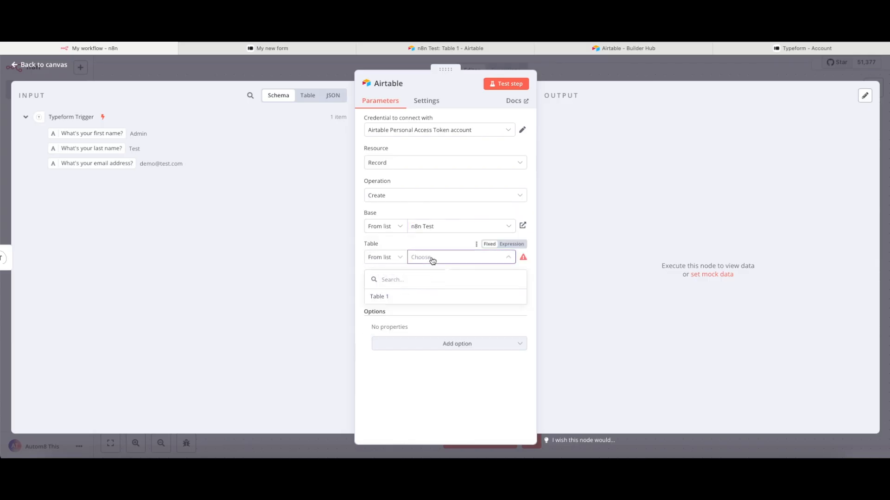
left_click(379, 297)
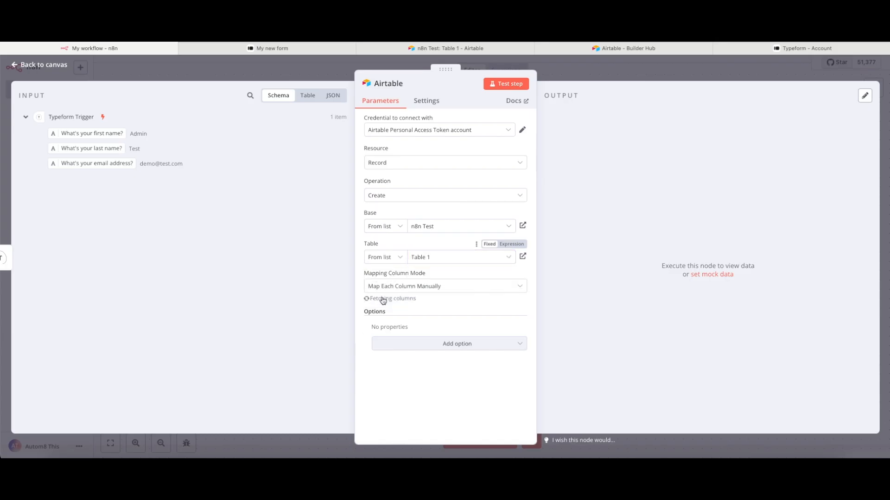
left_click(446, 48)
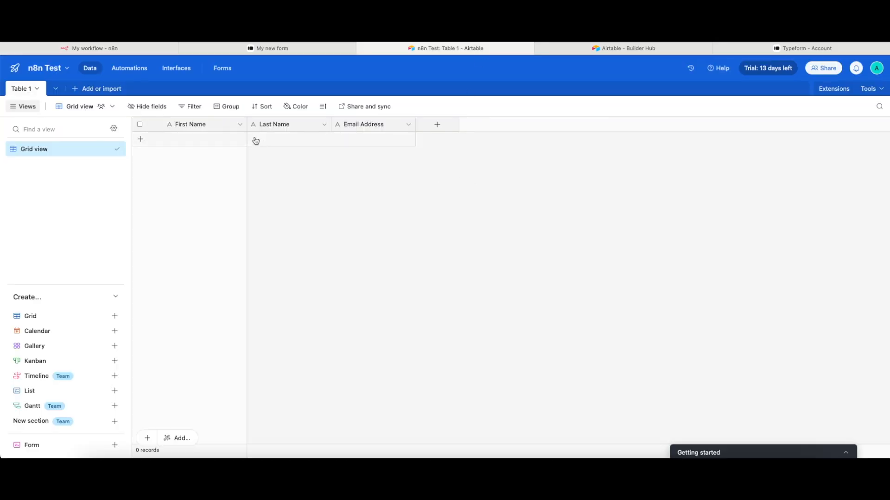
mouse_move(288, 133)
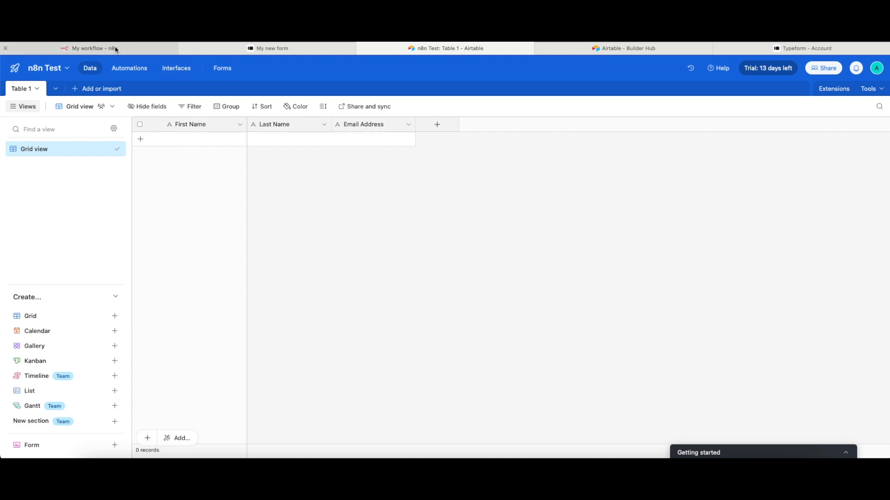
Back in n8n, map the Typeform first name, last name and email answers into the matching Airtable columns
left_click(92, 48)
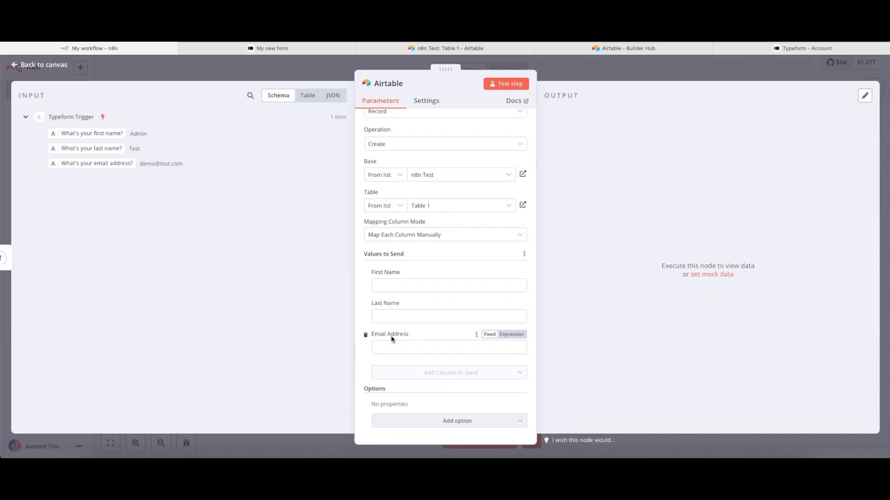
mouse_move(432, 182)
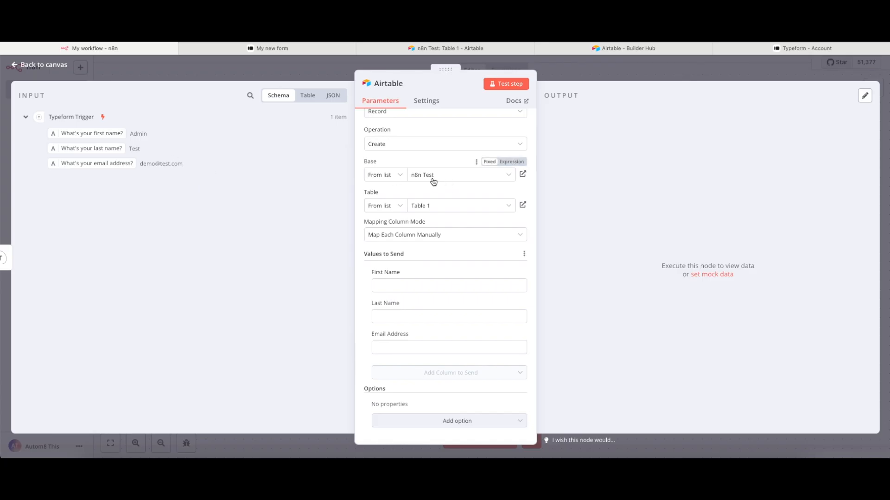
mouse_move(51, 121)
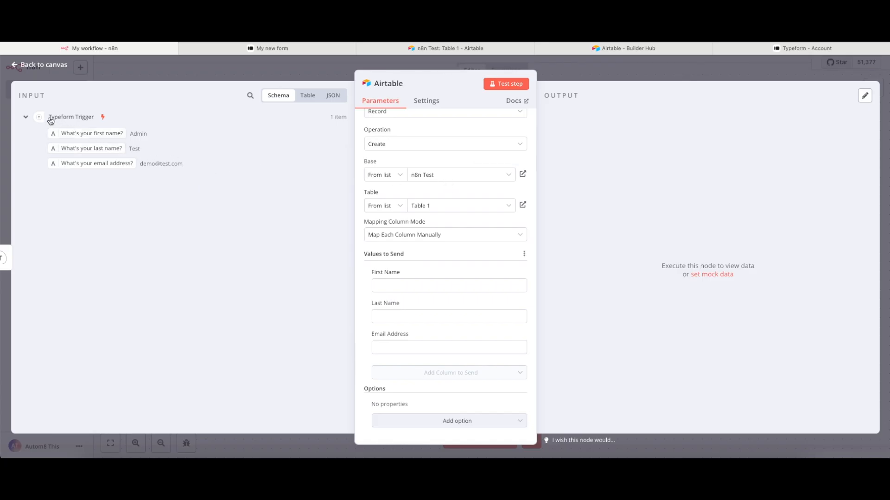
mouse_move(87, 119)
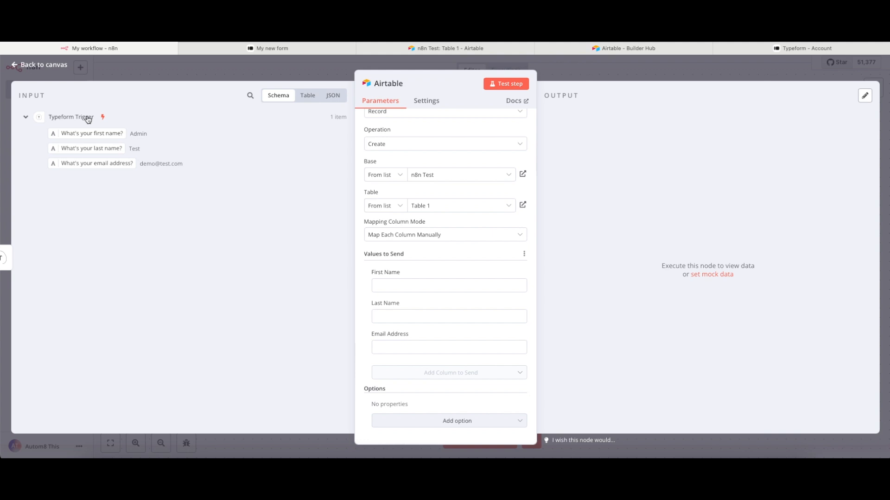
mouse_move(63, 120)
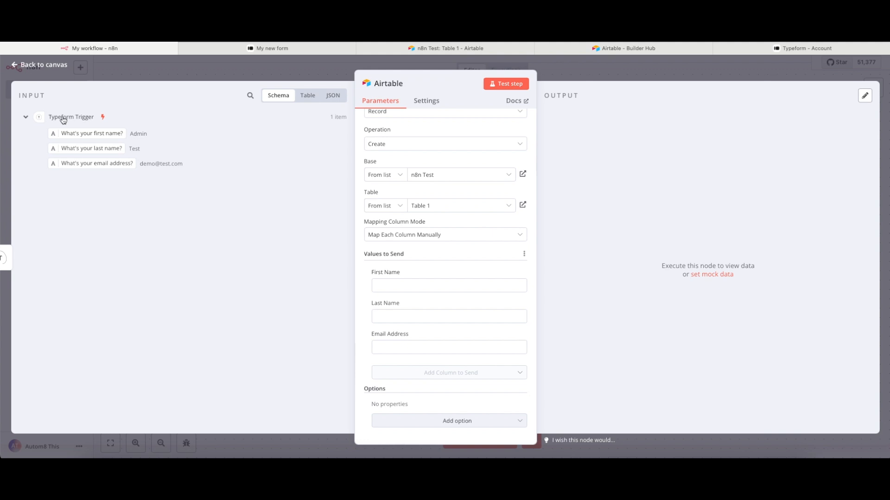
mouse_move(78, 148)
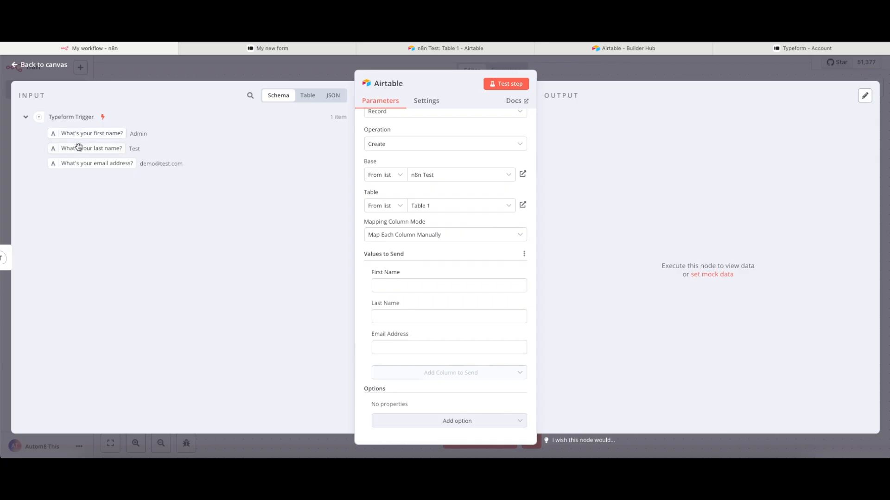
mouse_move(78, 163)
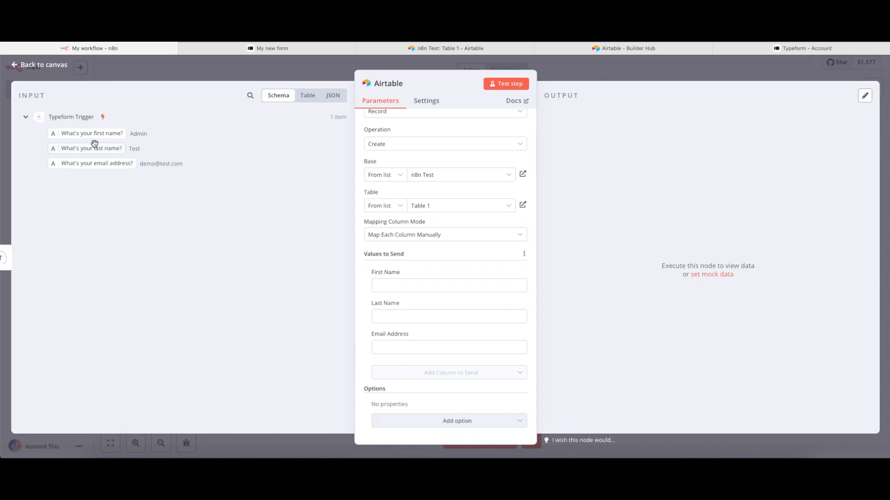
mouse_move(117, 193)
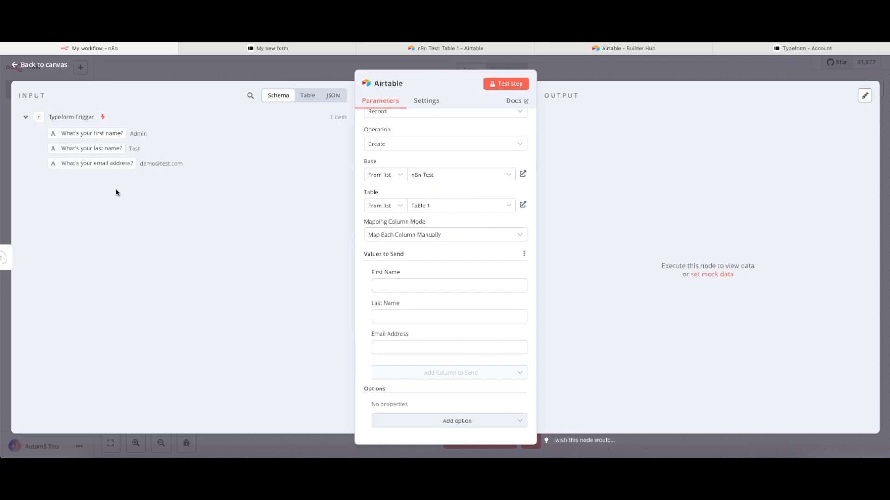
mouse_move(92, 134)
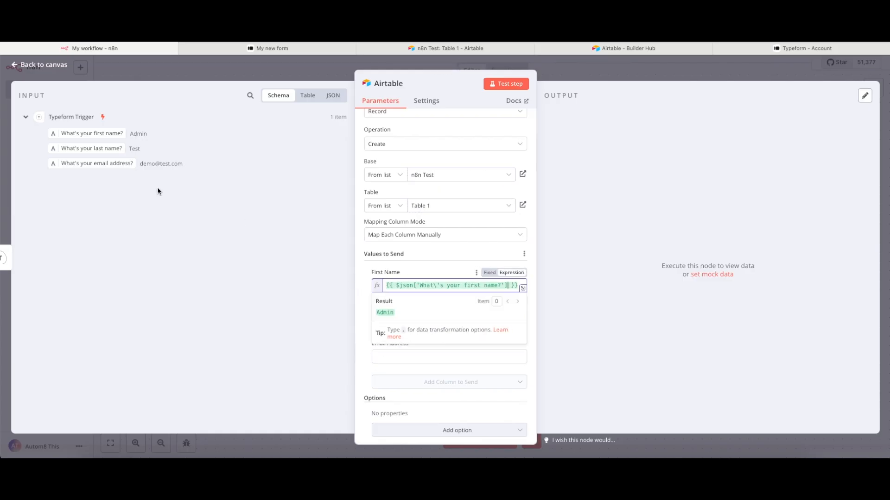
left_click(448, 326)
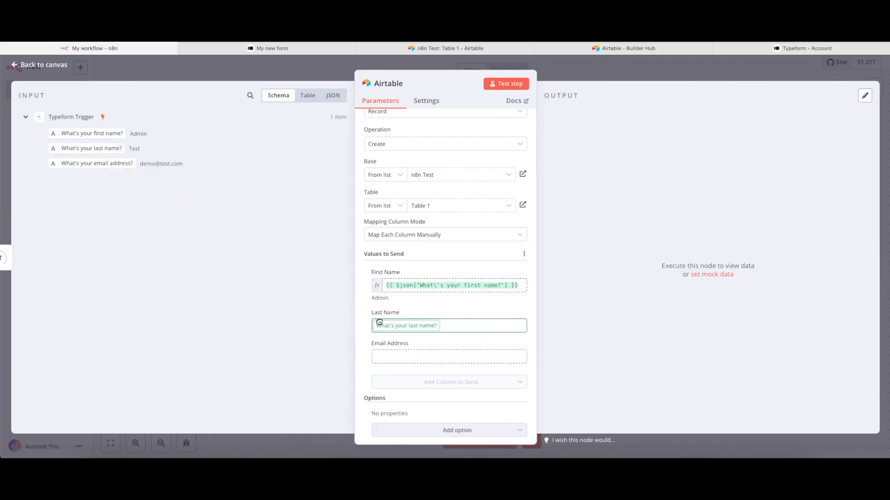
left_click(449, 326)
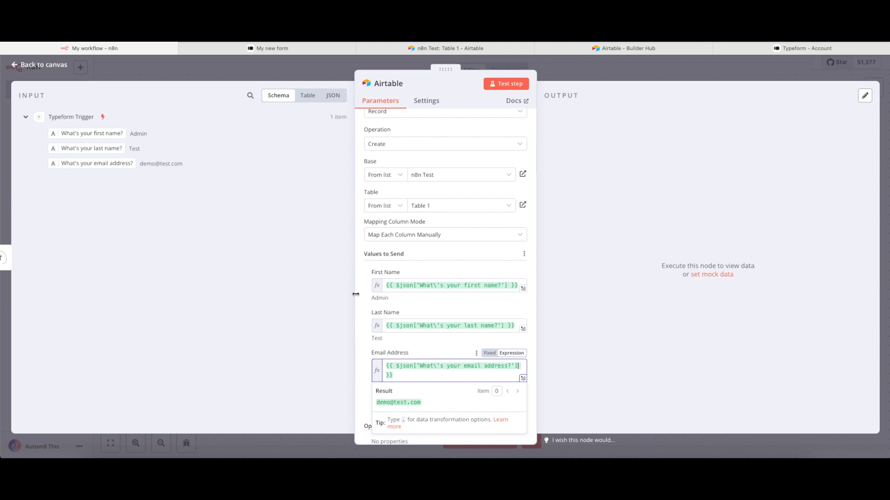
mouse_move(451, 286)
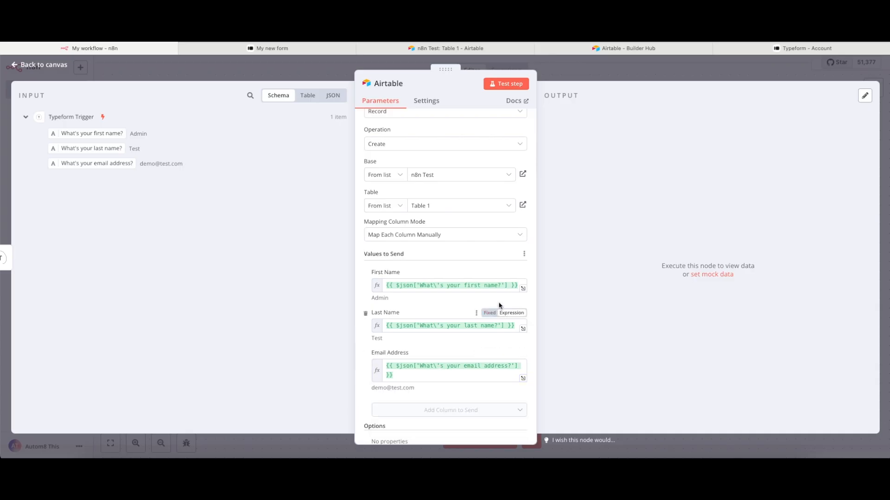
mouse_move(521, 292)
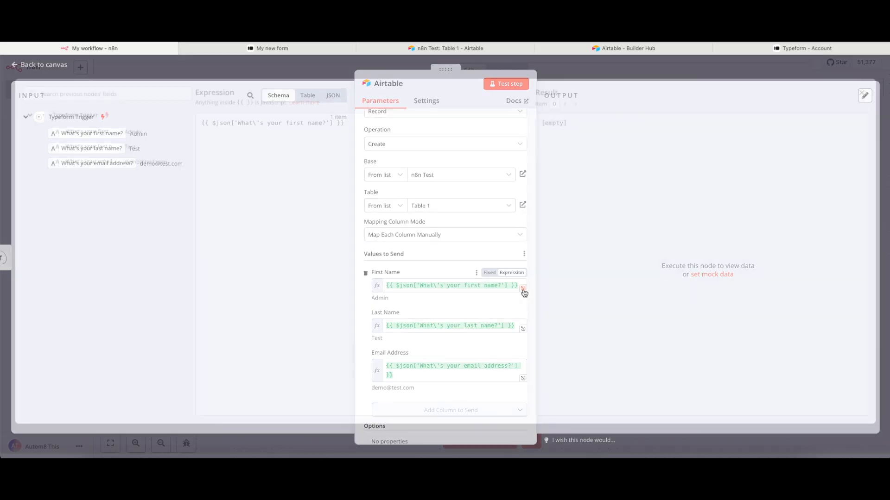
Review the First Name expression in the full editor, confirming it resolves to Admin
left_click(523, 290)
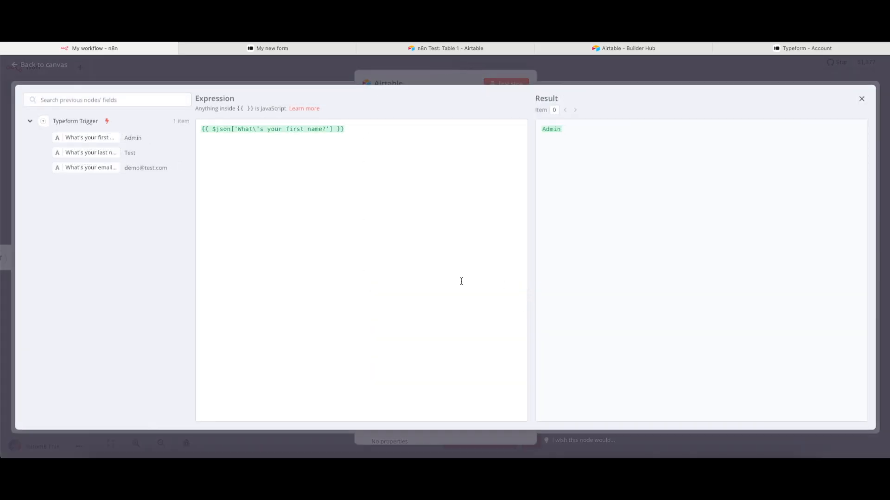
mouse_move(423, 223)
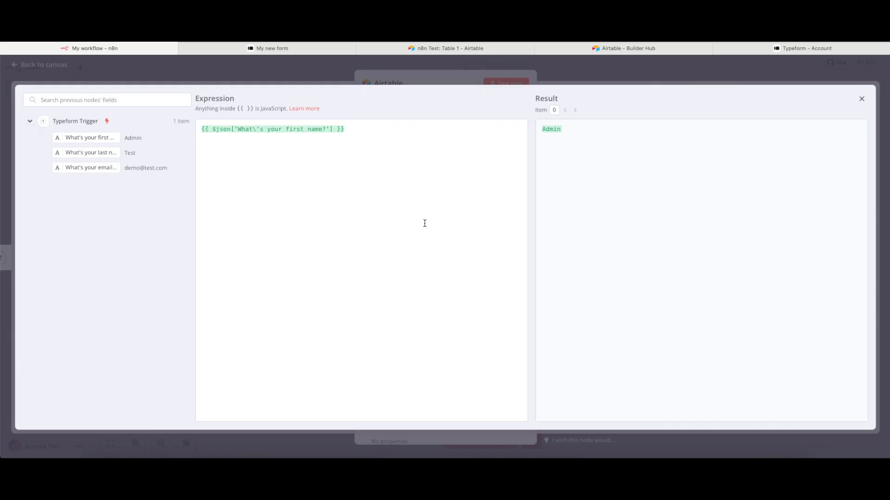
mouse_move(198, 97)
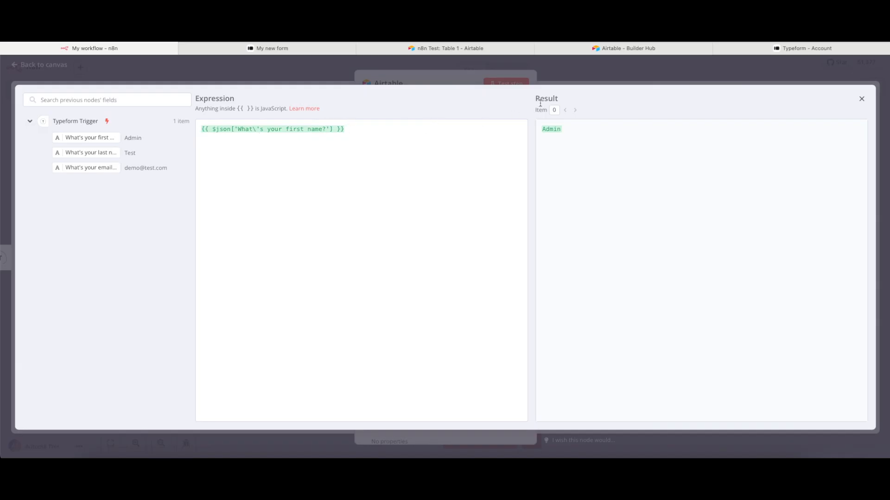
mouse_move(547, 130)
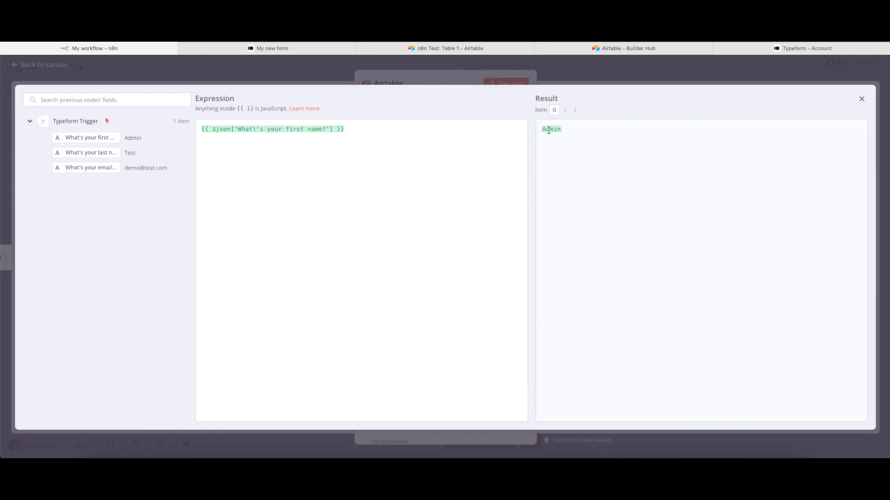
mouse_move(568, 129)
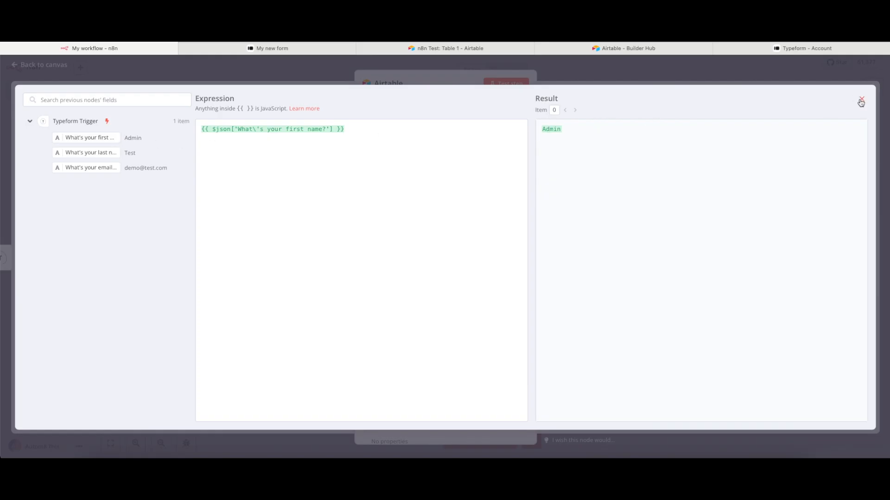
left_click(860, 101)
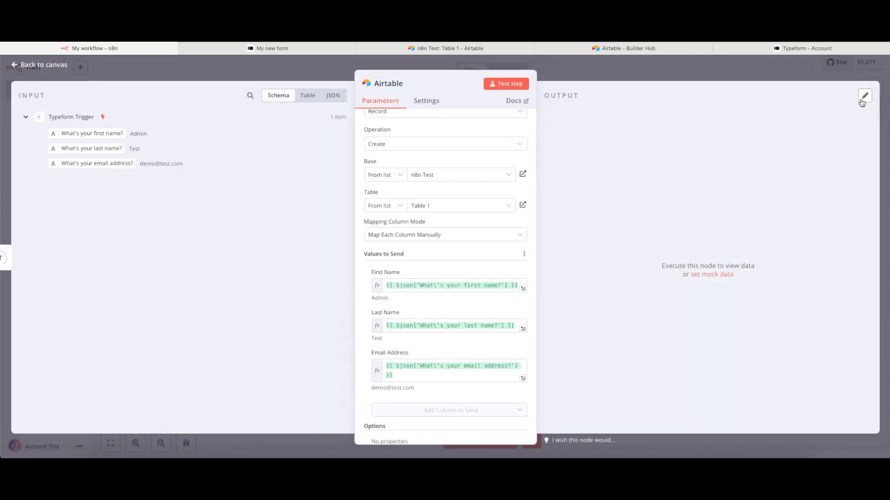
mouse_move(505, 83)
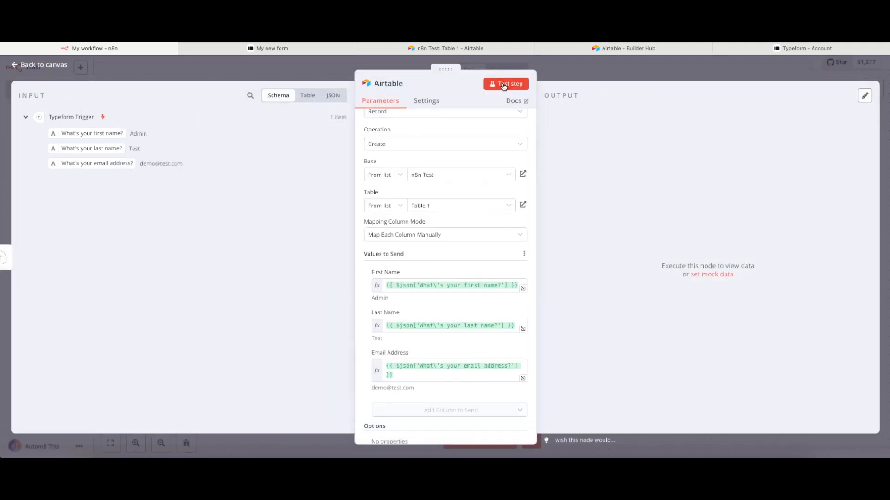
left_click(506, 84)
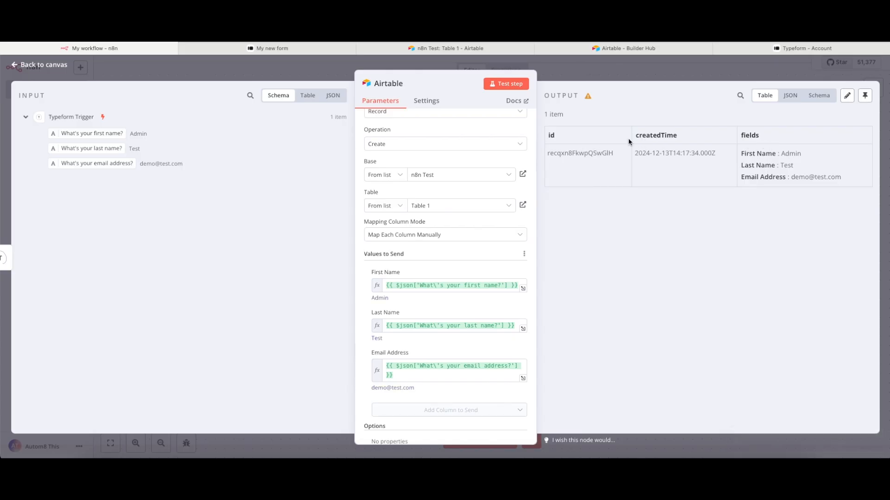
Check Table 1 of the n8n Test base in Airtable for the new record
left_click(446, 47)
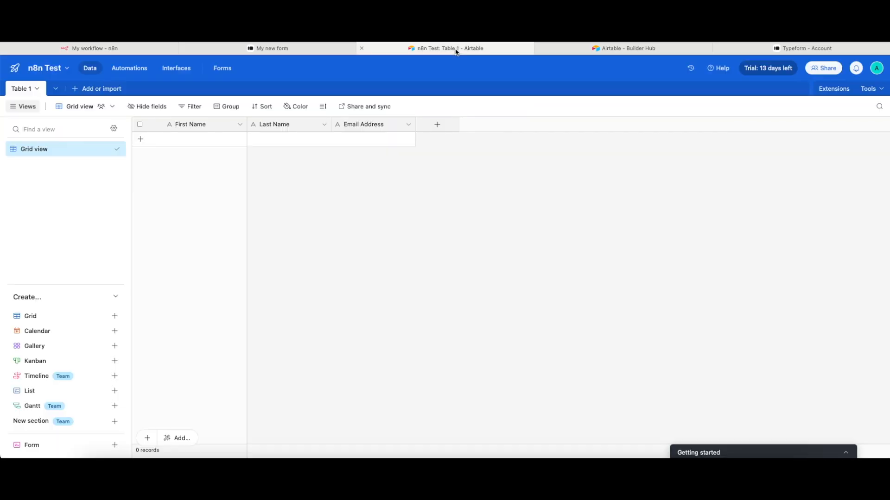
mouse_move(470, 126)
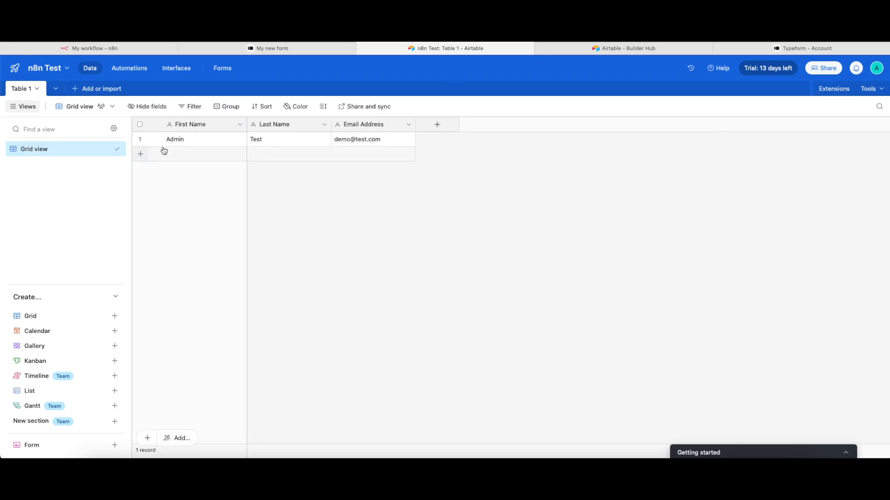
mouse_move(257, 143)
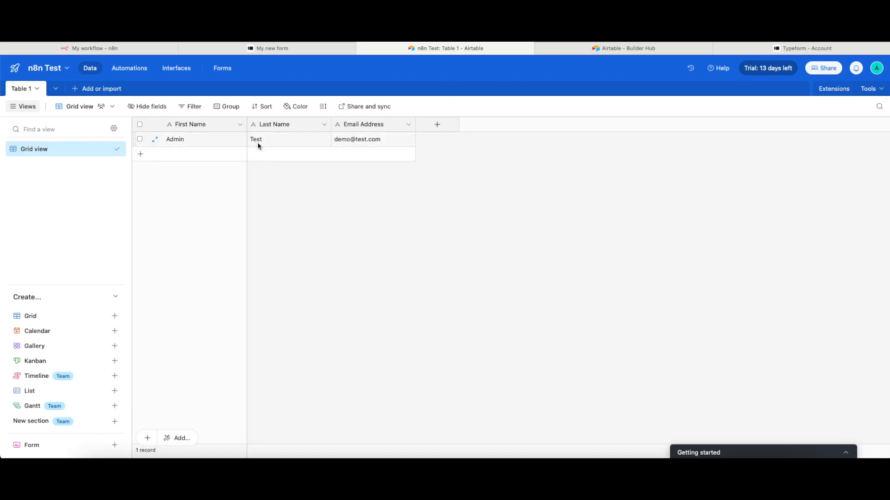
mouse_move(446, 282)
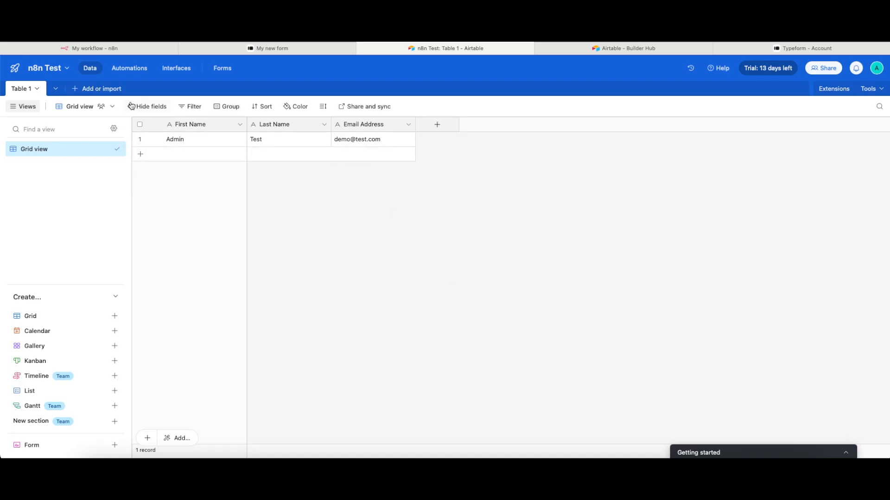
Switch back to n8n and return to the workflow canvas
left_click(93, 48)
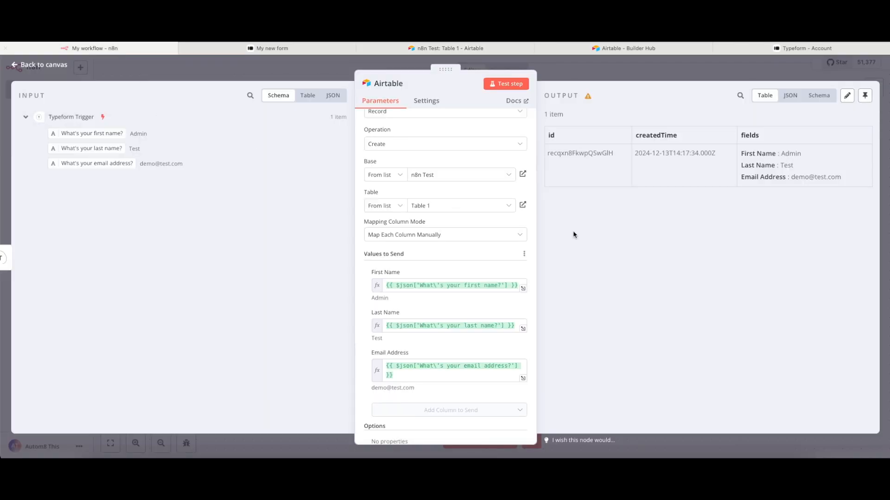
mouse_move(571, 79)
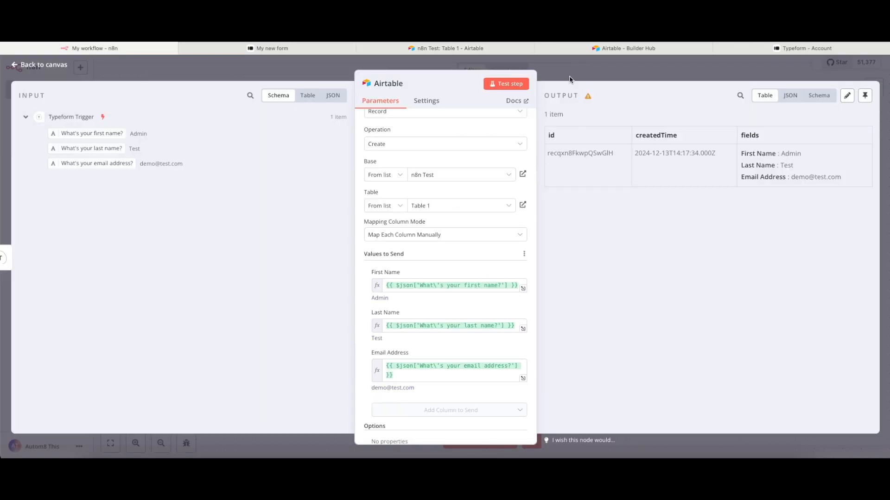
left_click(38, 64)
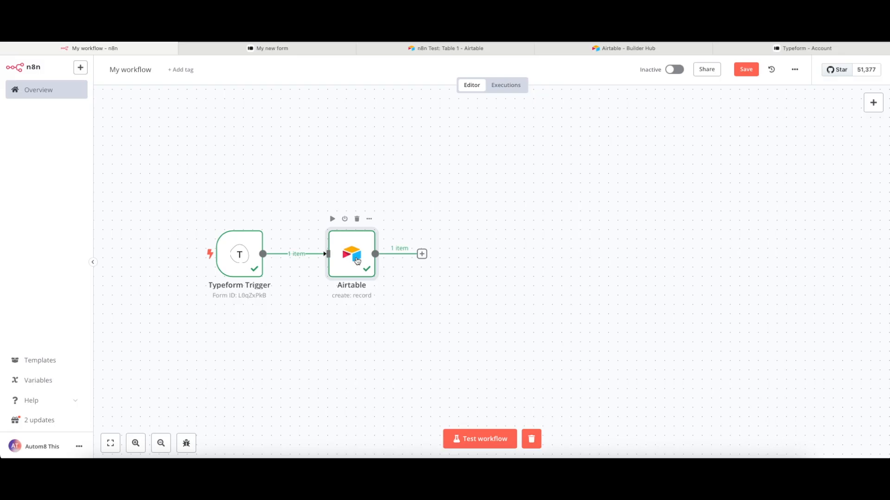
mouse_move(410, 264)
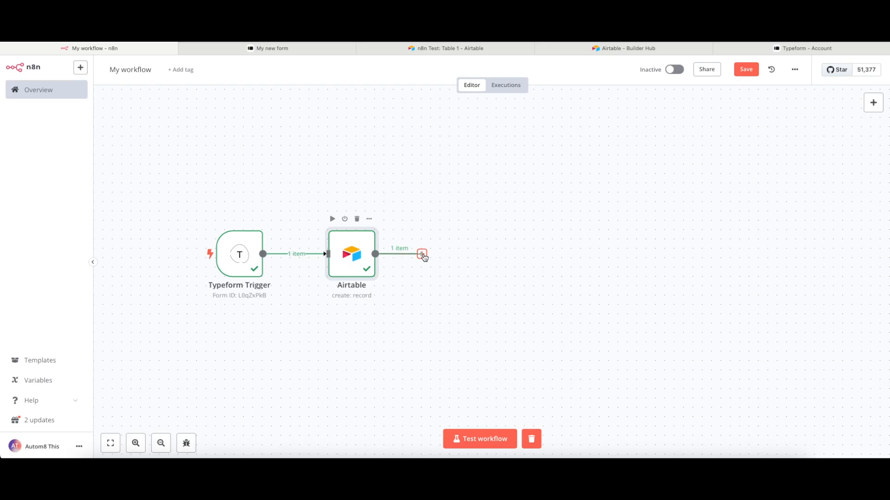
Add a Send Email (smtp) node after Airtable and expand the Typeform Trigger input fields
left_click(422, 254)
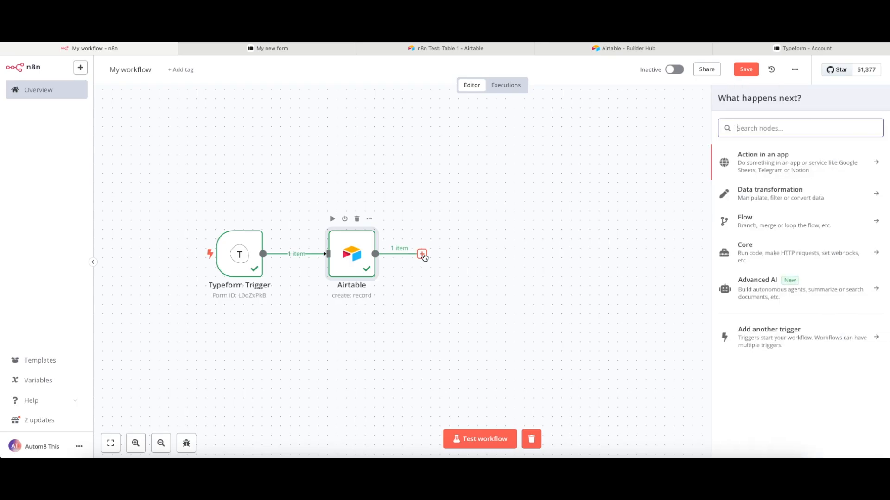
type("smt")
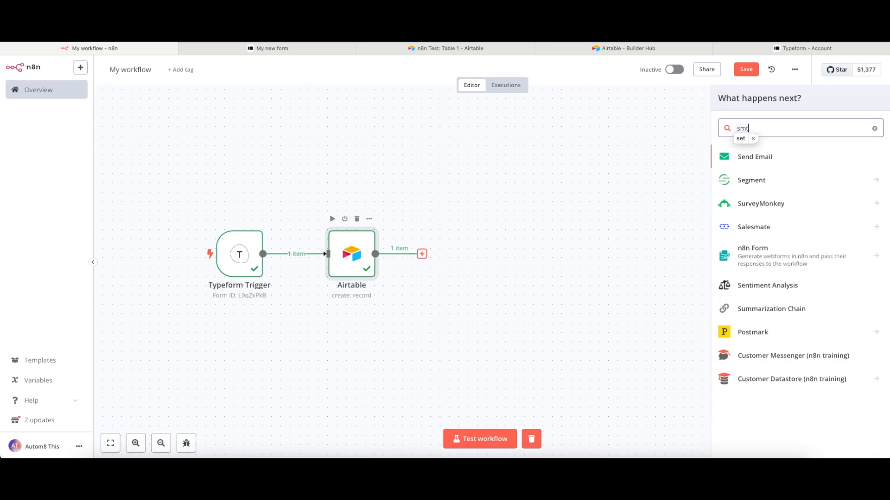
type("p")
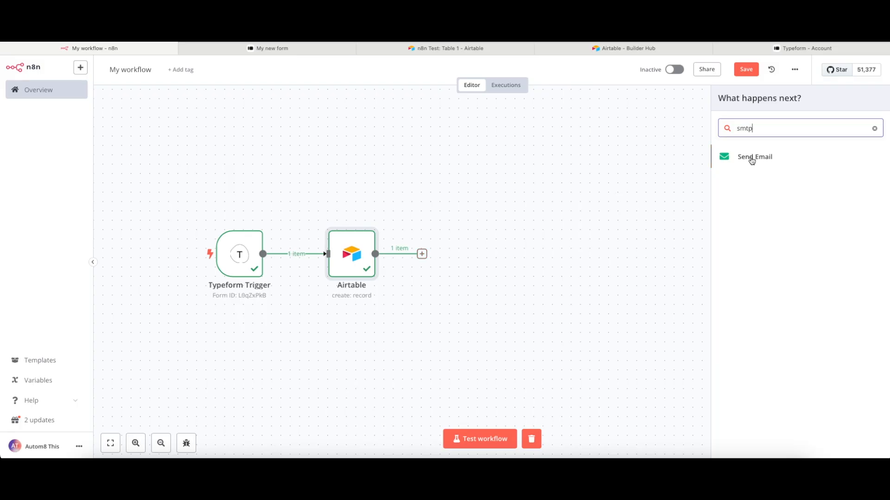
left_click(753, 157)
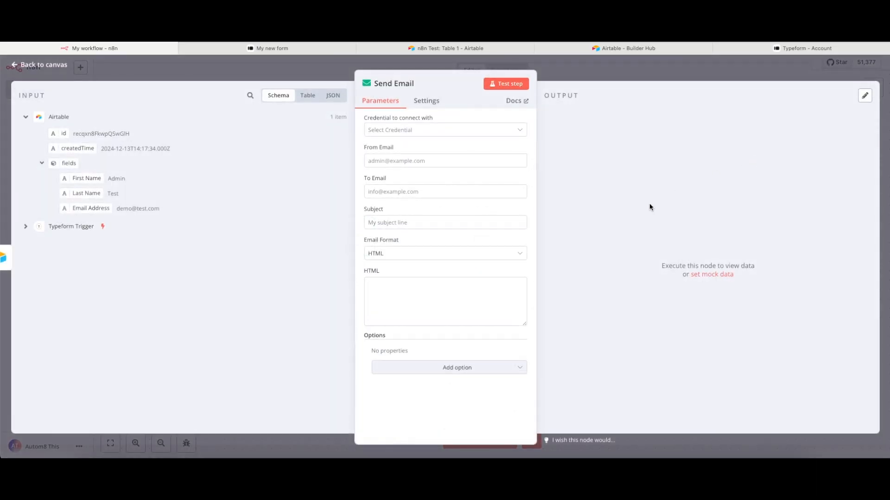
mouse_move(445, 191)
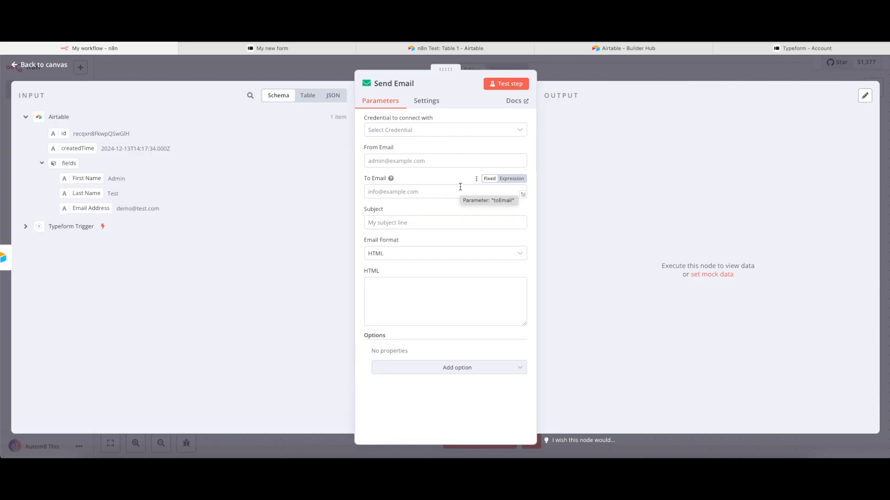
mouse_move(393, 210)
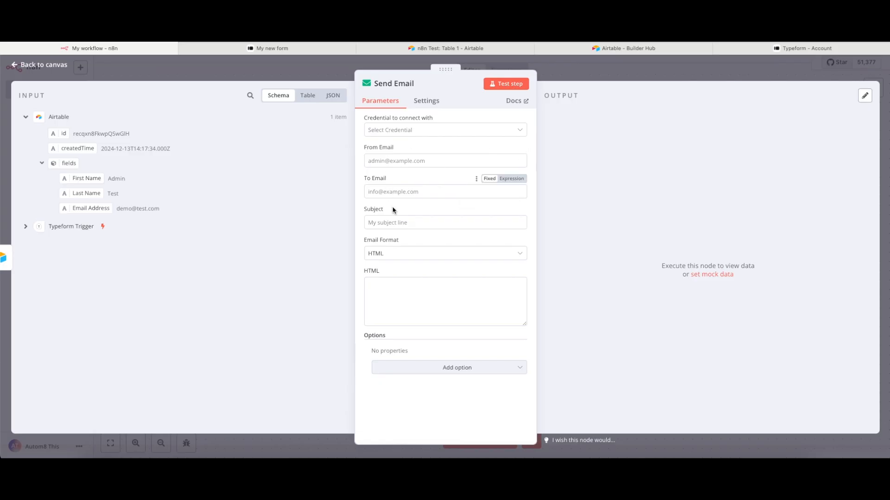
mouse_move(405, 245)
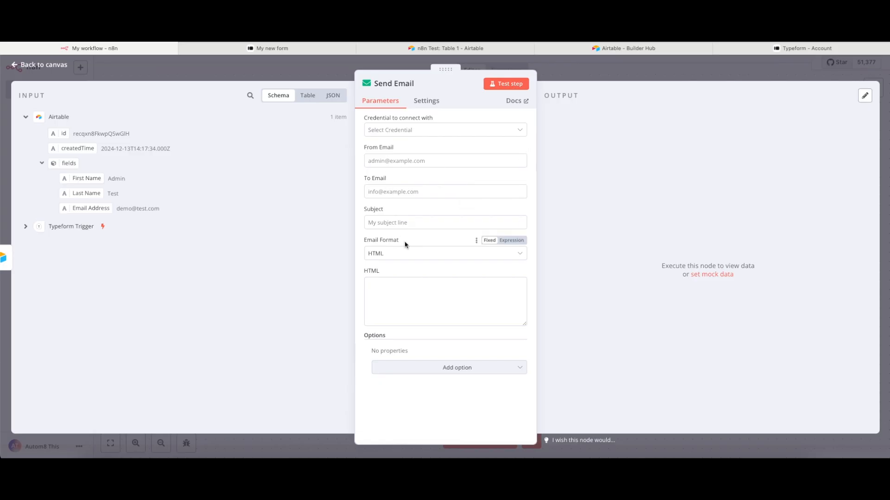
mouse_move(395, 242)
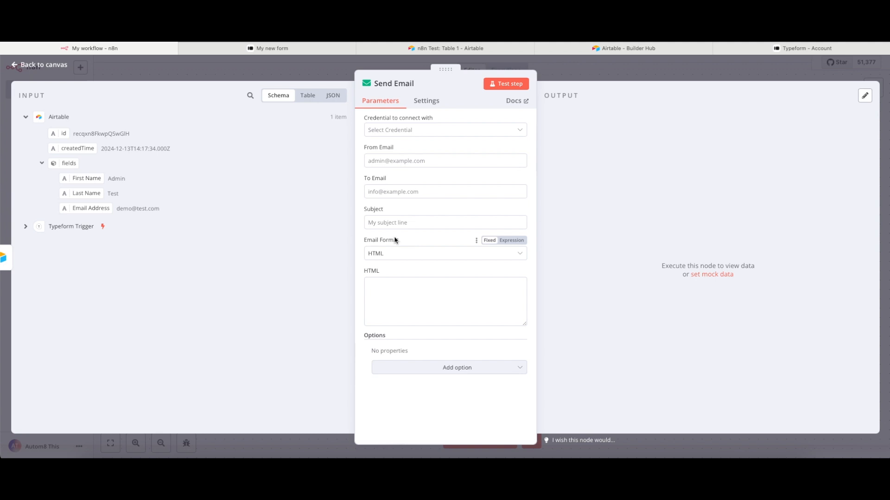
mouse_move(293, 186)
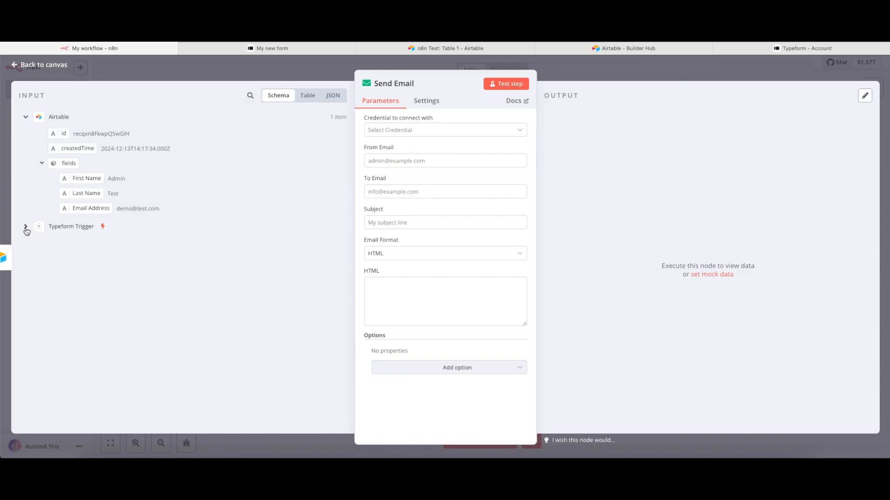
left_click(26, 231)
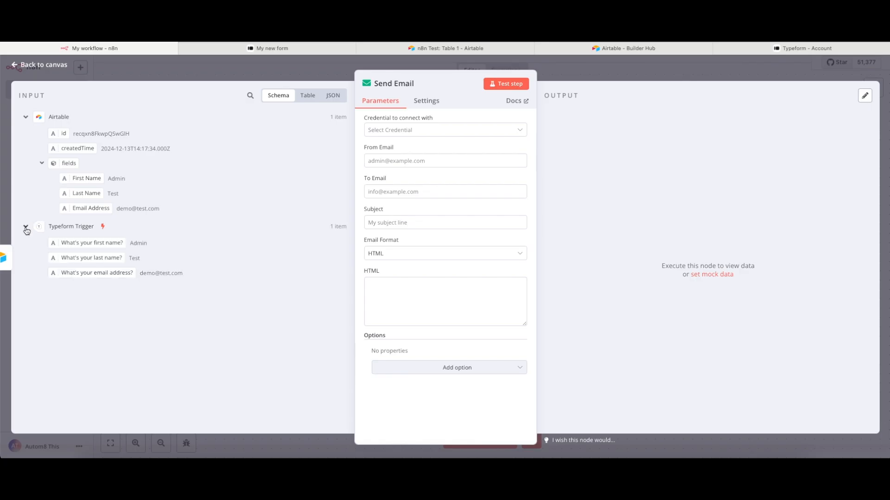
mouse_move(59, 135)
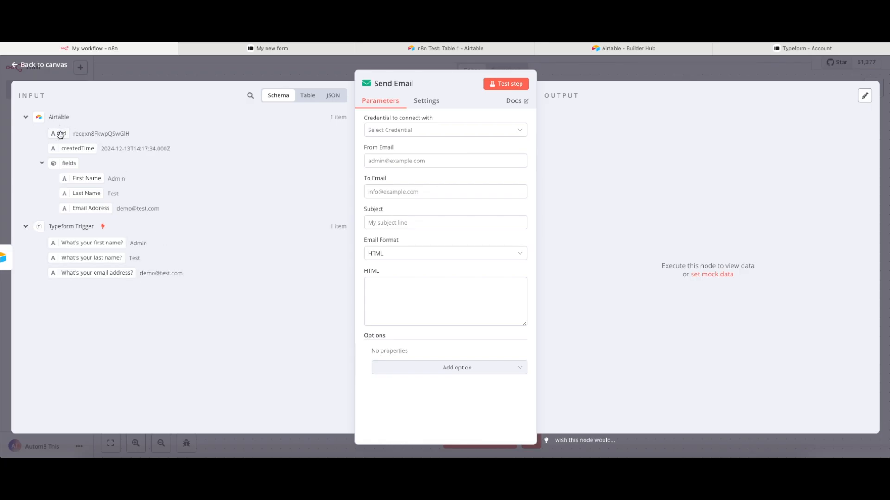
mouse_move(77, 206)
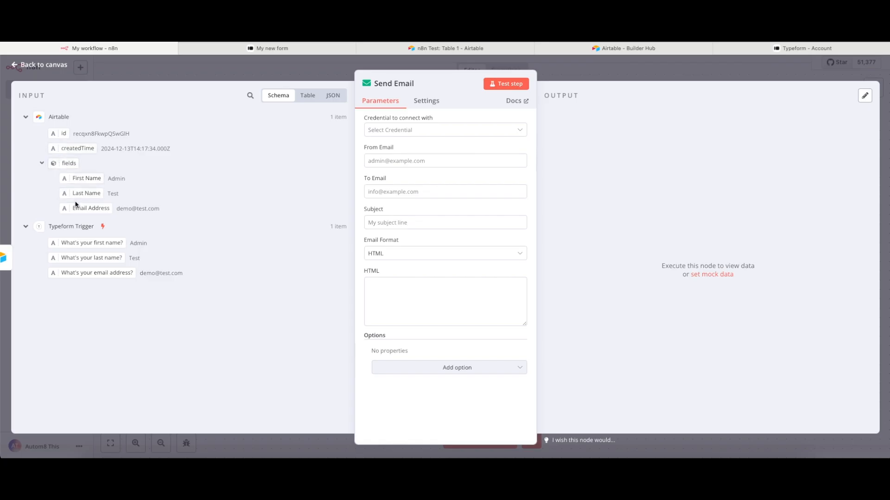
mouse_move(89, 274)
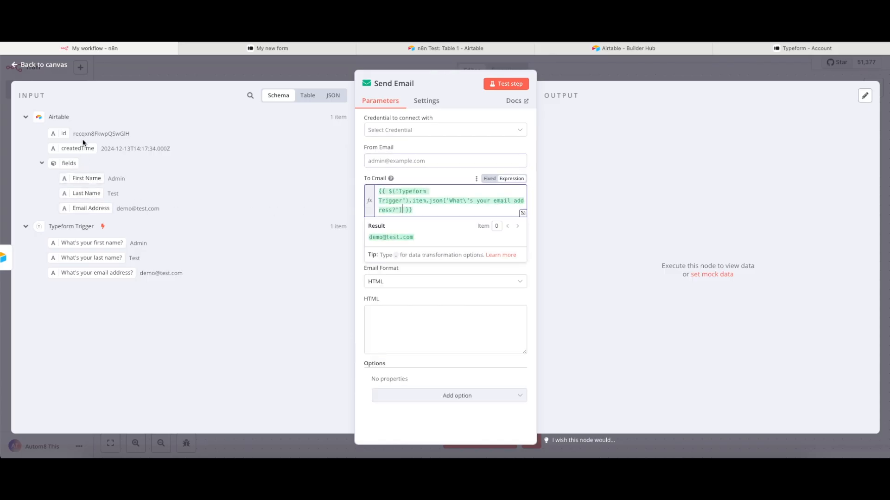
mouse_move(84, 189)
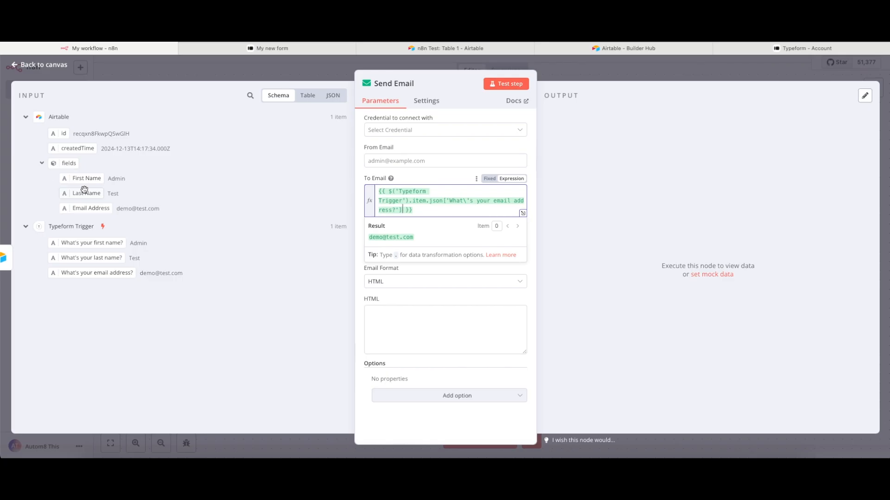
mouse_move(351, 272)
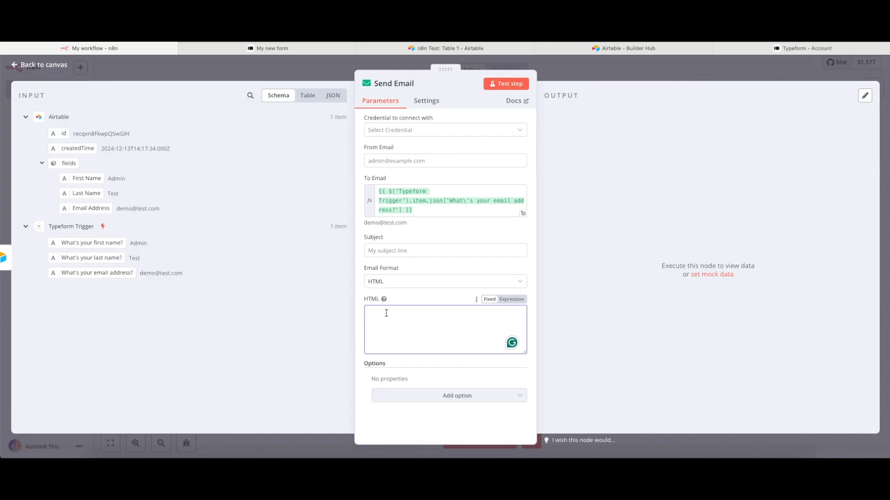
Write the email body: 'Hi' with the First Name field, thanks for your submission, and the record id reference
type("Hi")
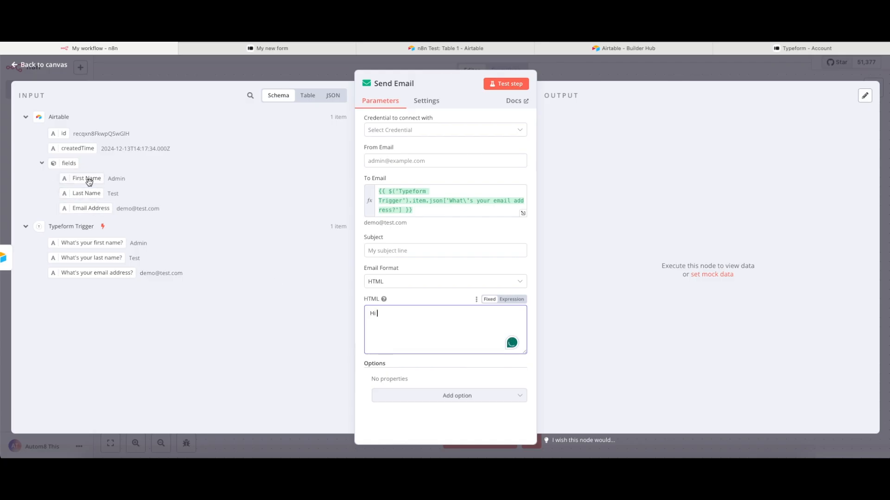
mouse_move(87, 177)
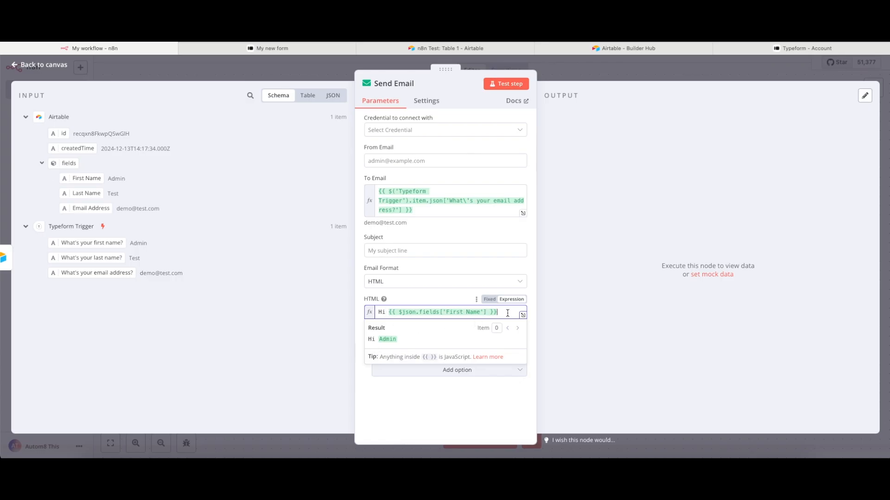
type(". Thanks f")
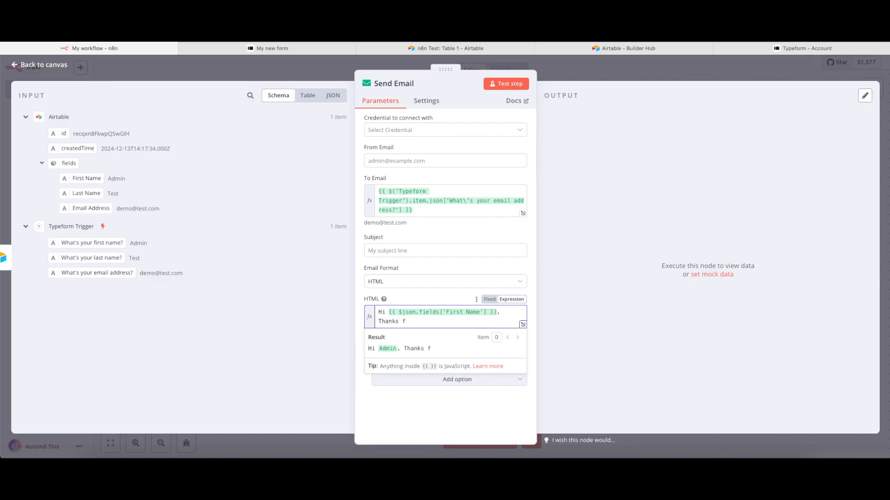
type("or your")
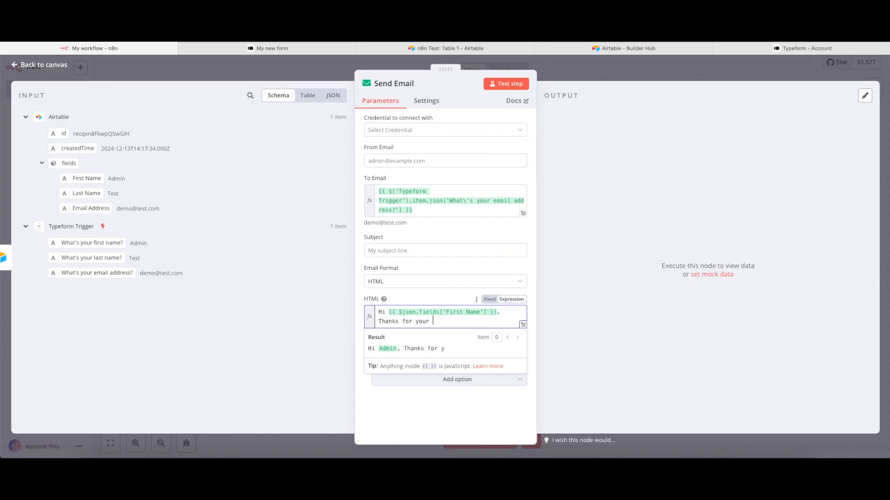
type("submission. Your reference is")
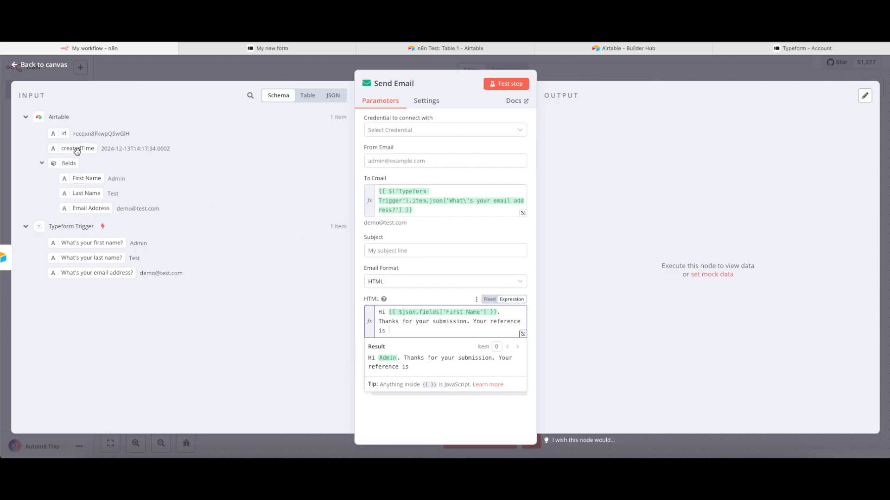
left_click(428, 331)
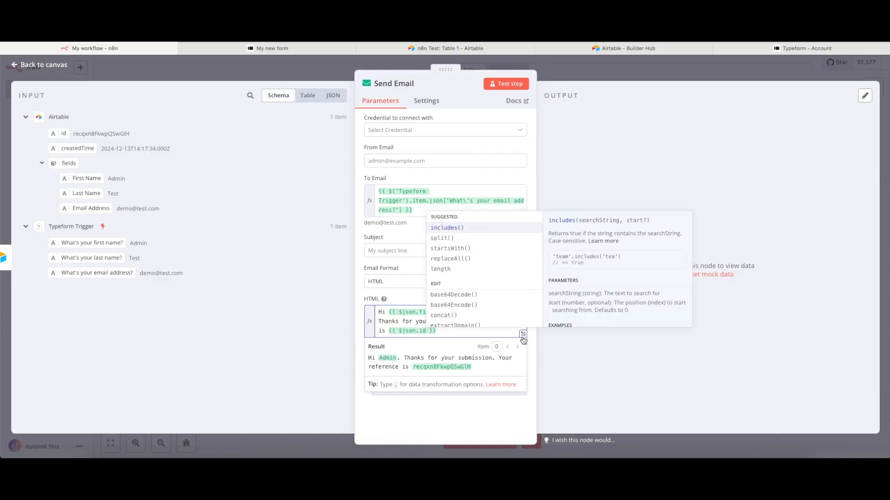
left_click(522, 334)
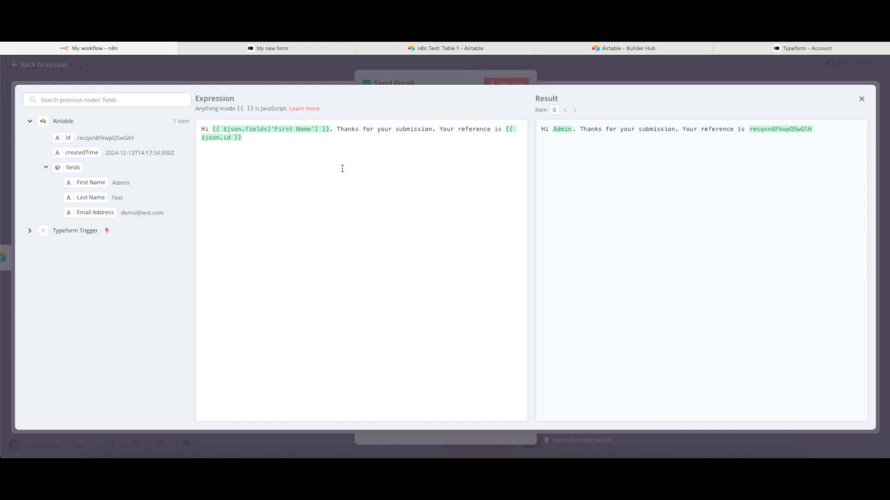
mouse_move(547, 138)
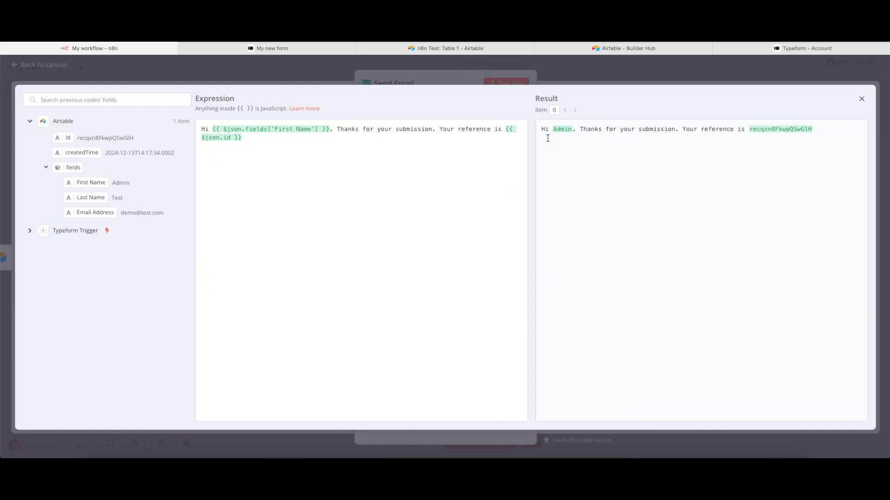
mouse_move(751, 167)
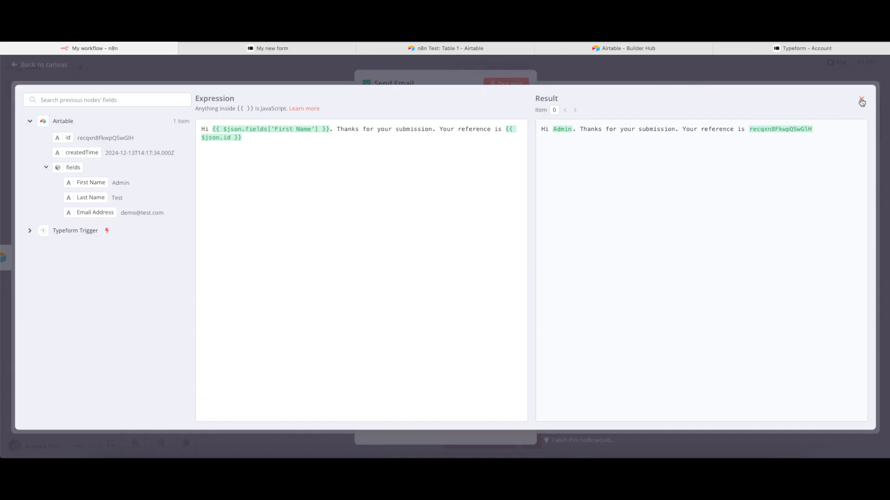
left_click(862, 102)
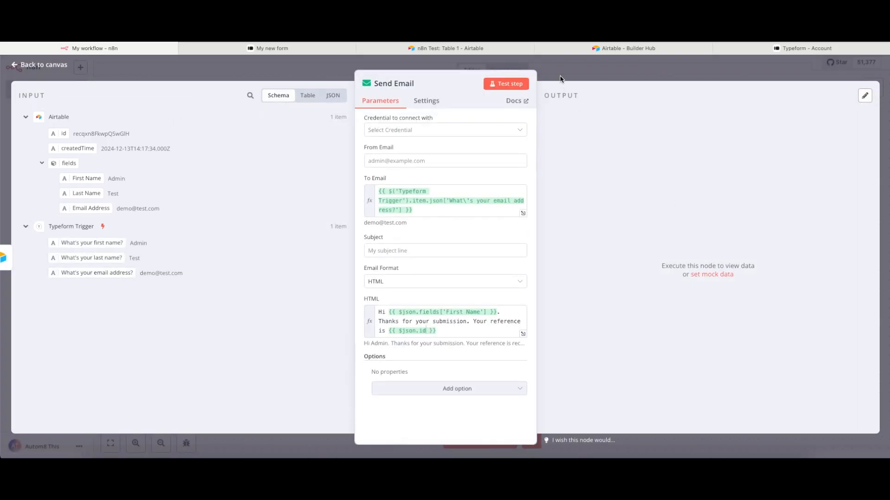
Add an HTTP Request node as a second branch from the Airtable node
left_click(39, 64)
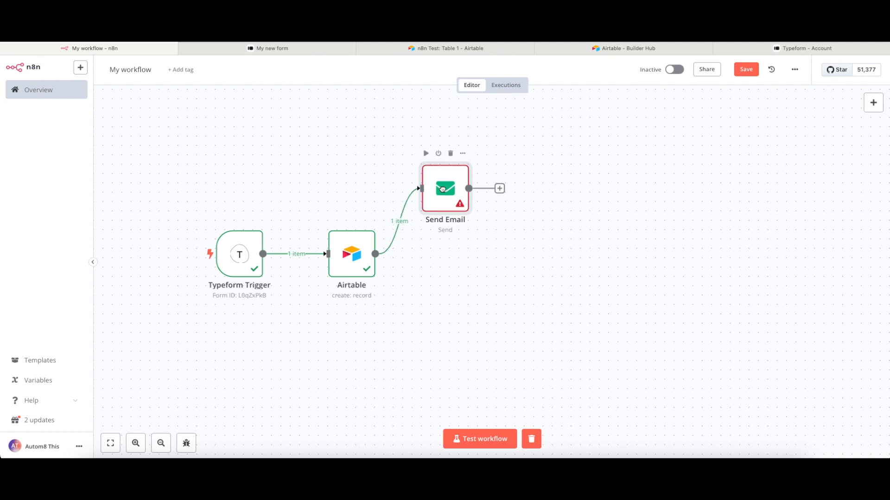
left_click(500, 188)
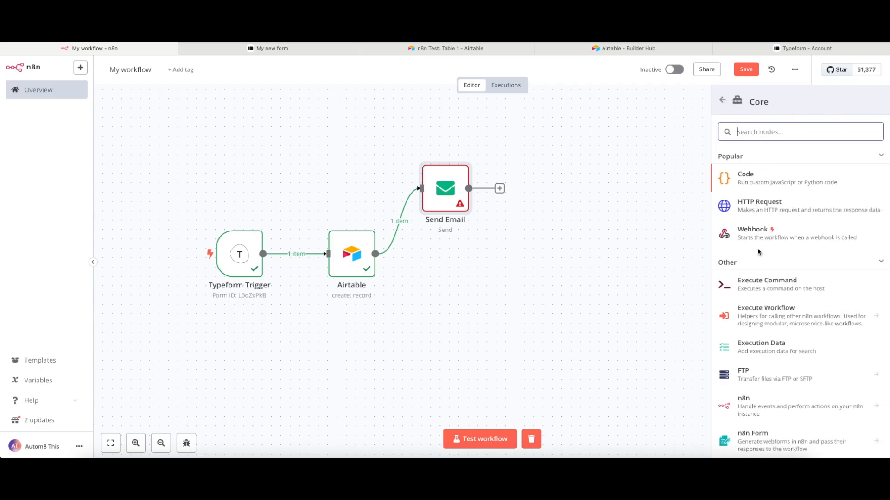
left_click(759, 206)
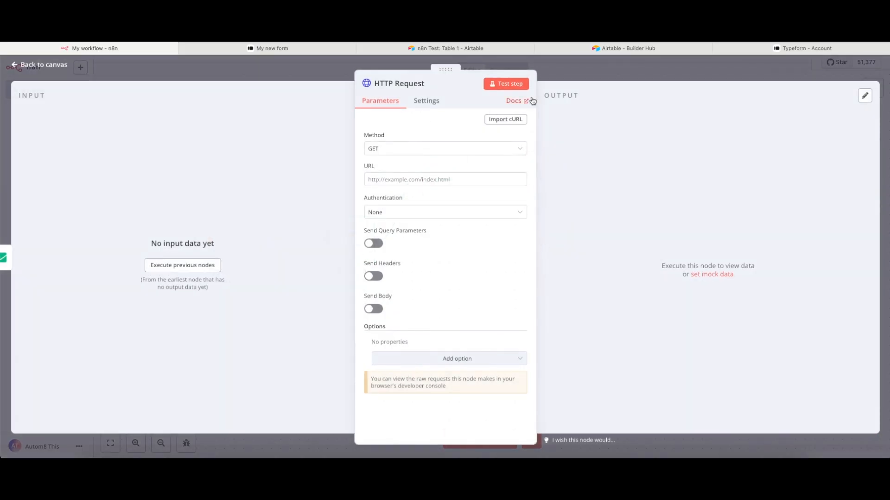
left_click(39, 64)
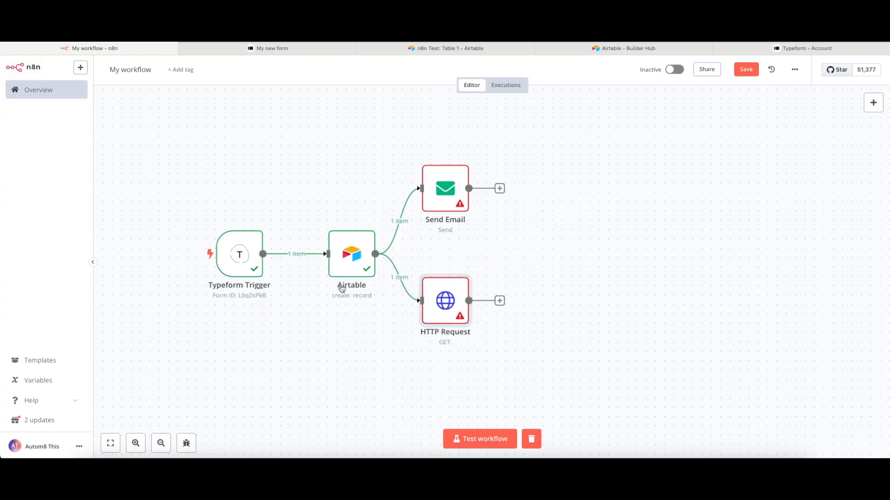
mouse_move(457, 189)
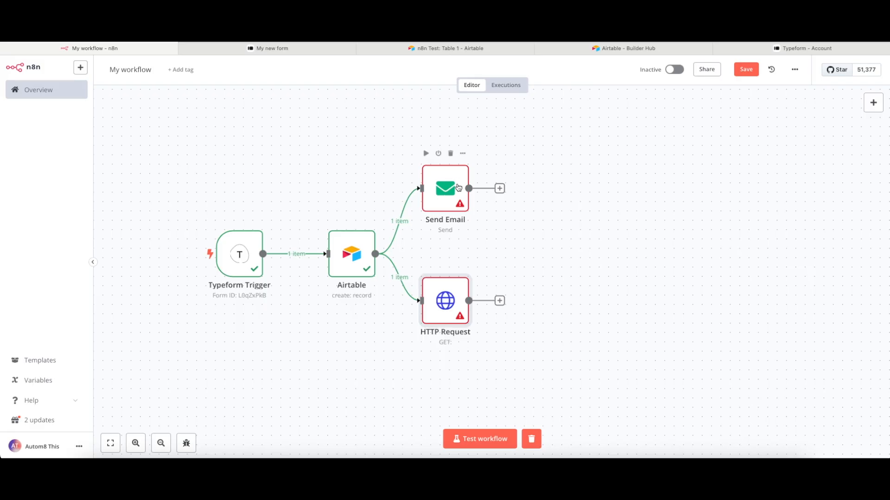
mouse_move(442, 315)
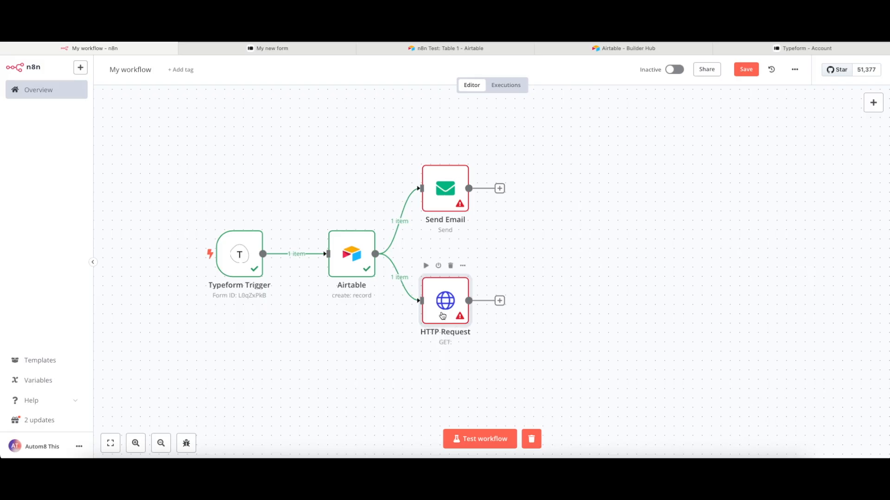
mouse_move(444, 184)
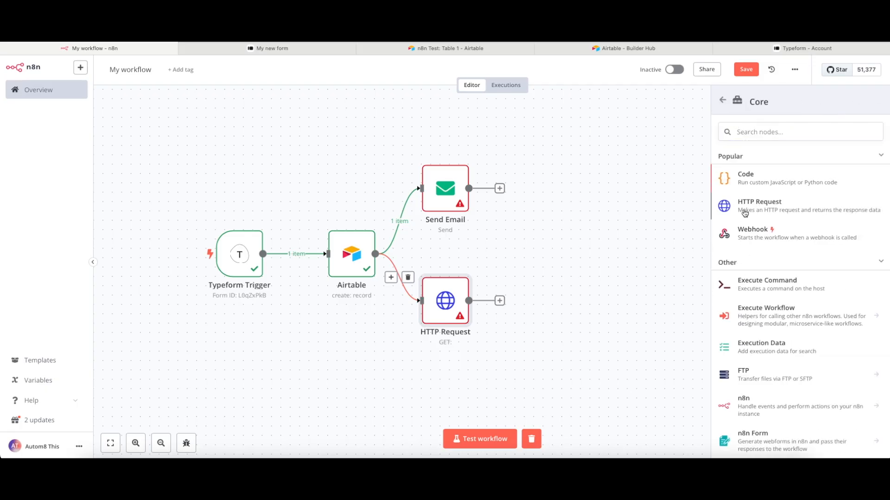
Add an HTTP Request1 node joining the Send Email and HTTP Request branches
left_click(759, 205)
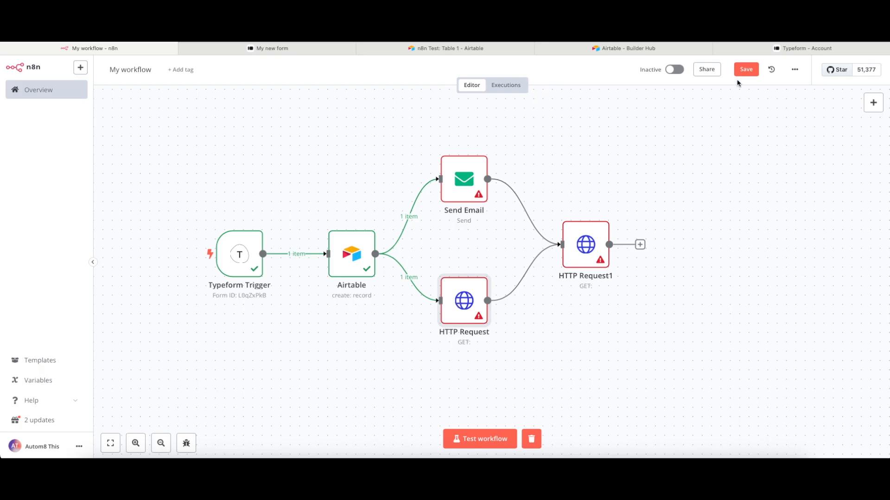
Save the workflow, attempt activation, and delete the Send Email and HTTP Request nodes
left_click(745, 70)
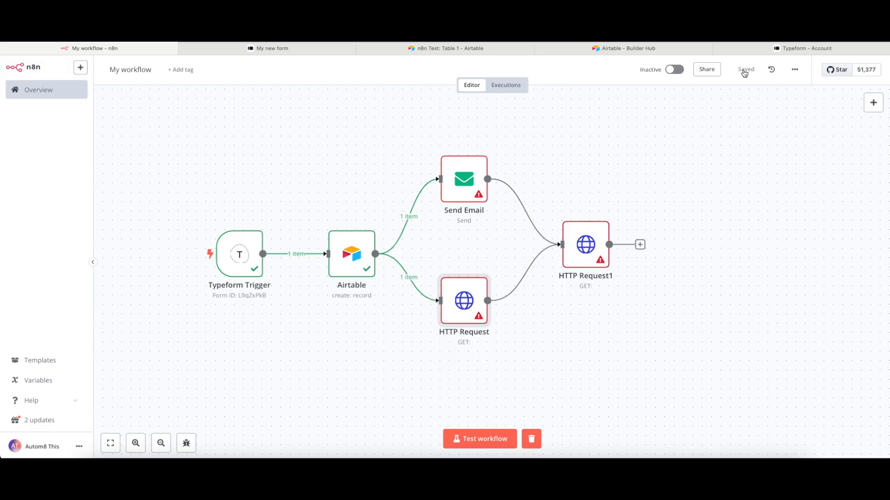
mouse_move(738, 135)
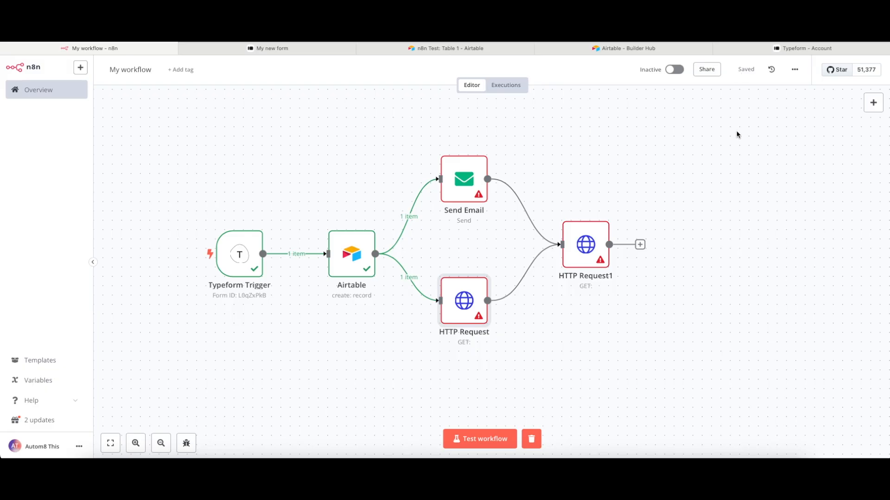
mouse_move(674, 93)
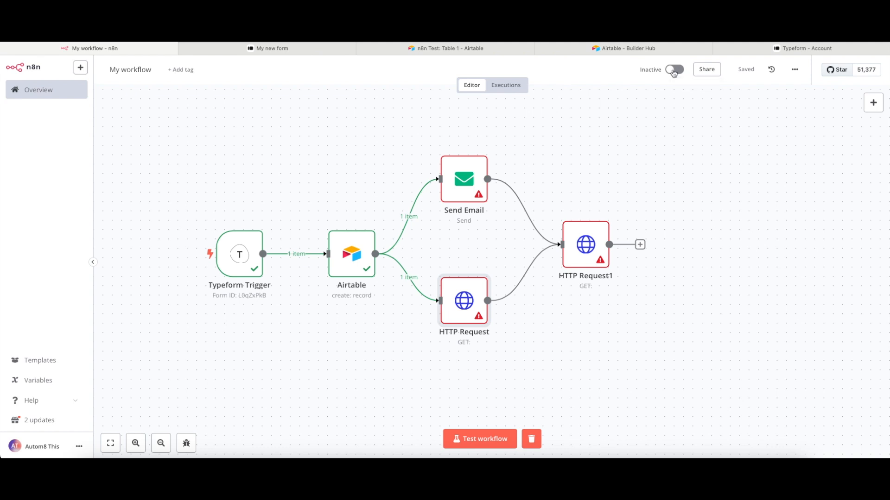
left_click(673, 69)
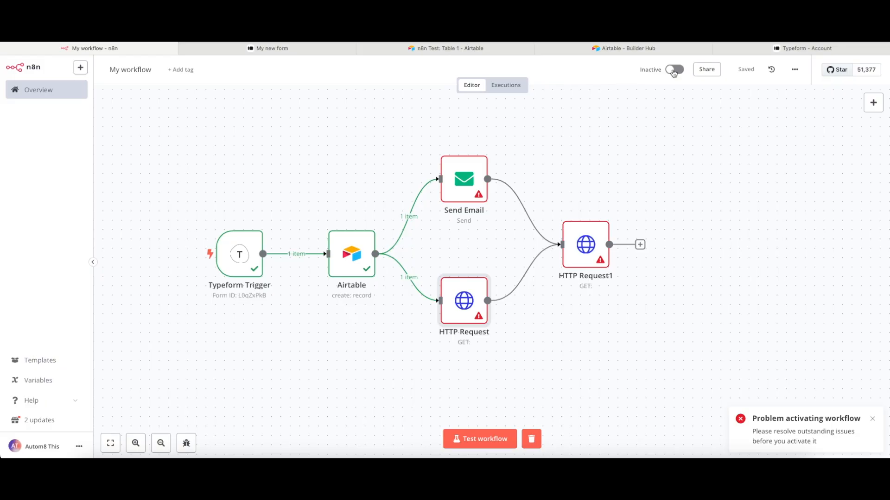
left_click(463, 179)
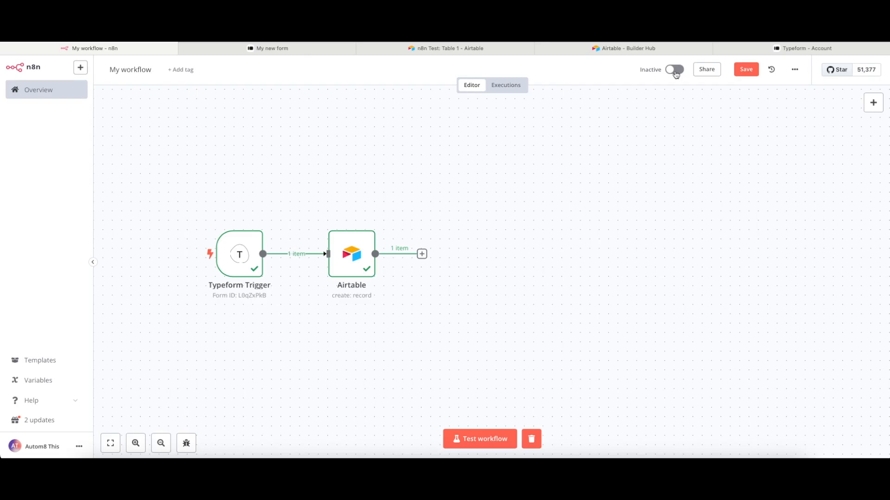
Activate the workflow, acknowledge the activation notice and dismiss the canvas tip
left_click(673, 69)
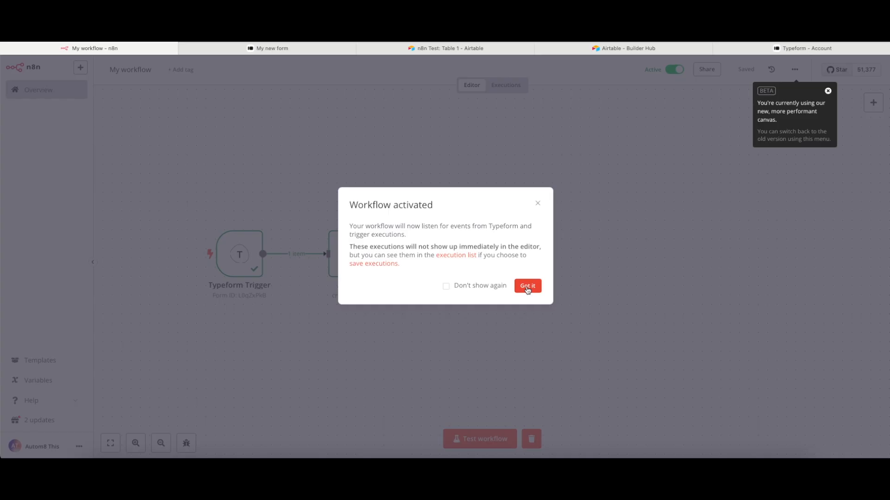
left_click(526, 285)
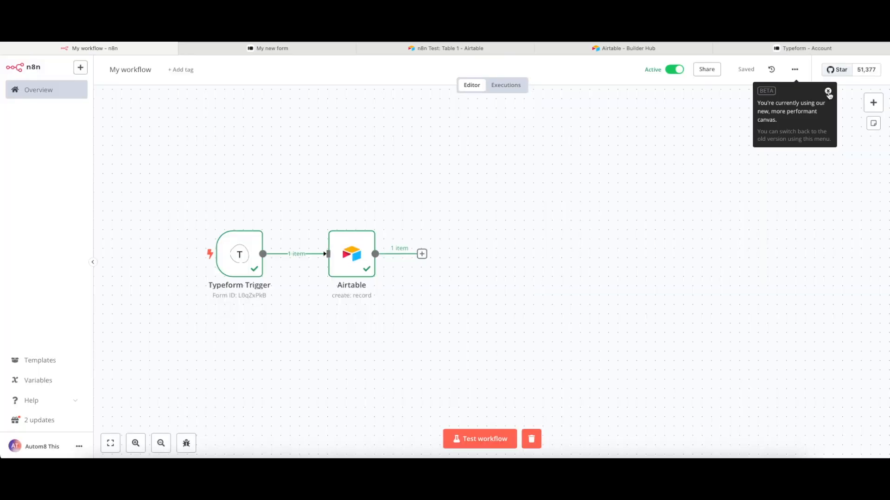
left_click(828, 92)
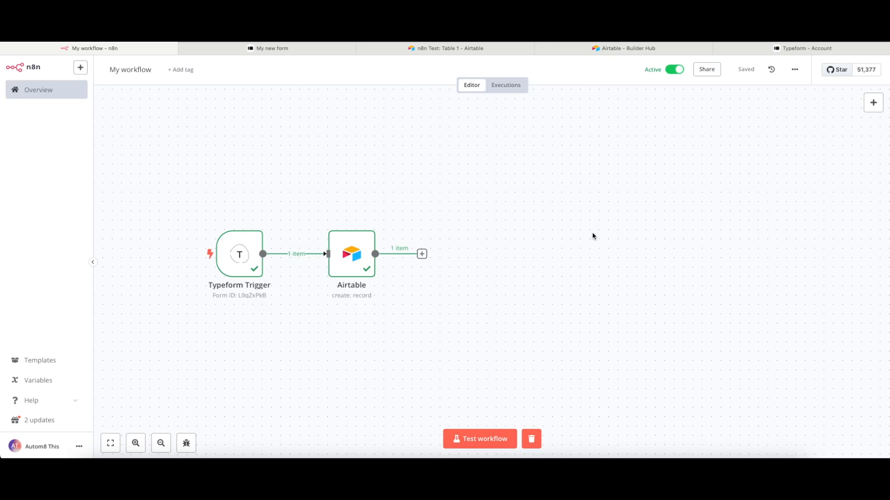
mouse_move(582, 282)
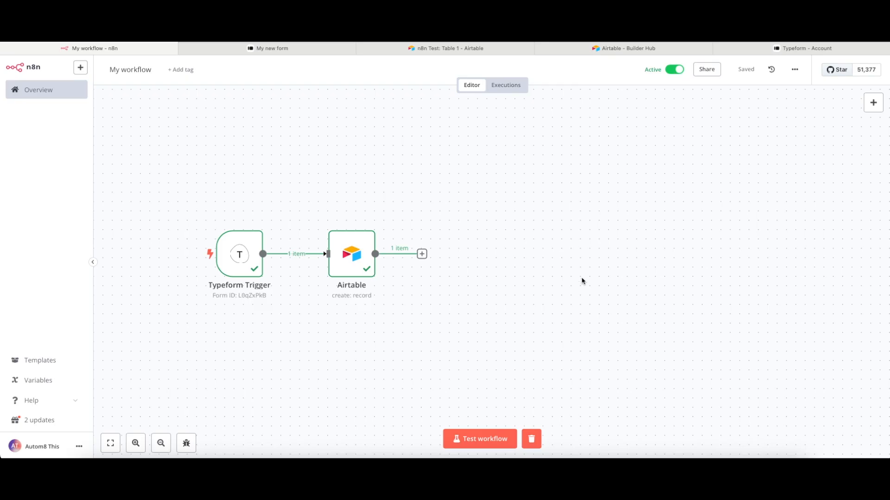